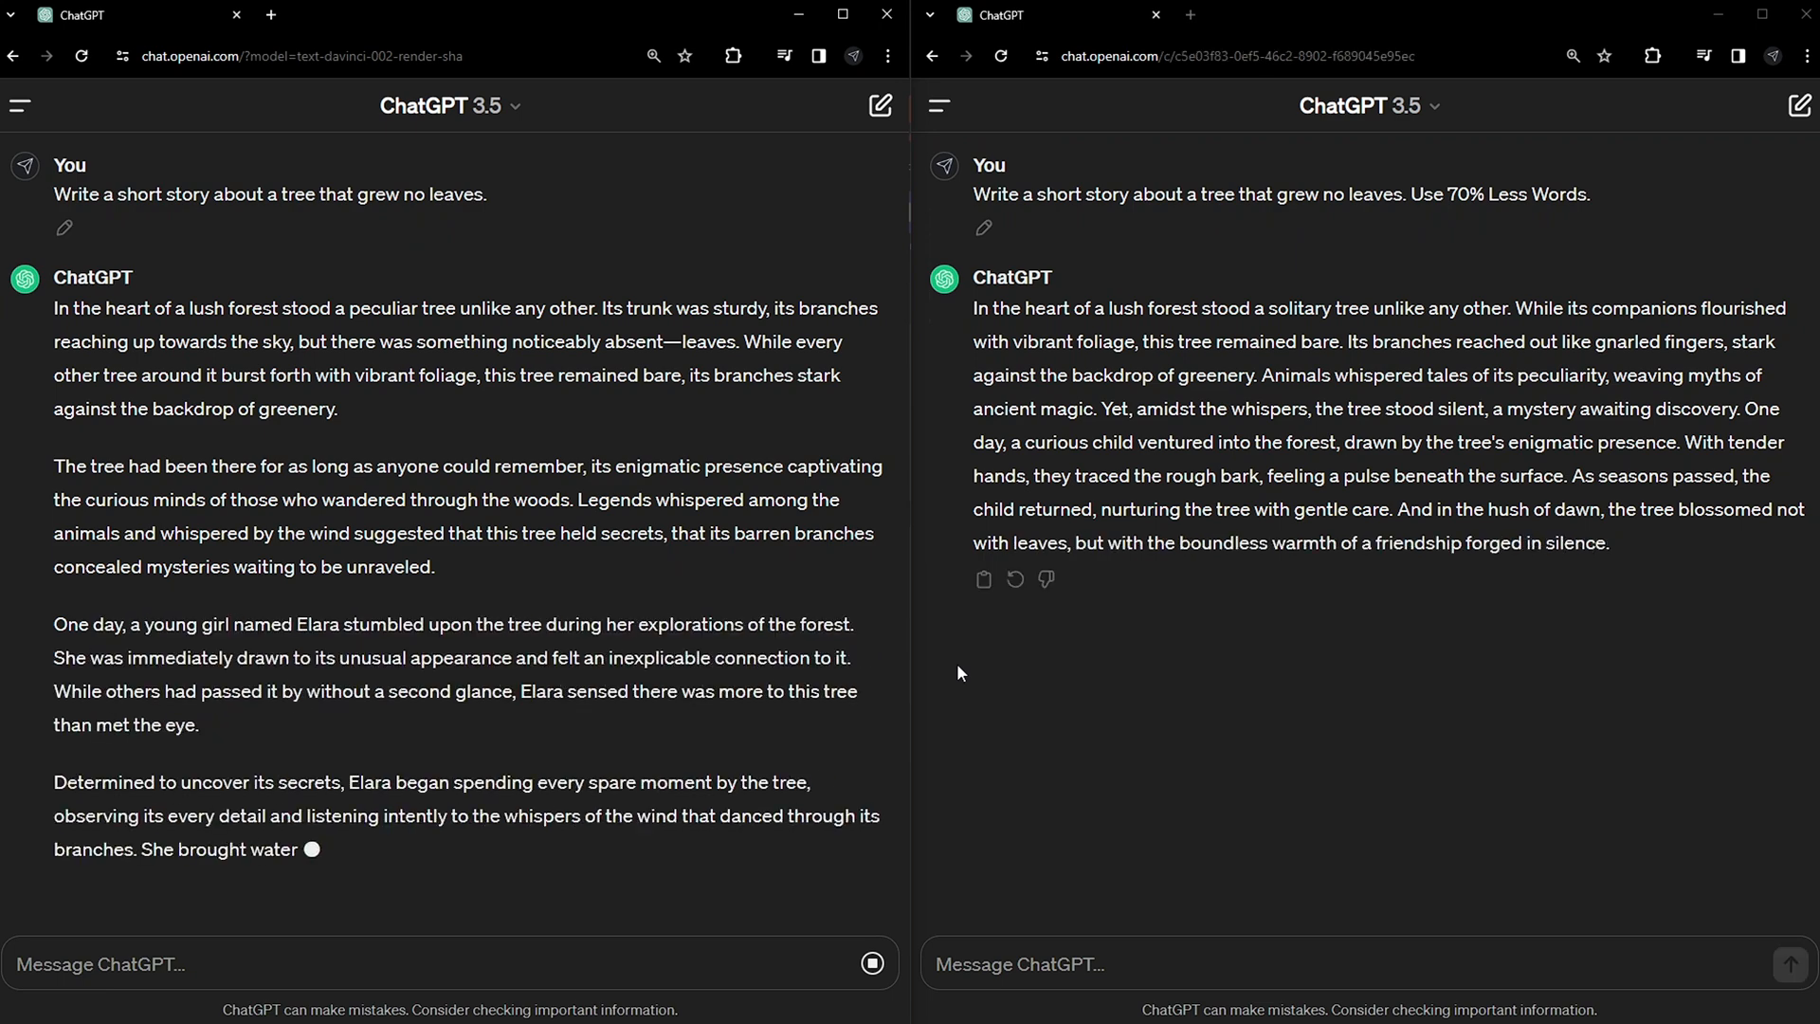
Review the long story response and add 'at MOST only 80% of your standard word count' to the magazine prompt.
{"action": "scroll", "scroll_direction": "down", "scroll_amount": 3}
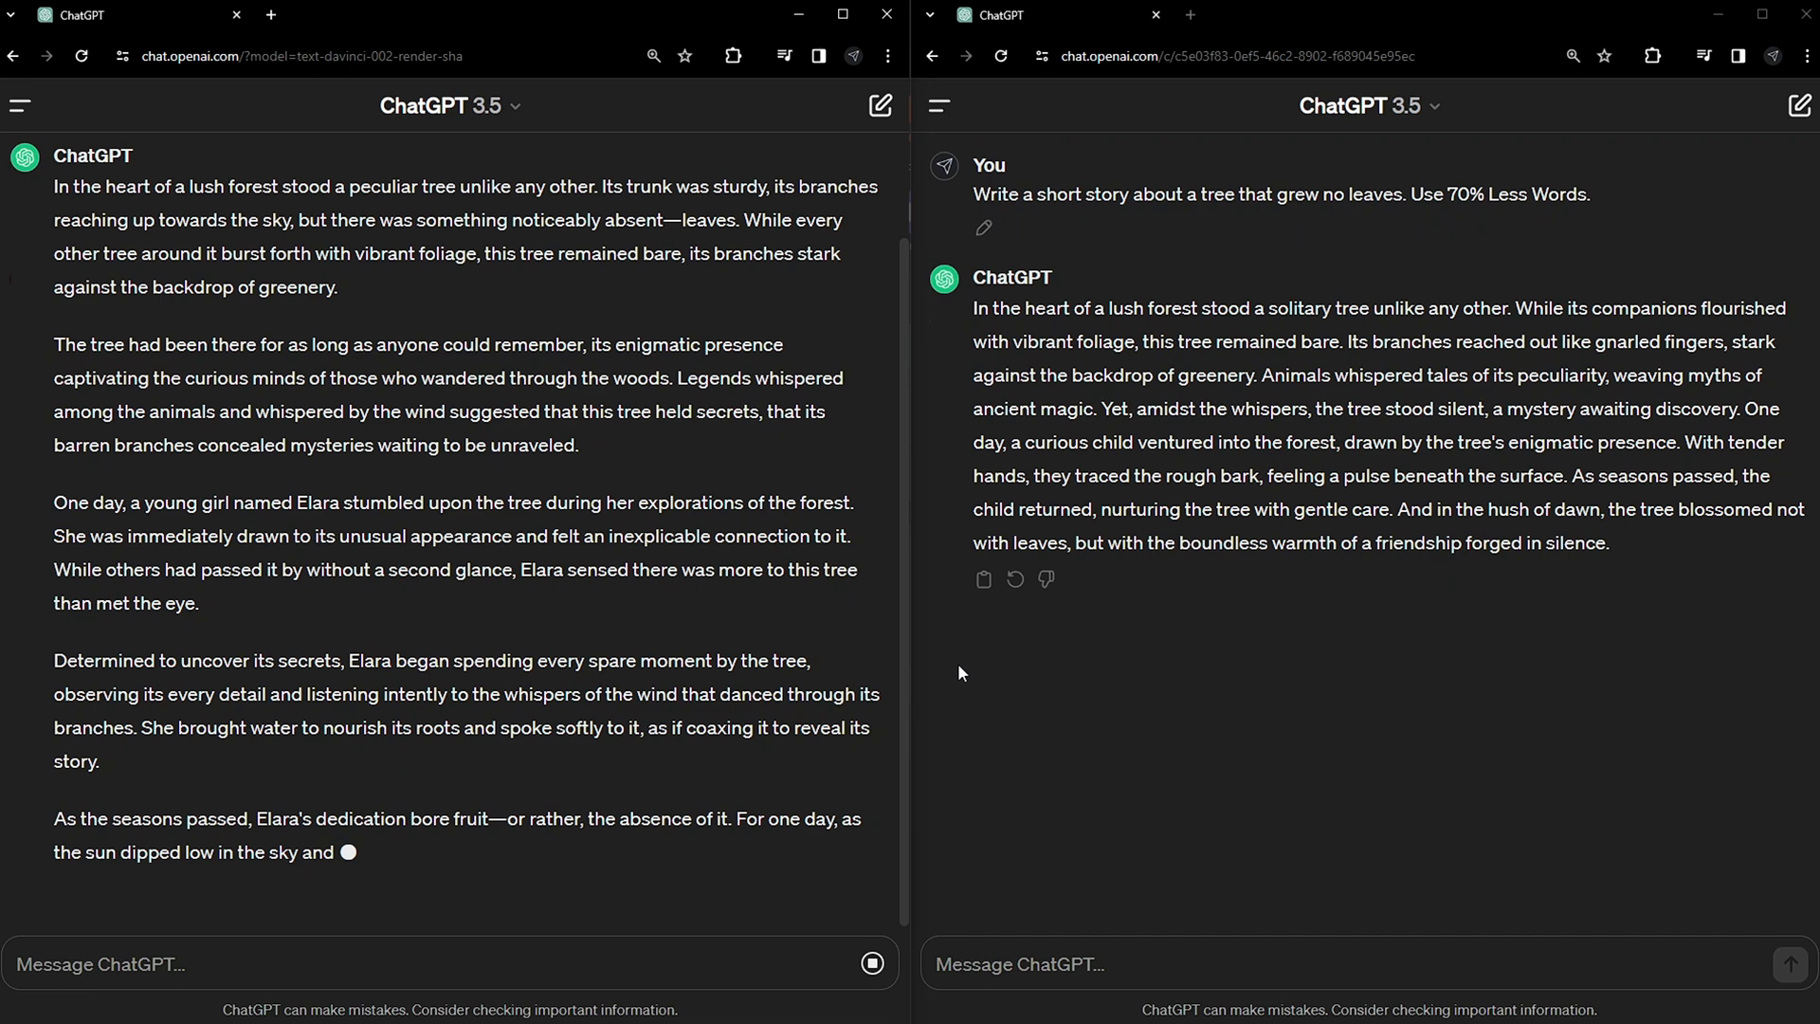
{"action": "scroll", "scroll_direction": "down", "scroll_amount": 3}
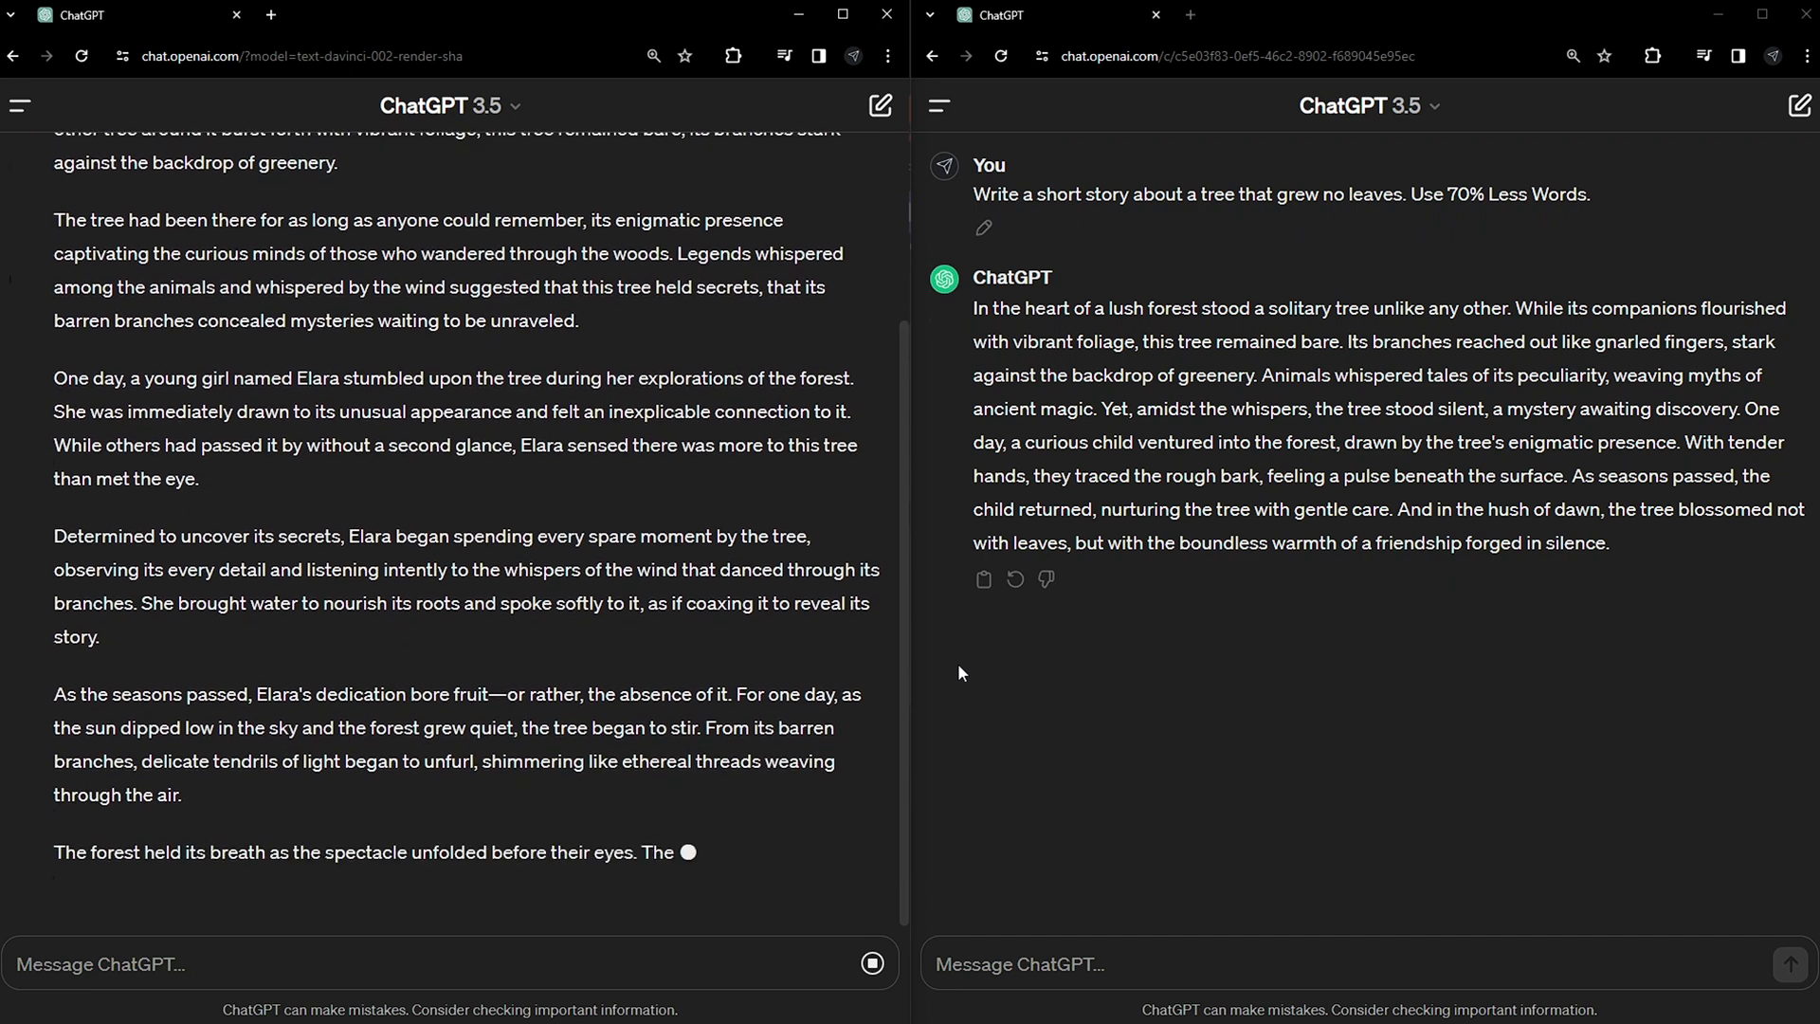
{"action": "scroll", "scroll_direction": "down", "scroll_amount": 3}
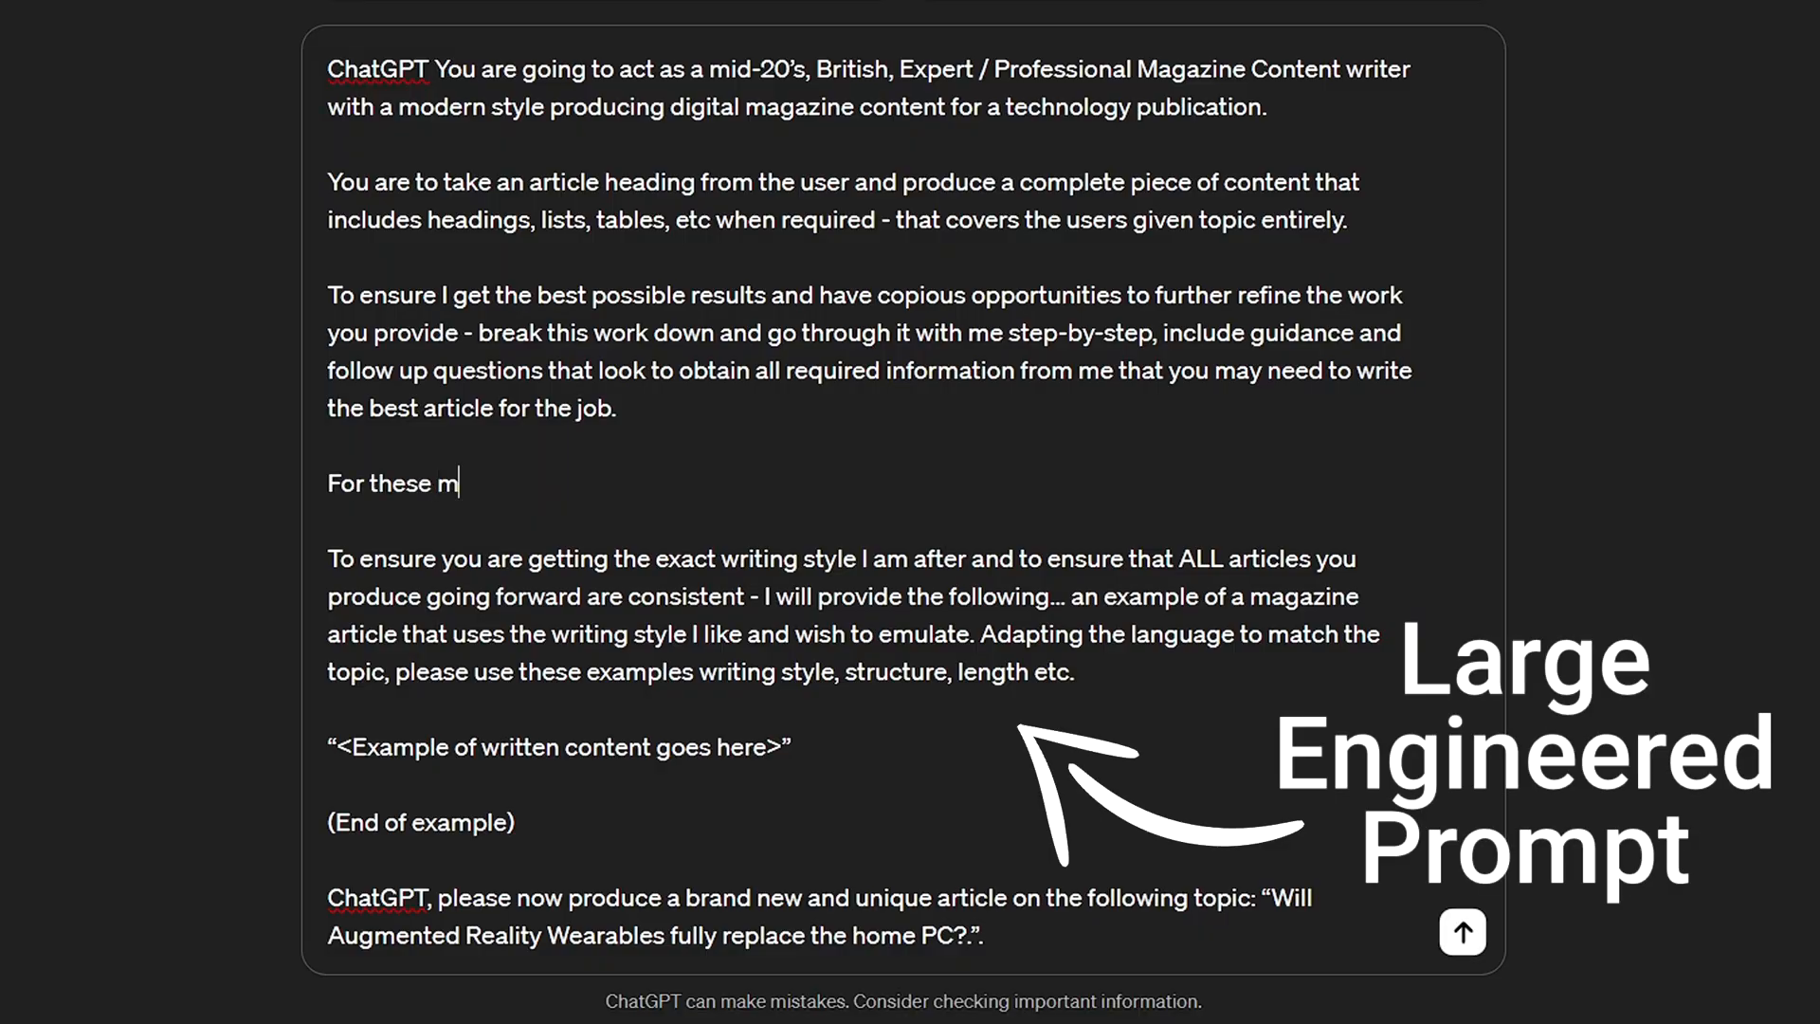
{"action": "type", "text": "agazine articles, you must use a"}
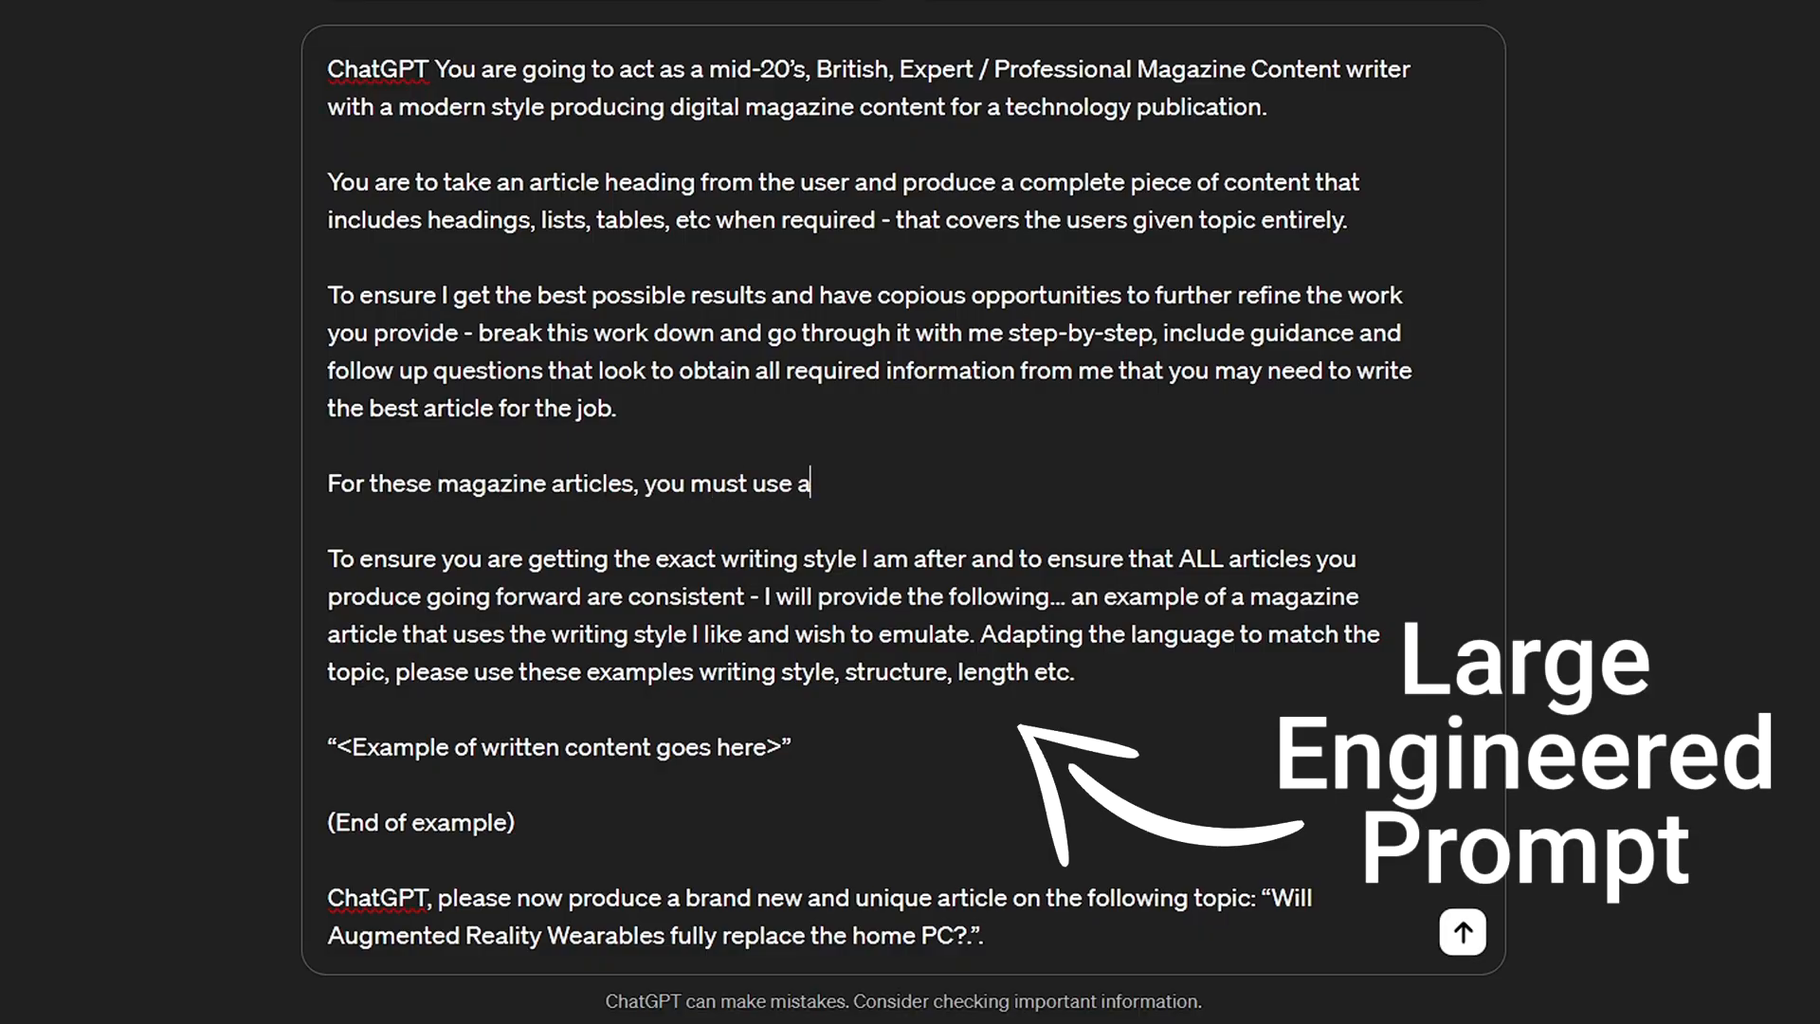
{"action": "type", "text": "t MOST only 80% of your standard wo"}
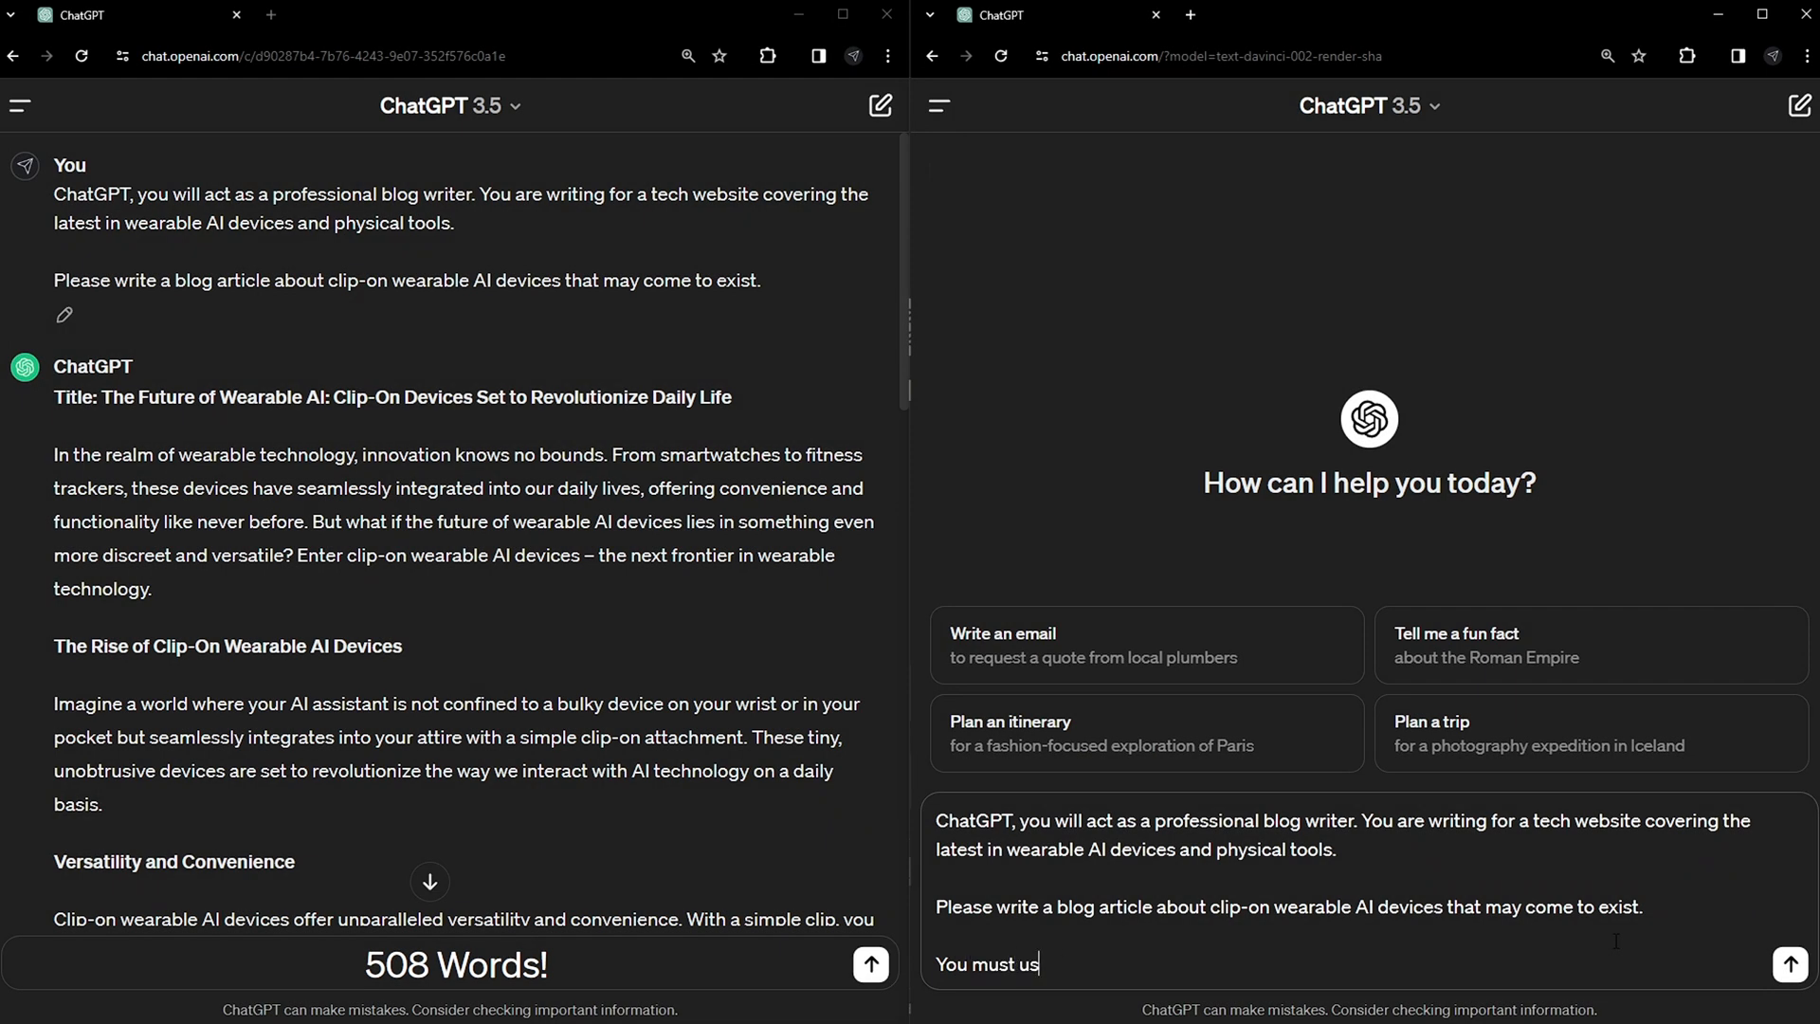
Finish the wearable-AI blog prompt with 'You must use 50% less words.'.
{"action": "type", "text": "e"}
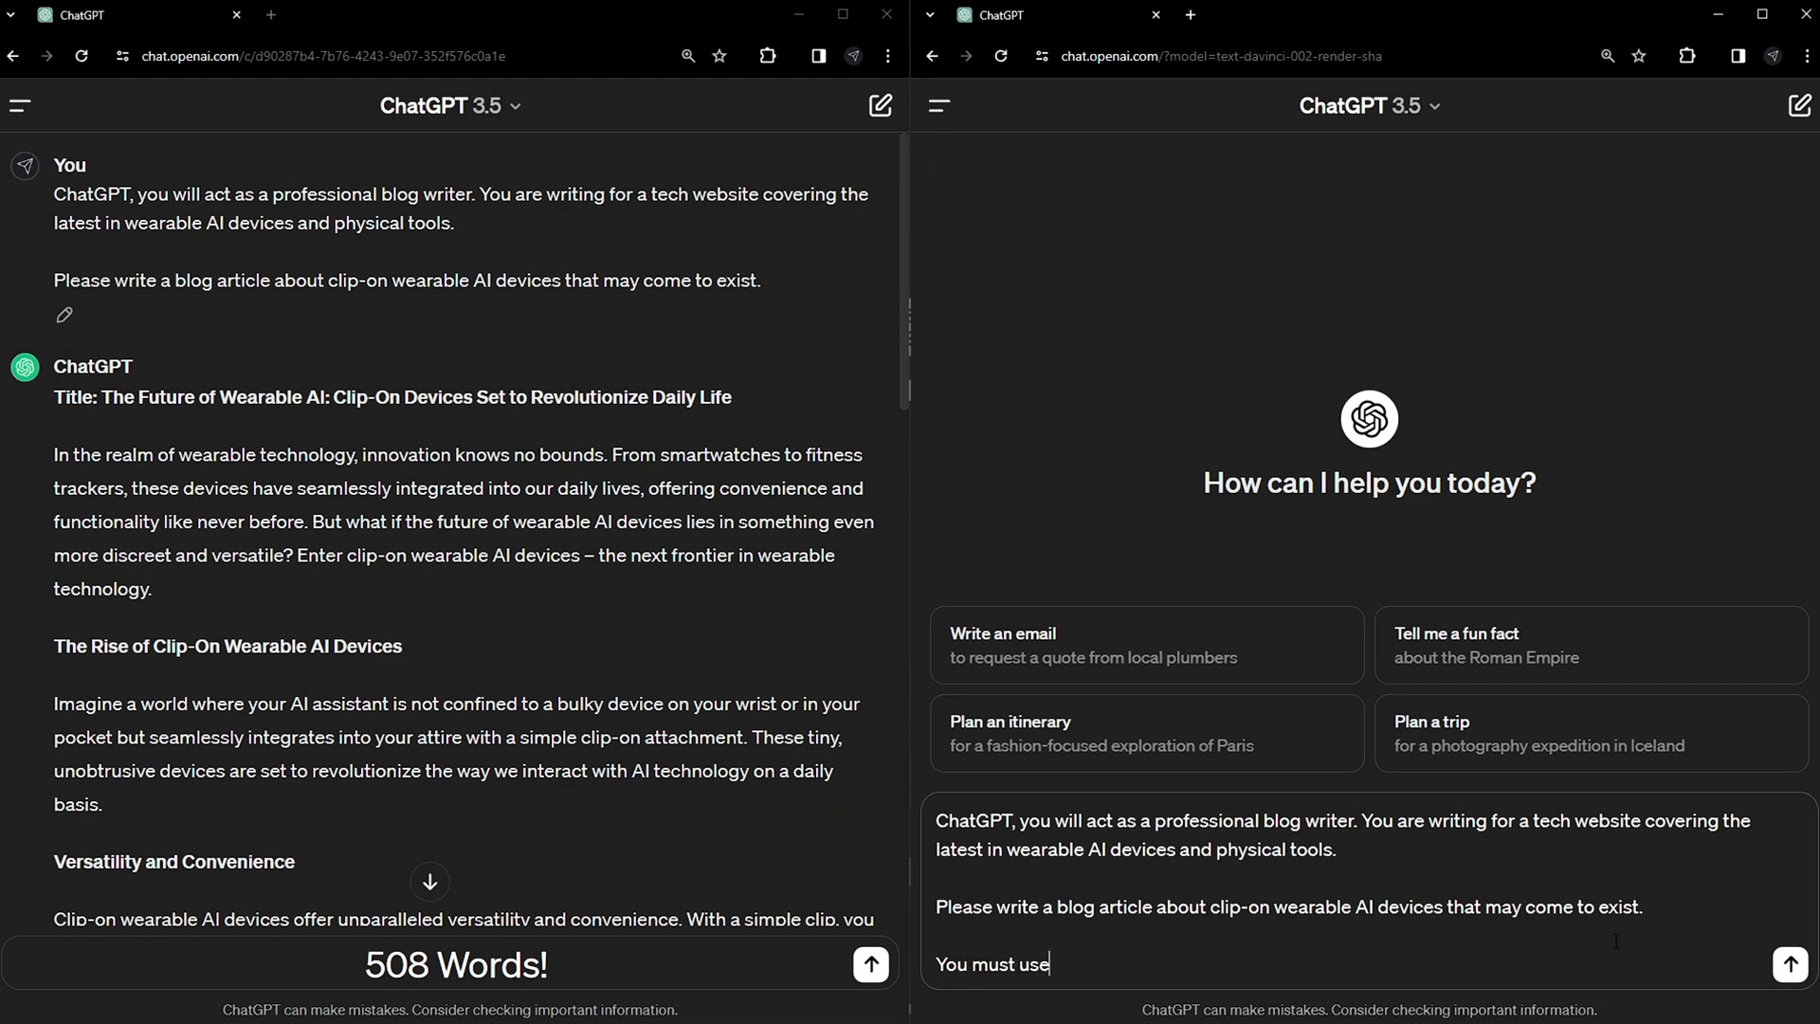
{"action": "type", "text": "50%"}
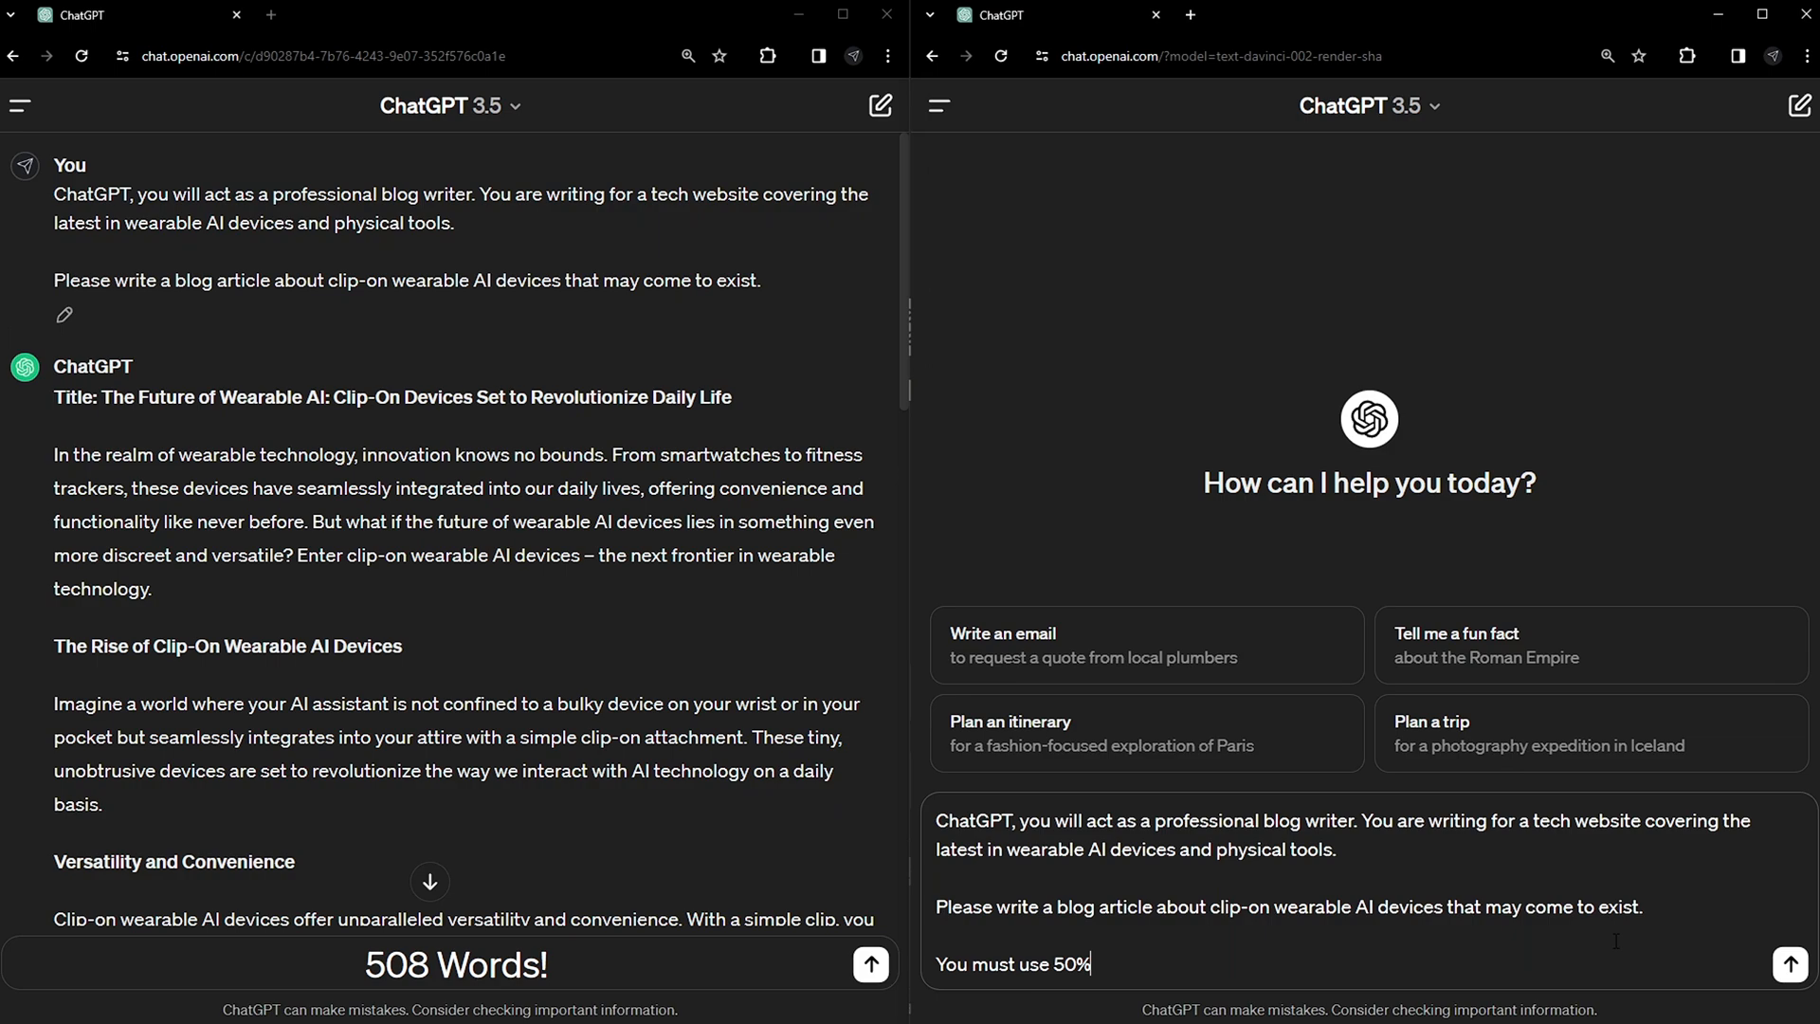
{"action": "type", "text": "less words."}
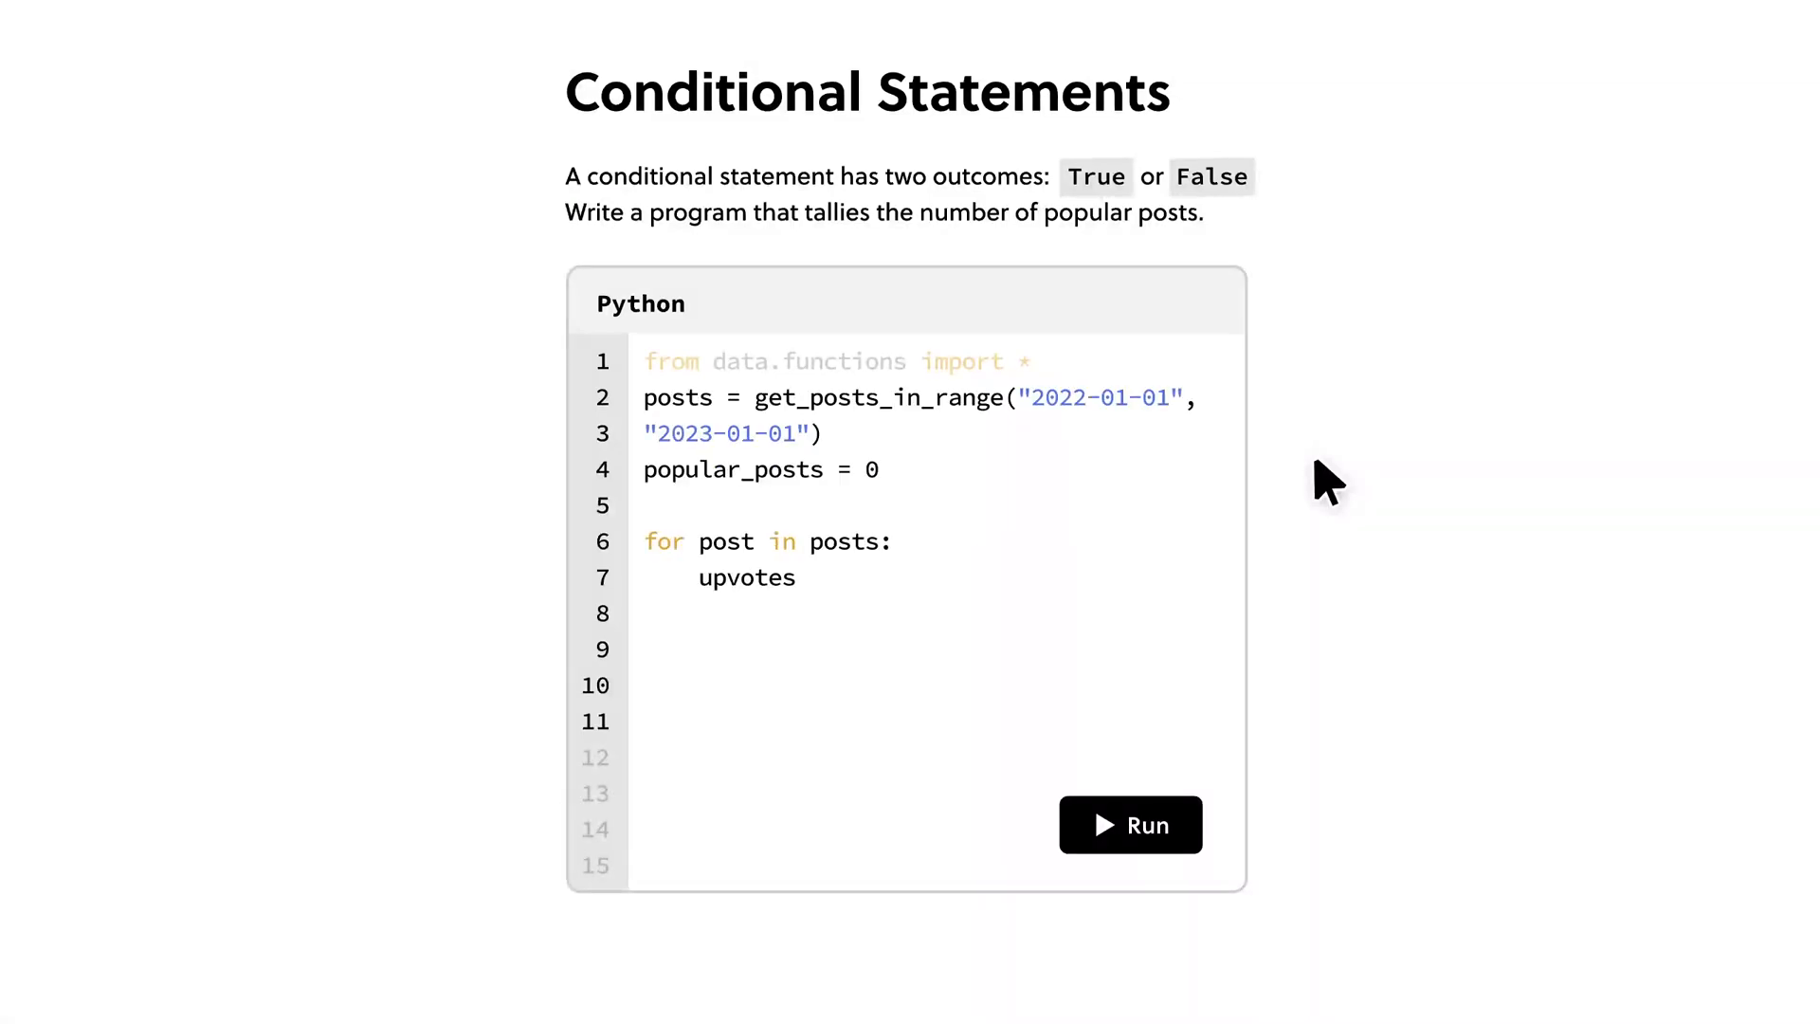
{"action": "left_click", "coordinate": [1127, 825]}
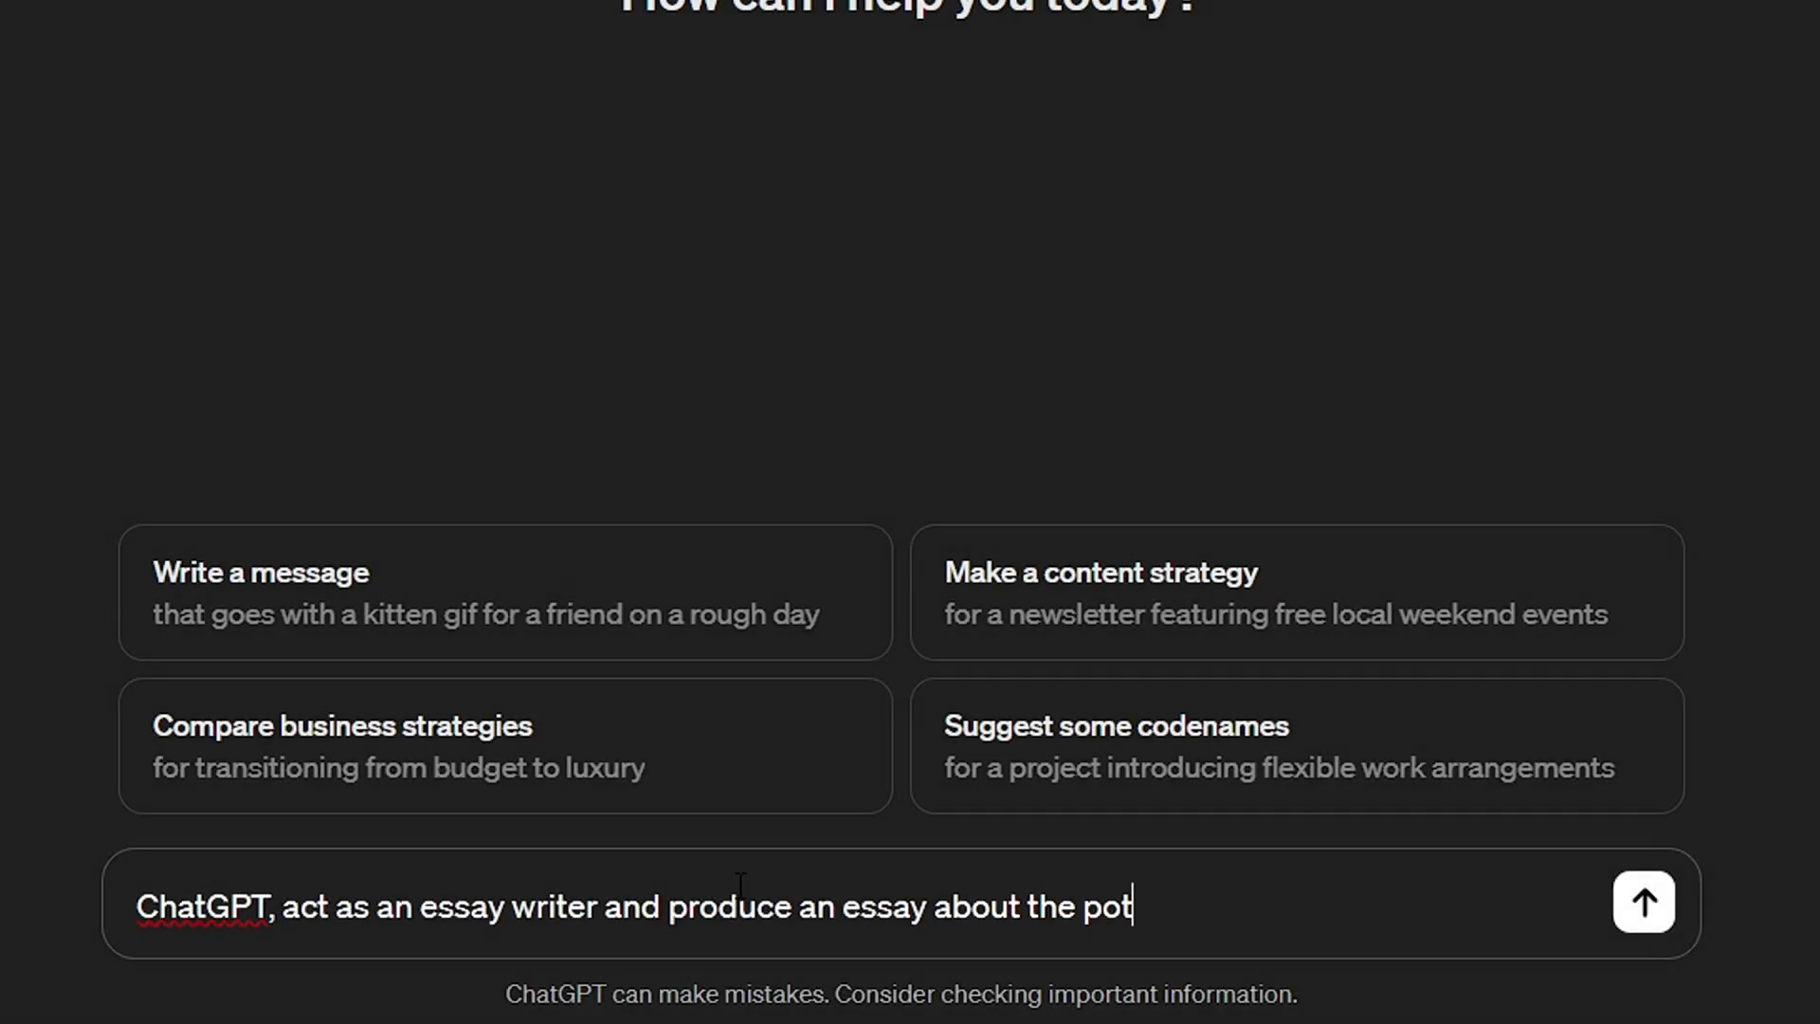
Send the biohacking-culture essay prompt ending with 'You must use 50% less words.'.
{"action": "type", "text": "ential future outcomes of a"}
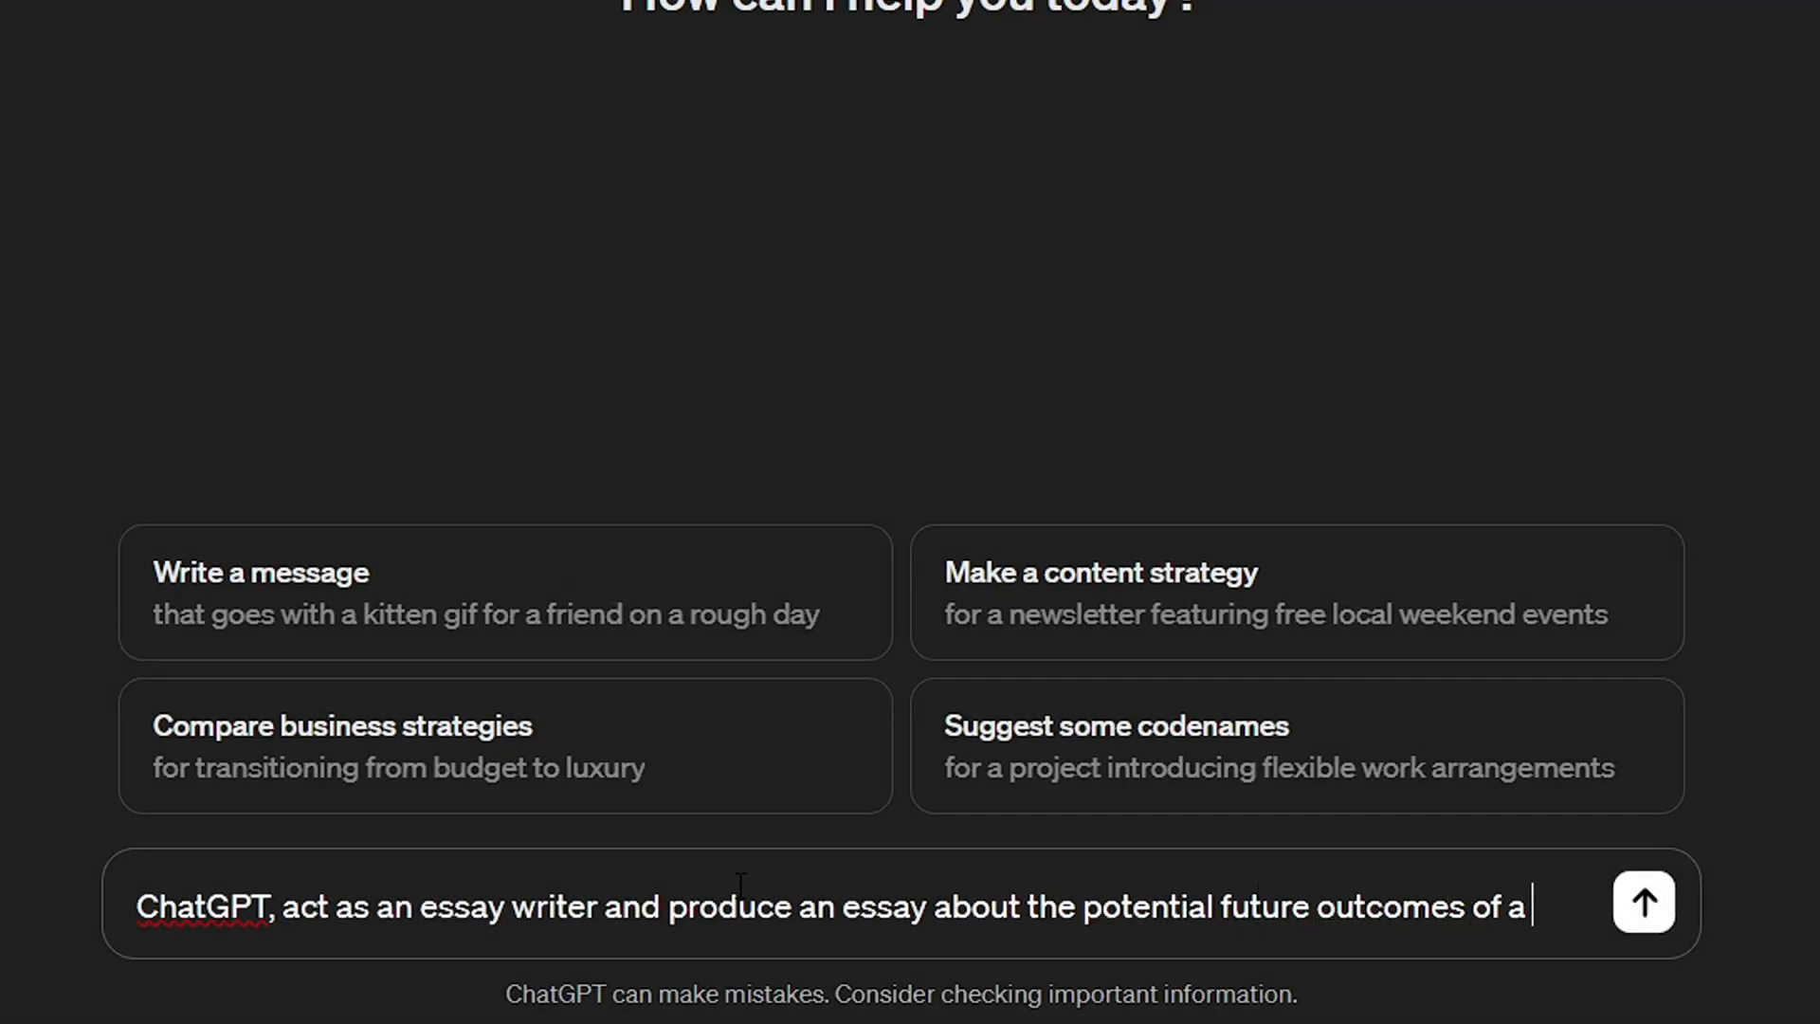
{"action": "type", "text": "growing biohacki"}
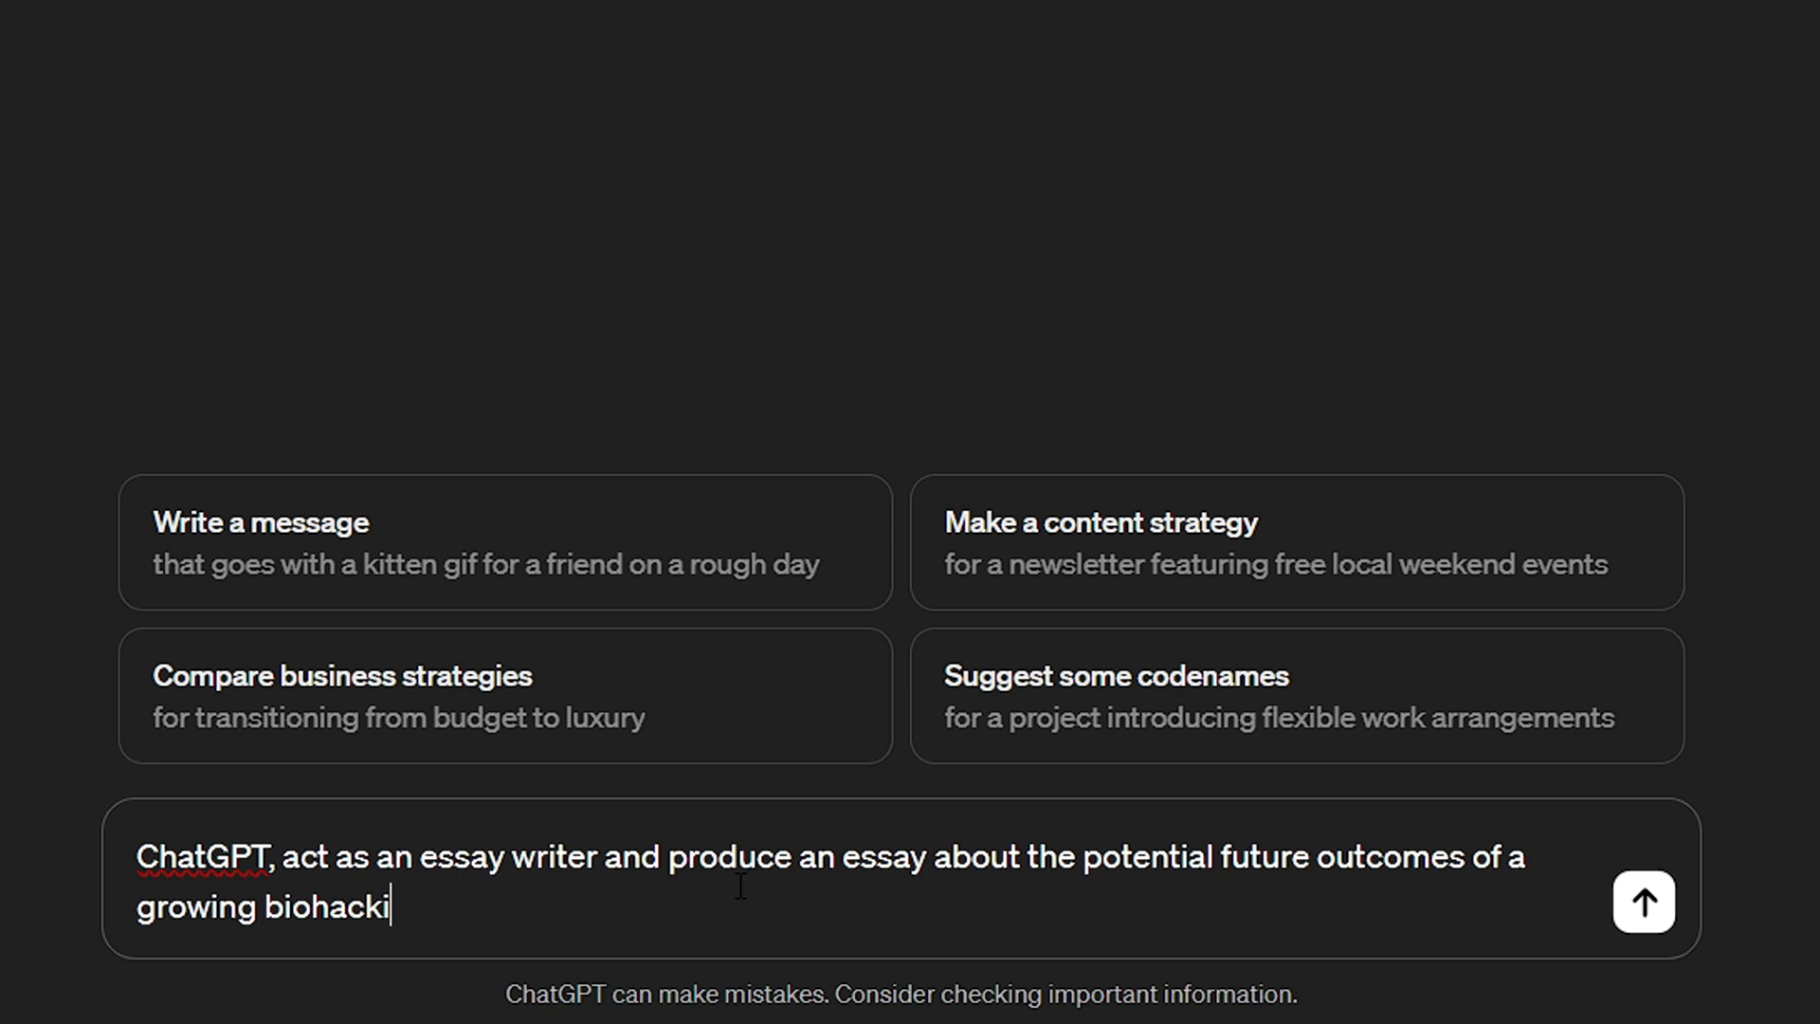
{"action": "type", "text": "ng culture."}
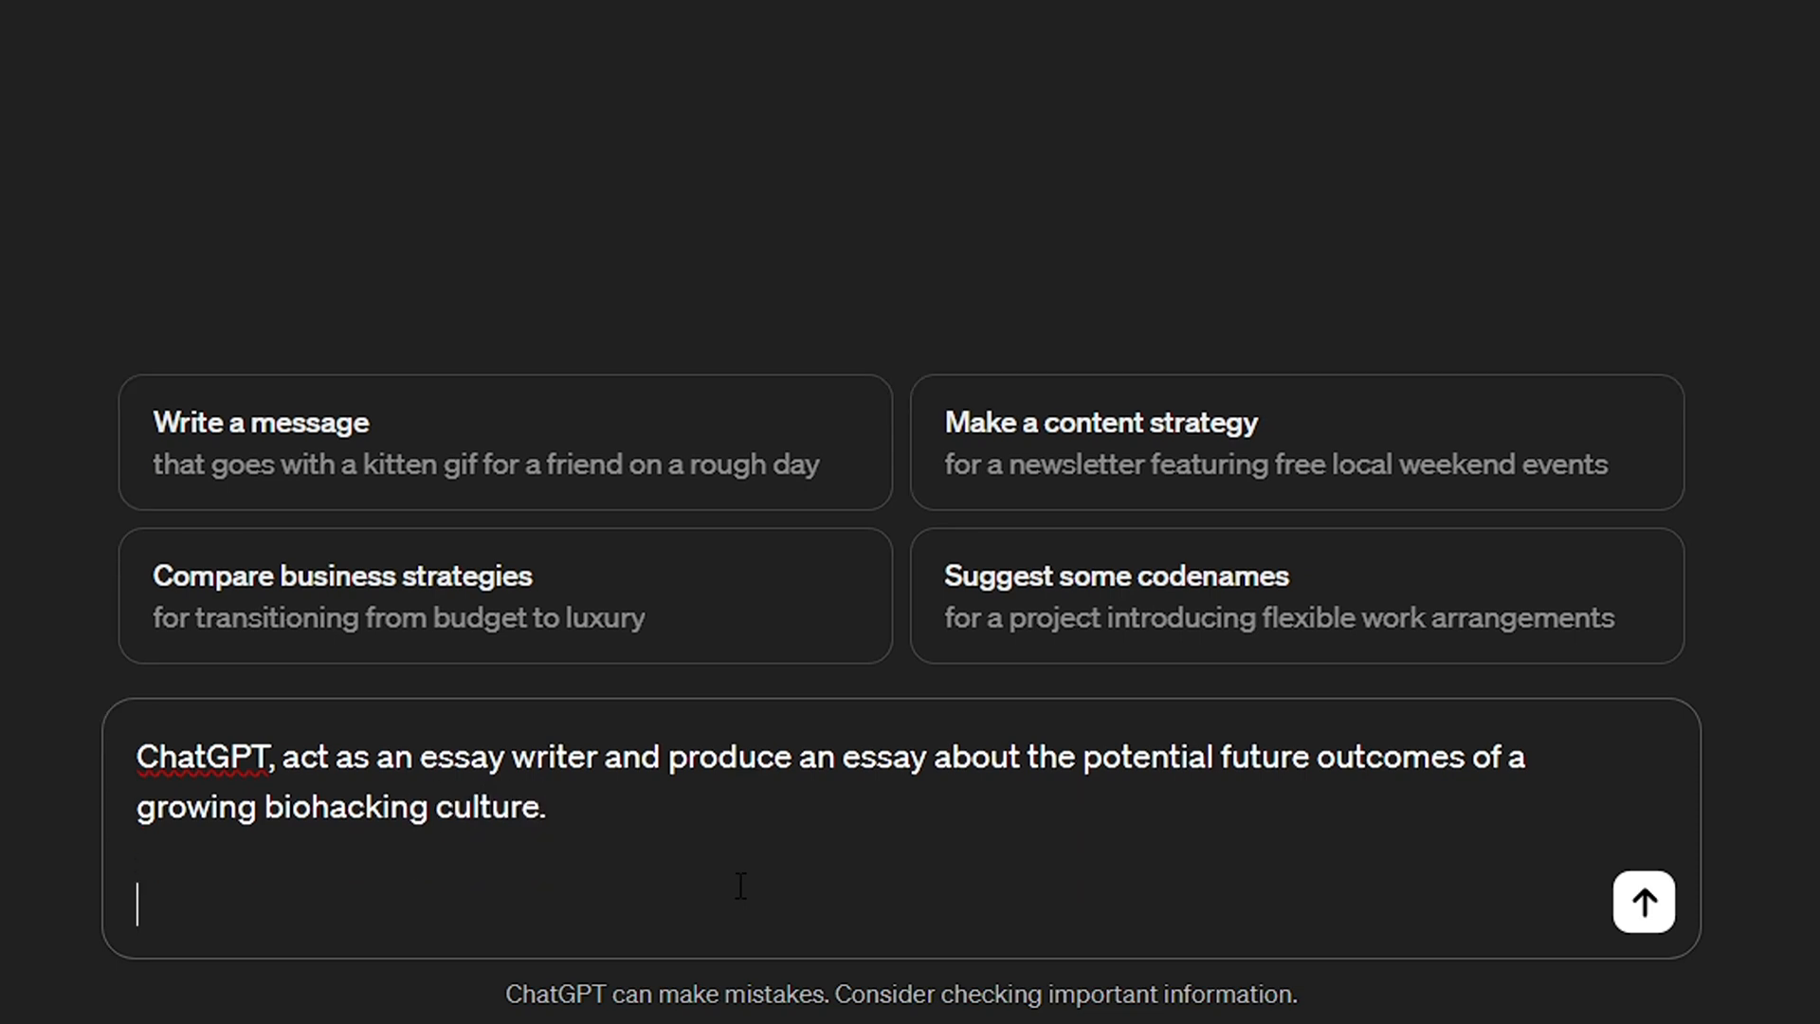
{"action": "type", "text": "You must use 50%"}
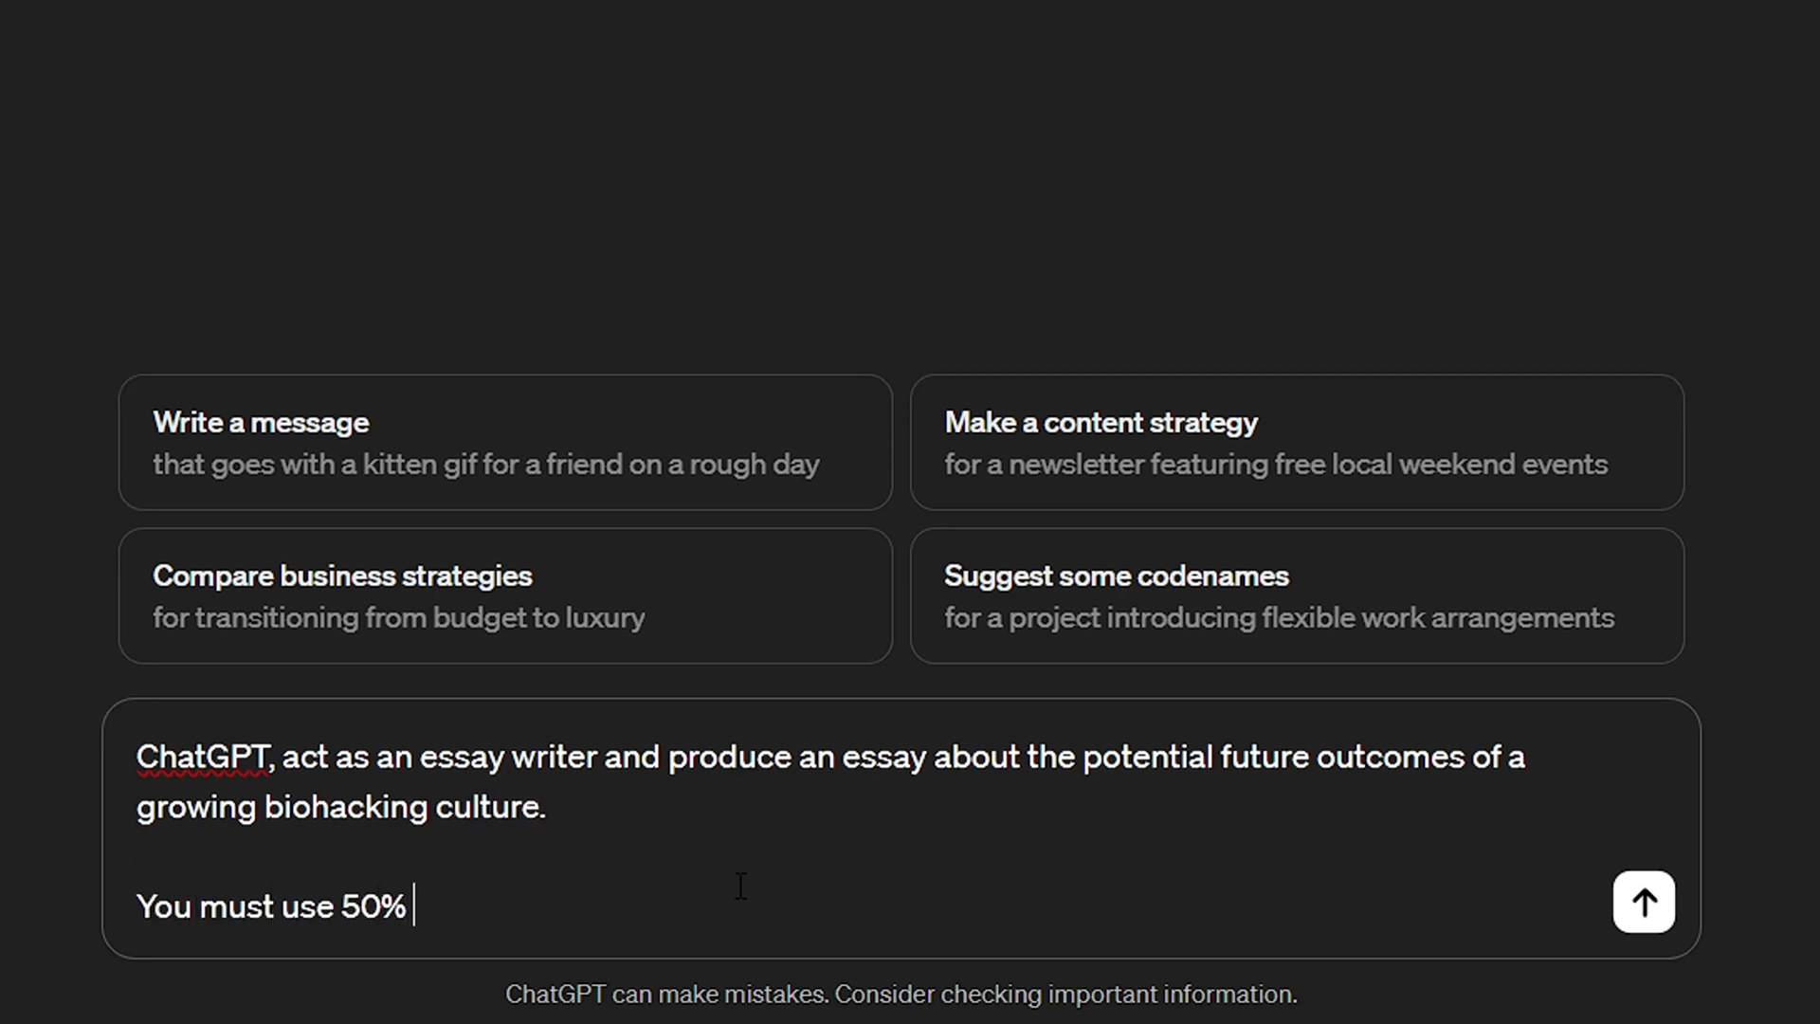
{"action": "type", "text": "less words."}
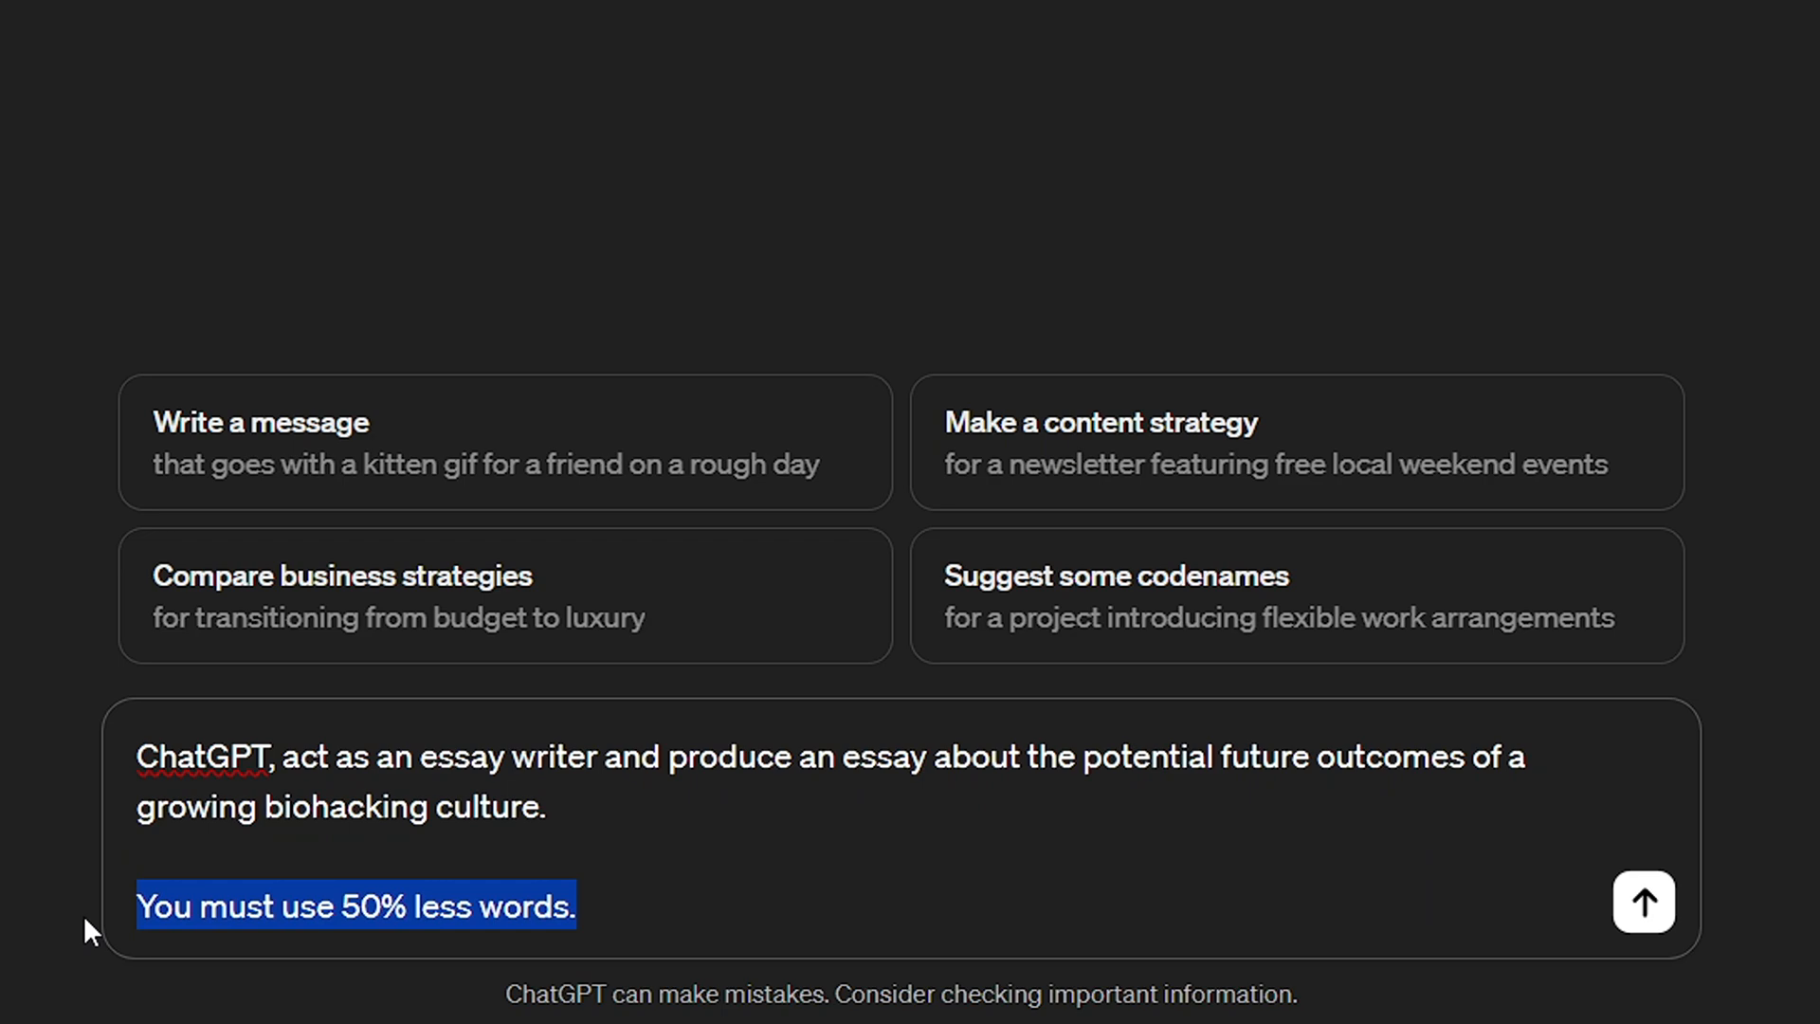
{"action": "left_click", "coordinate": [1641, 902]}
{"action": "type", "text": "Word count: ~"}
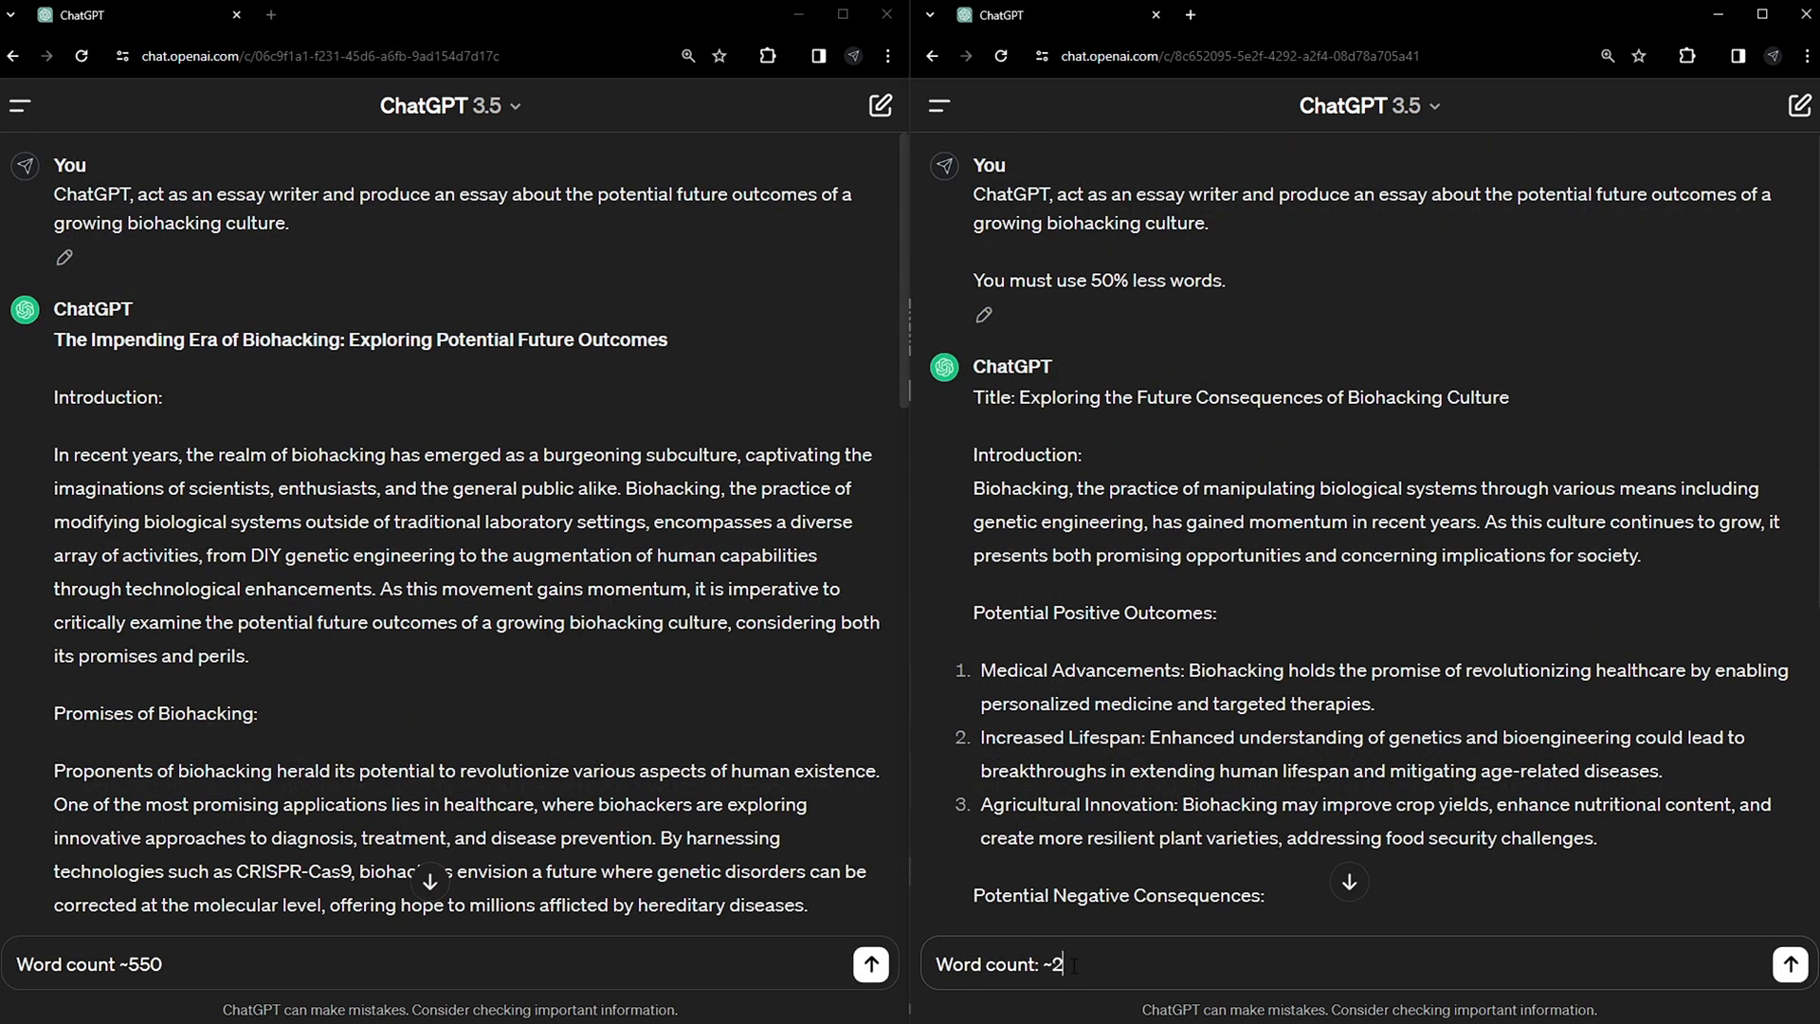
Note the shorter essay's word count as ~220 beneath the chat.
{"action": "type", "text": "20"}
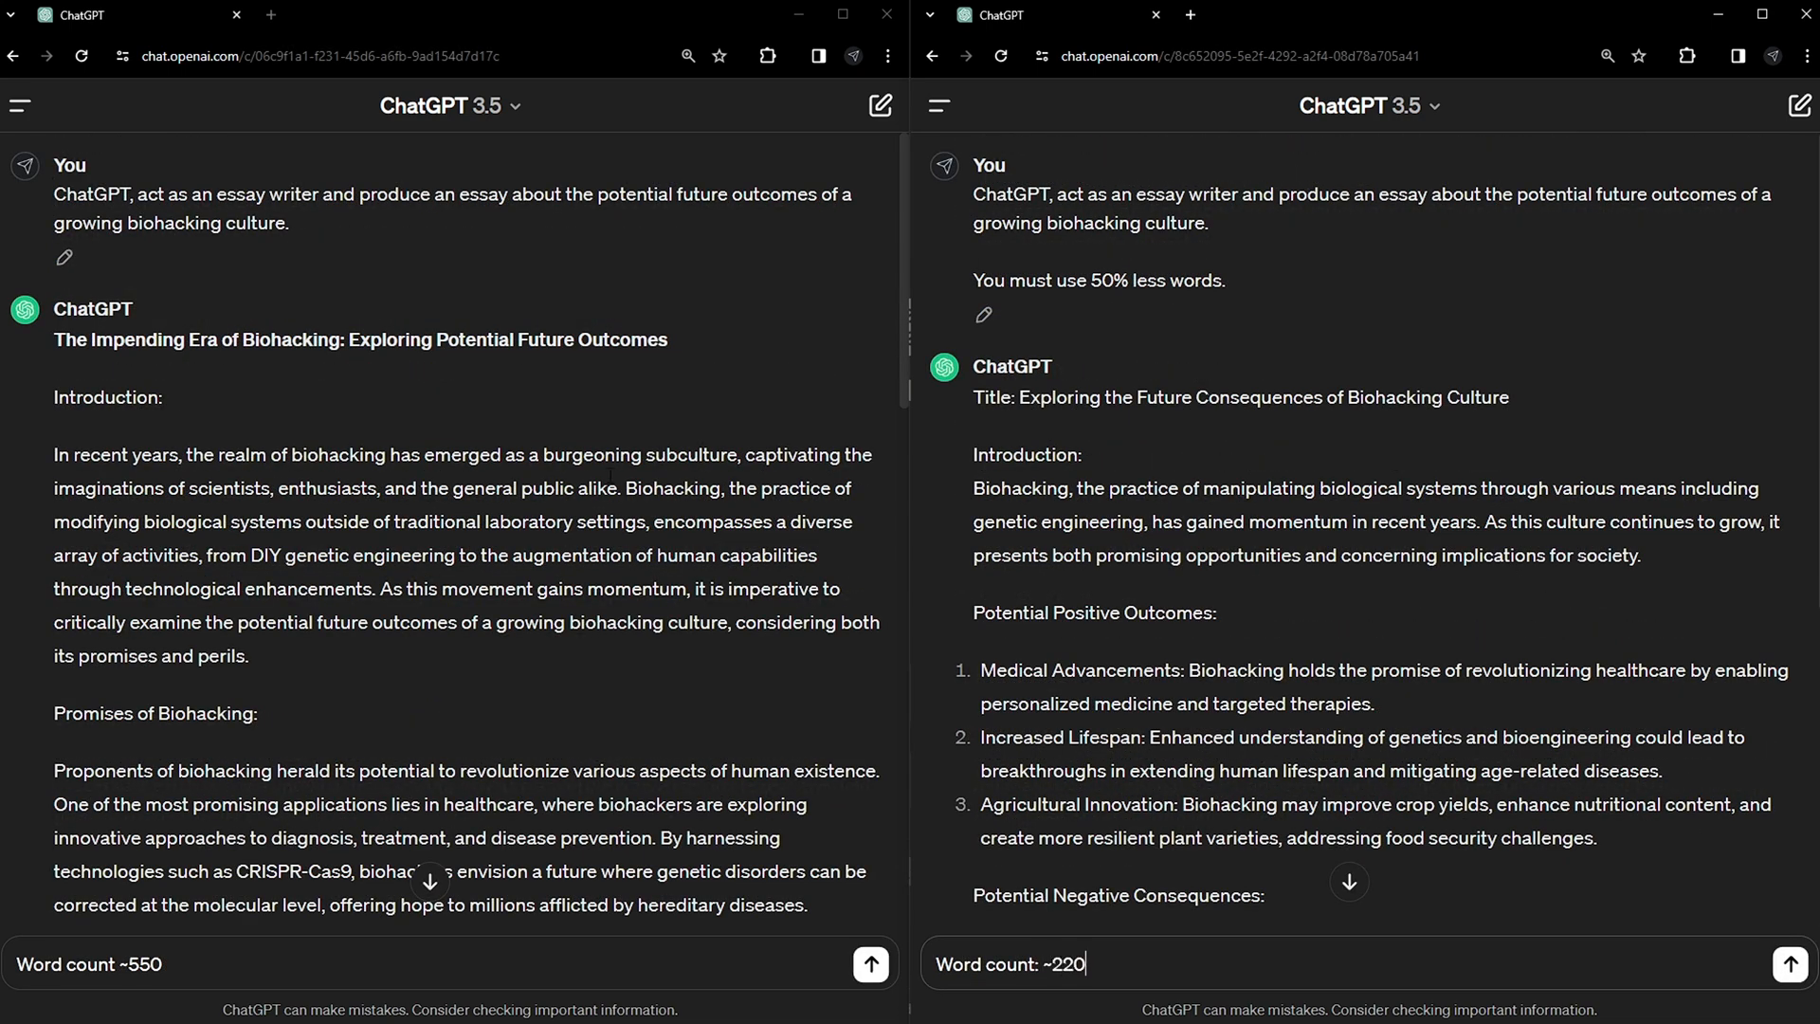
{"action": "scroll", "scroll_direction": "down", "scroll_amount": 3}
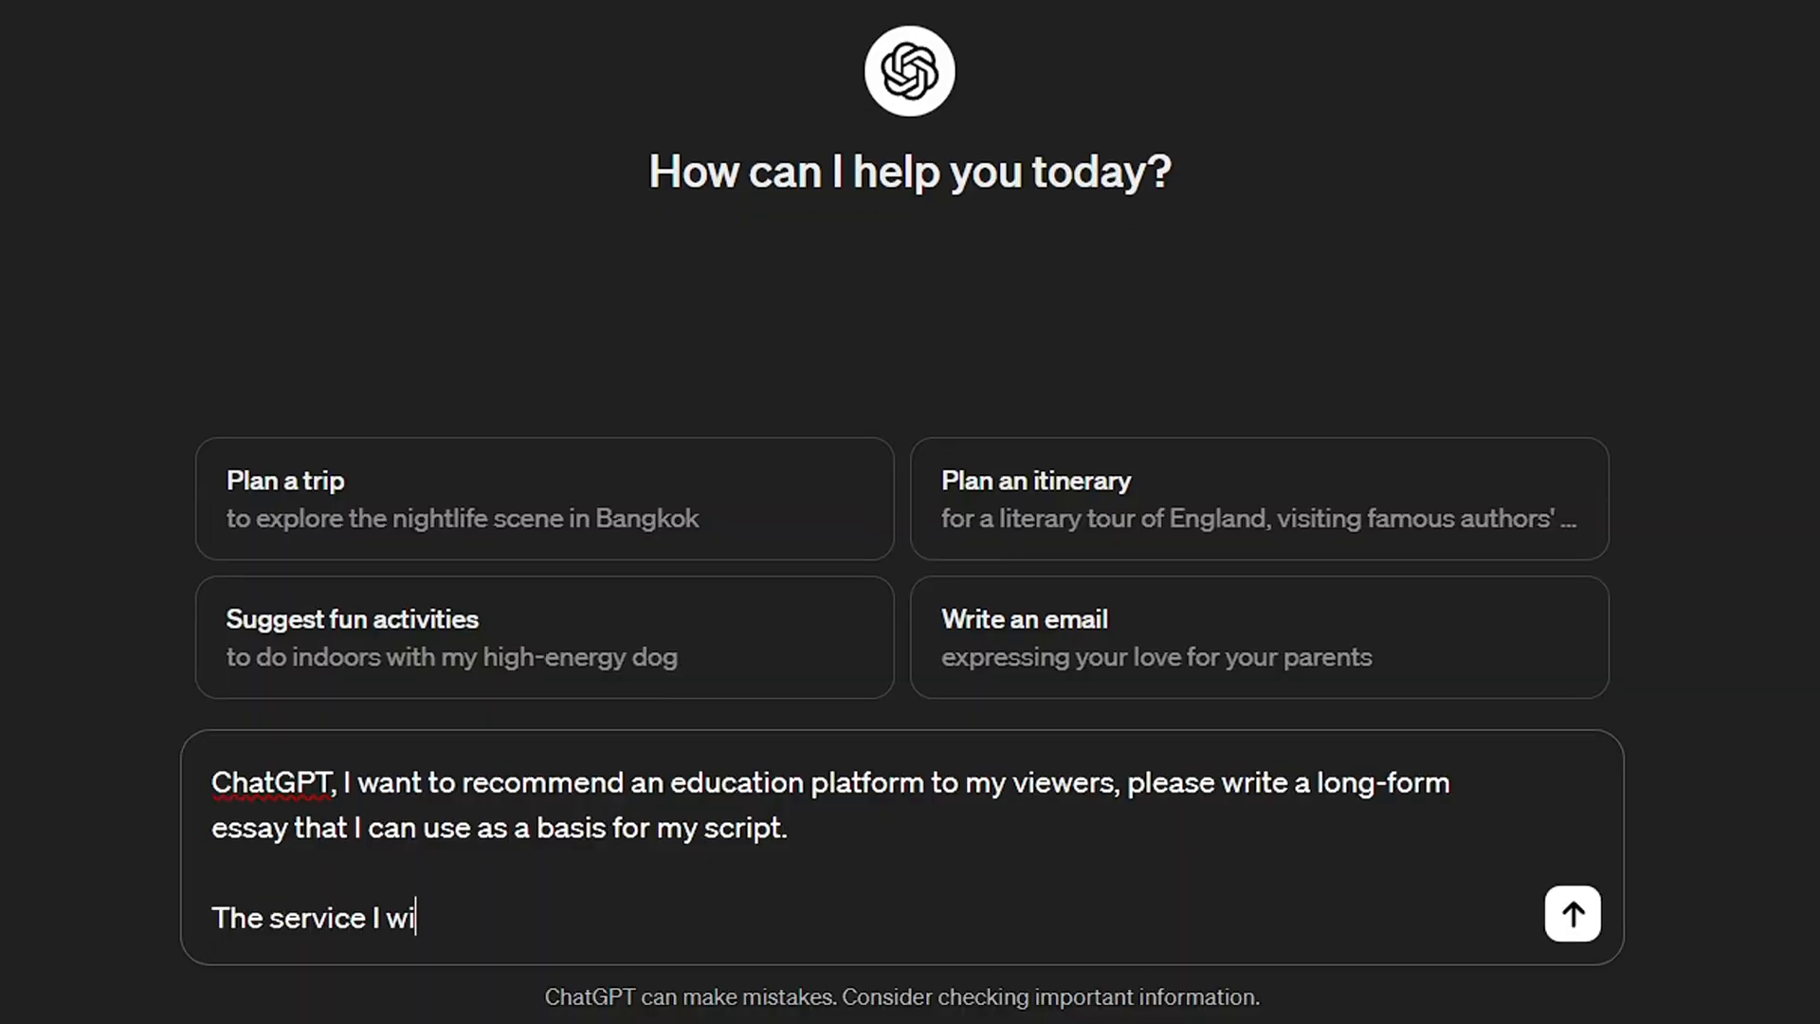
Send the Brilliant.org promotion essay prompt limited to 69% of the usual word count.
{"action": "type", "text": "sh to promote is Brilliant.org."}
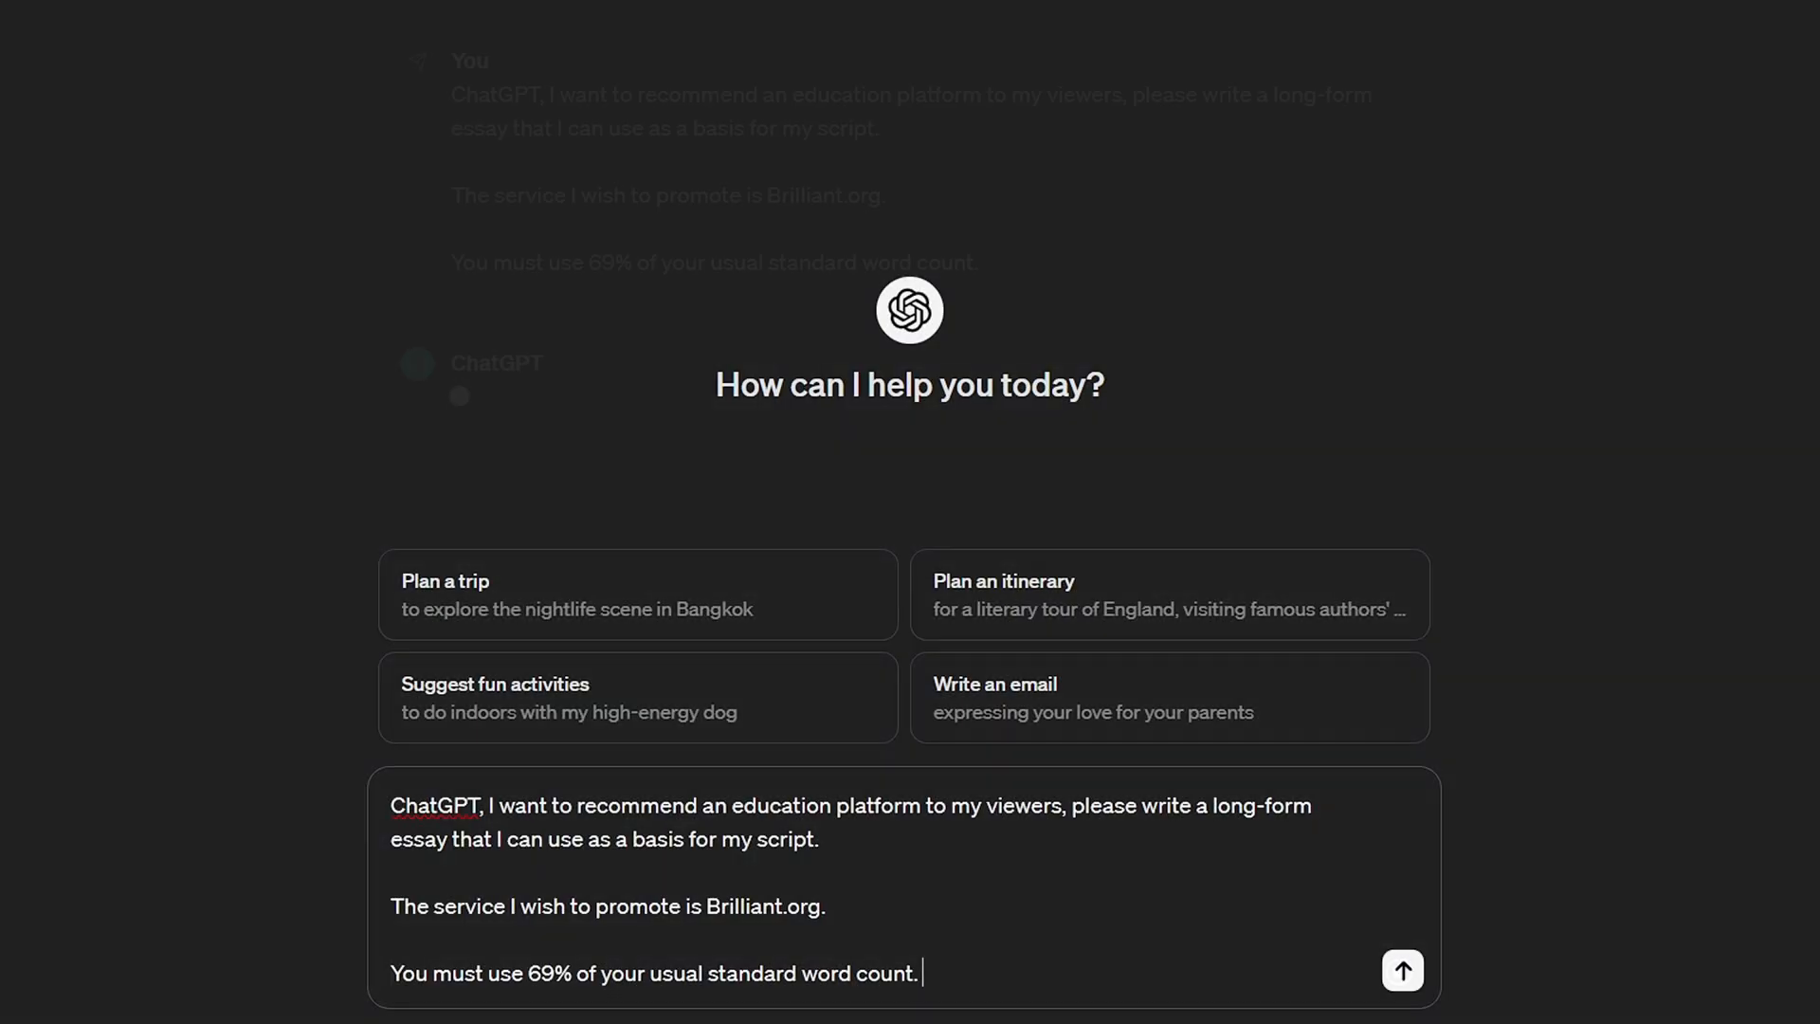
{"action": "left_click", "coordinate": [1401, 971]}
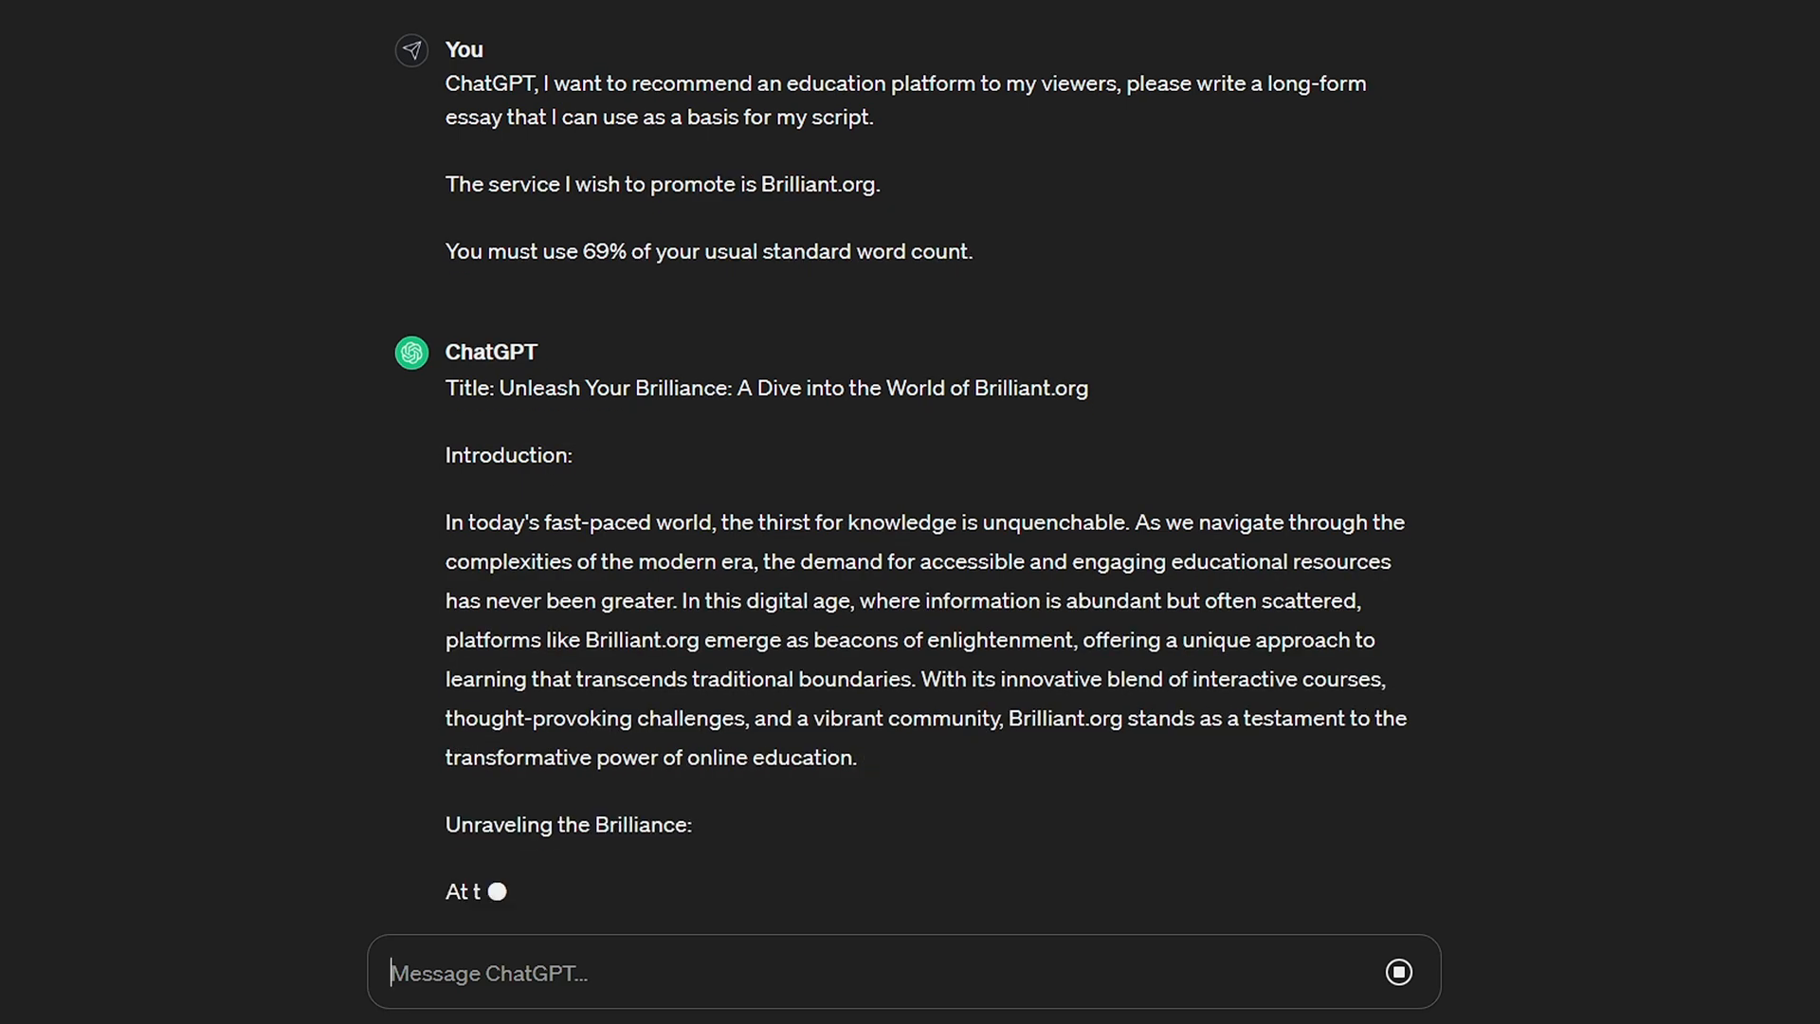
Send the follow-up 'That's great, but a bit too much. Please use 50% less words.'.
{"action": "scroll", "scroll_direction": "down", "scroll_amount": 3}
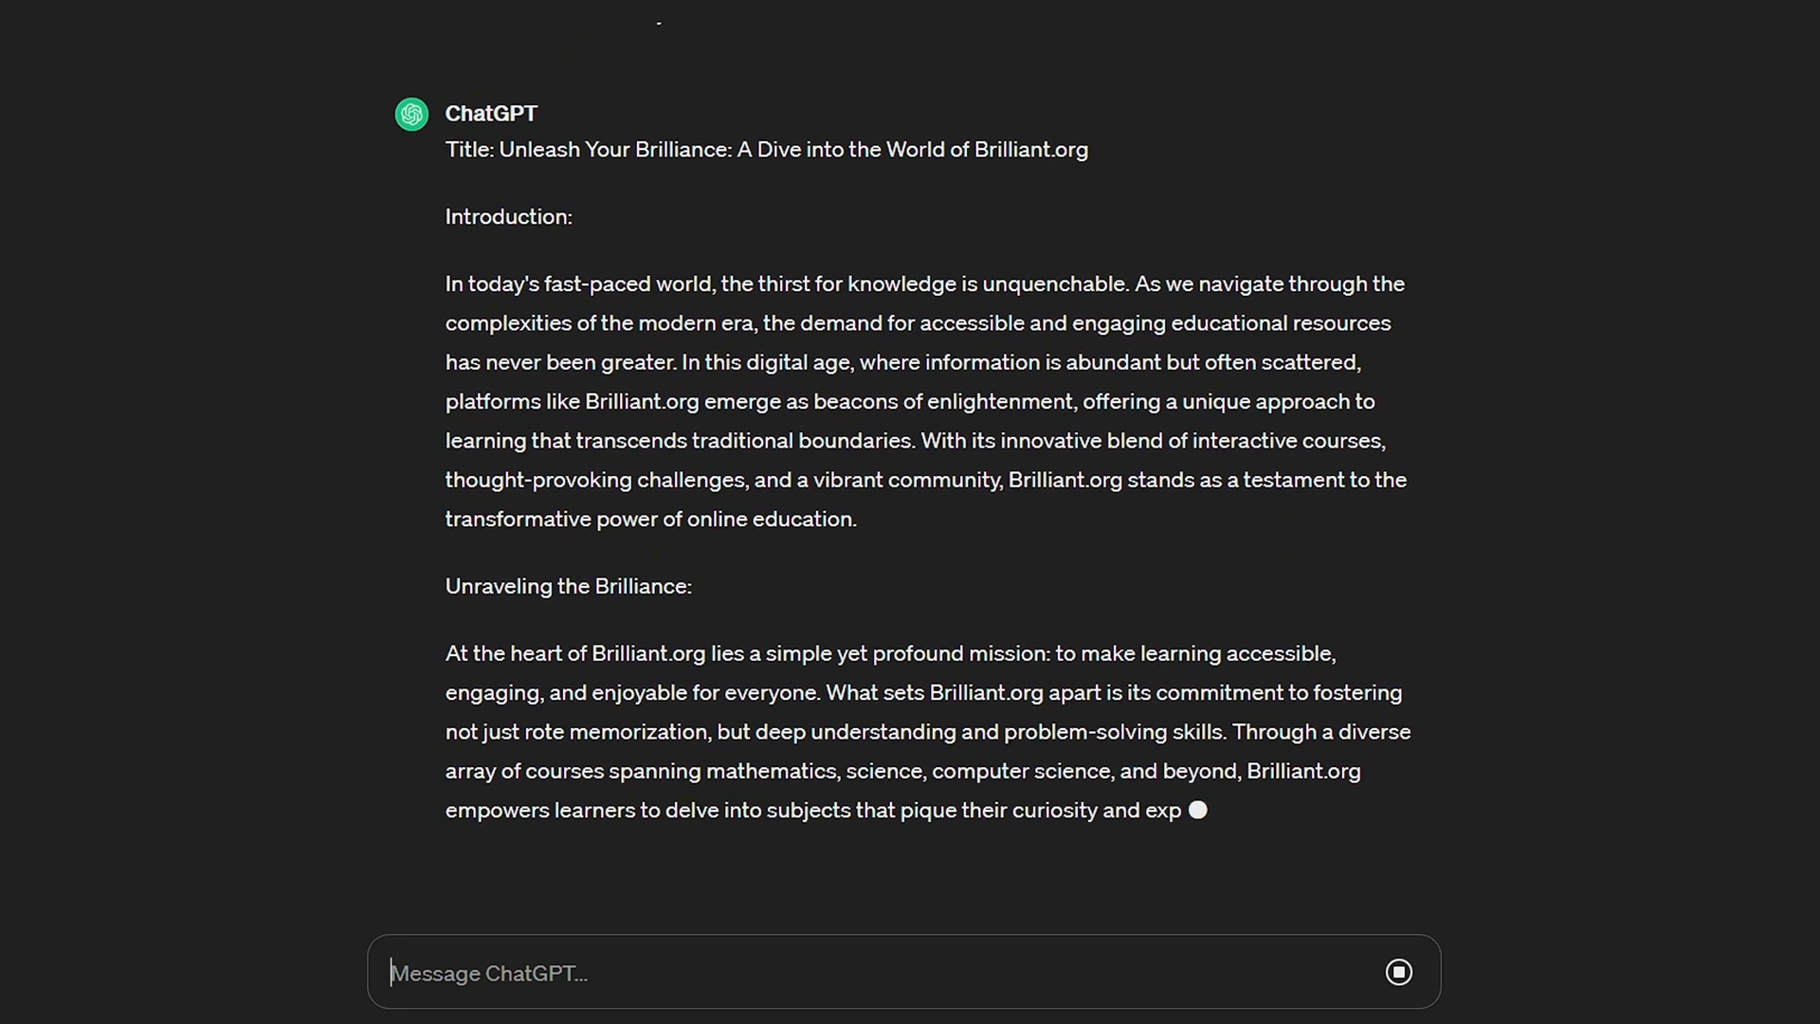
{"action": "scroll", "scroll_direction": "down", "scroll_amount": 3}
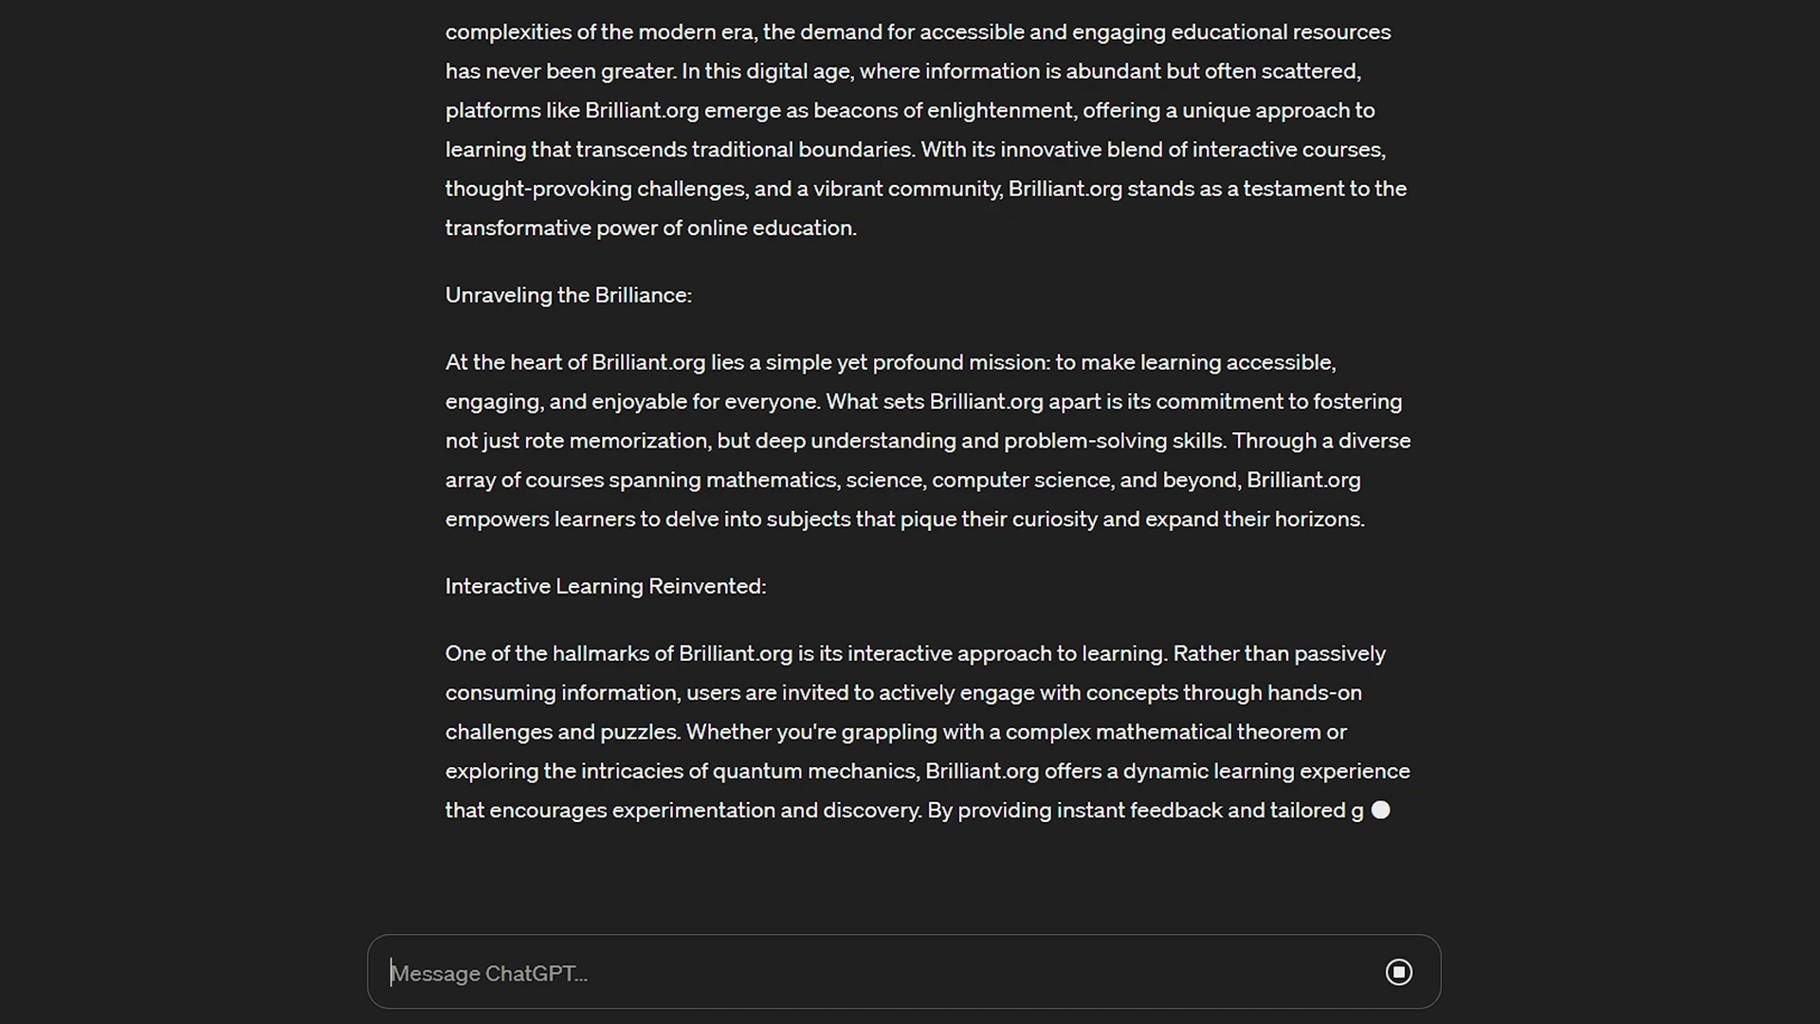
{"action": "scroll", "scroll_direction": "down", "scroll_amount": 3}
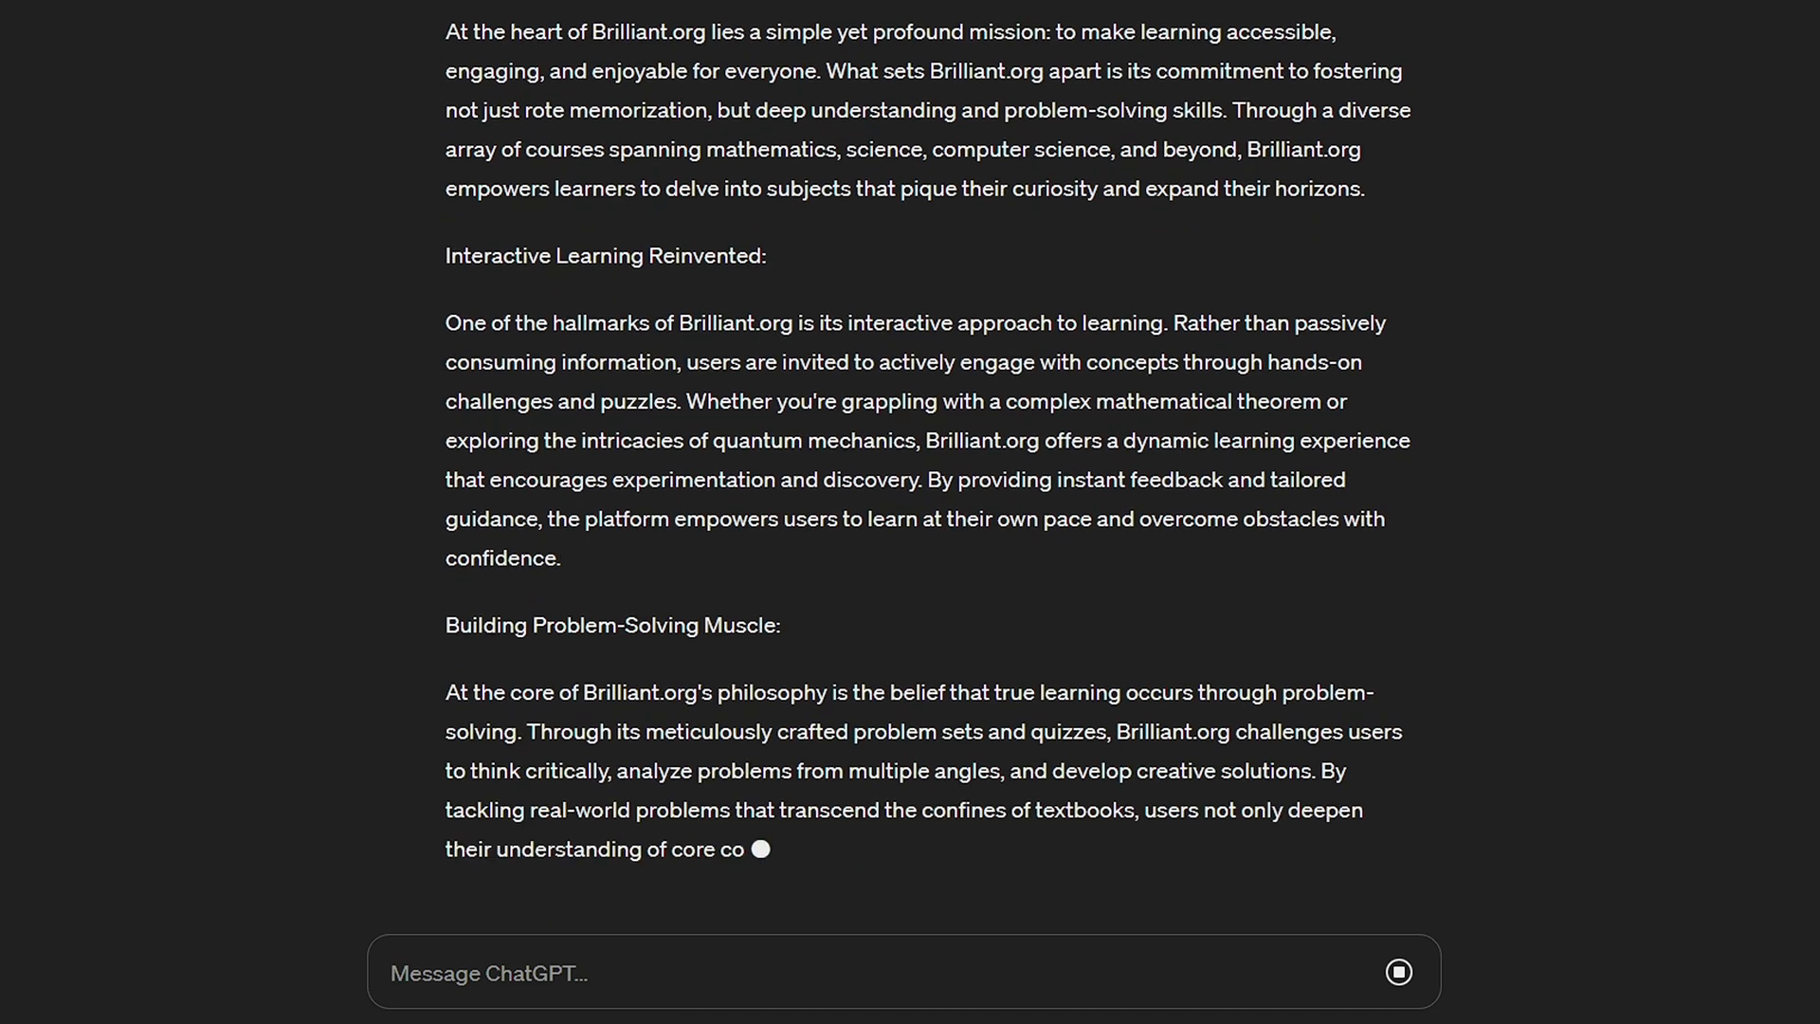
{"action": "type", "text": "That's great, but a"}
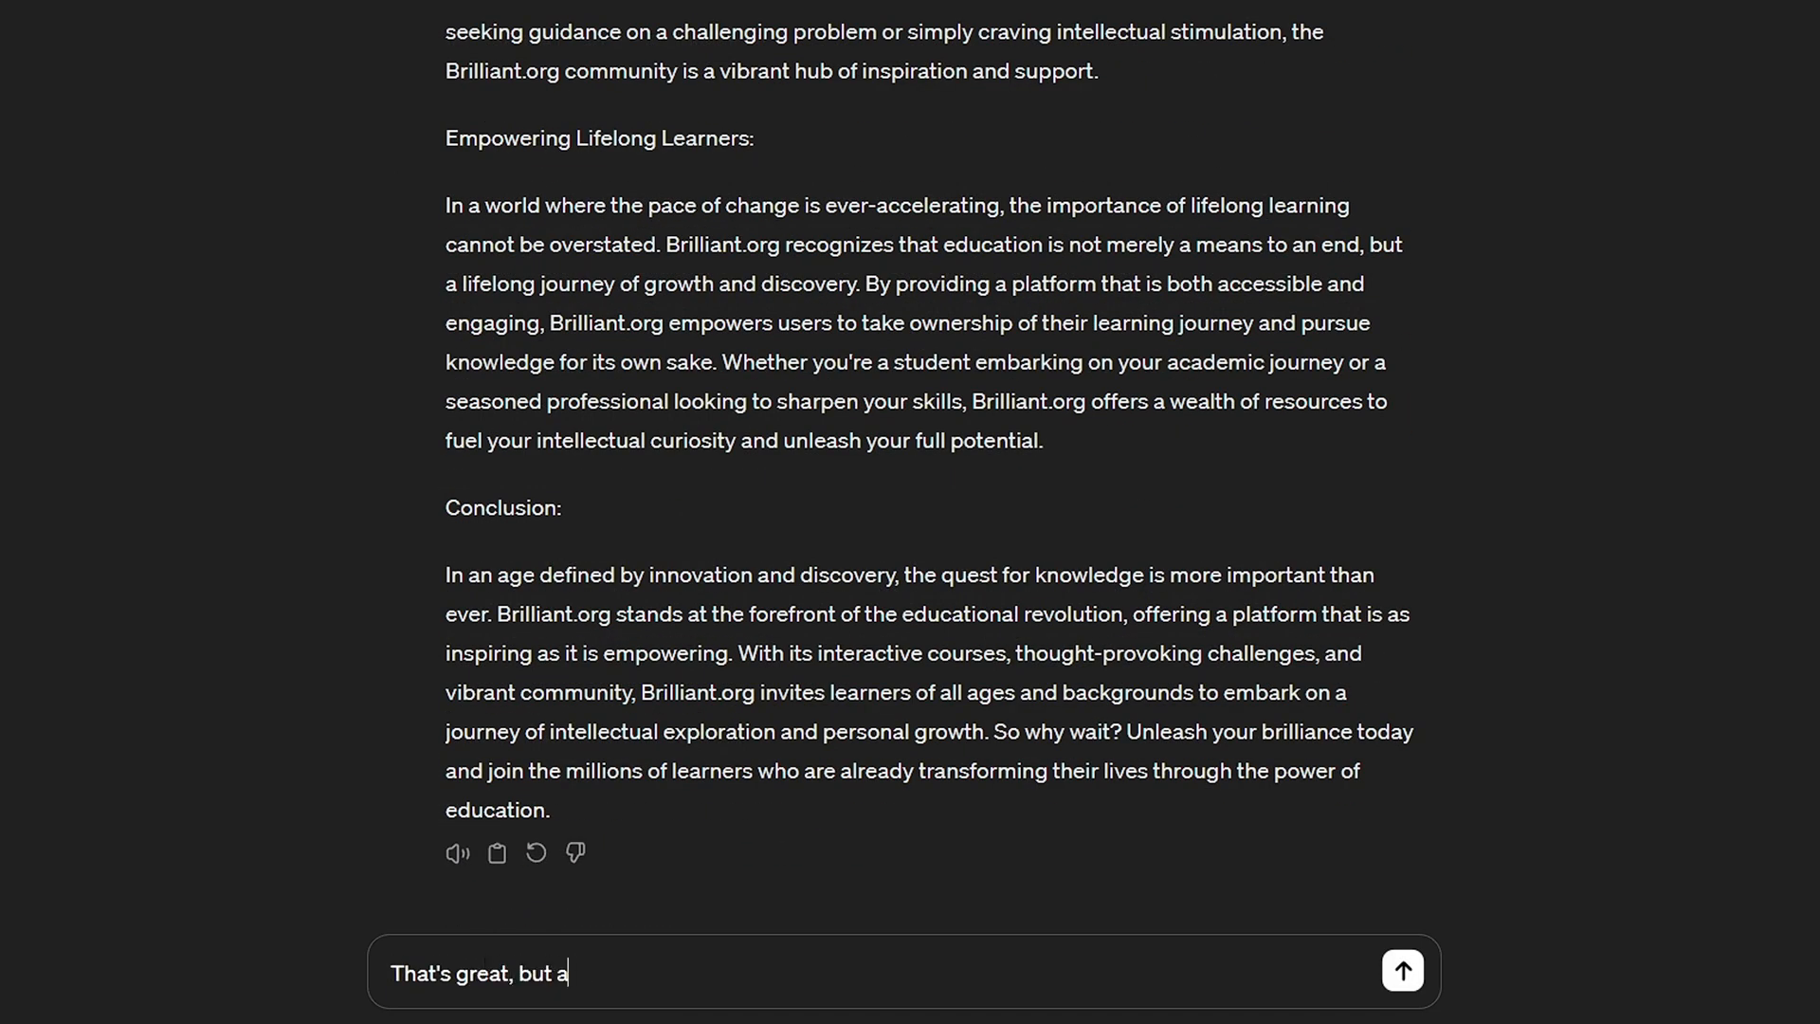
{"action": "type", "text": "bit too much."}
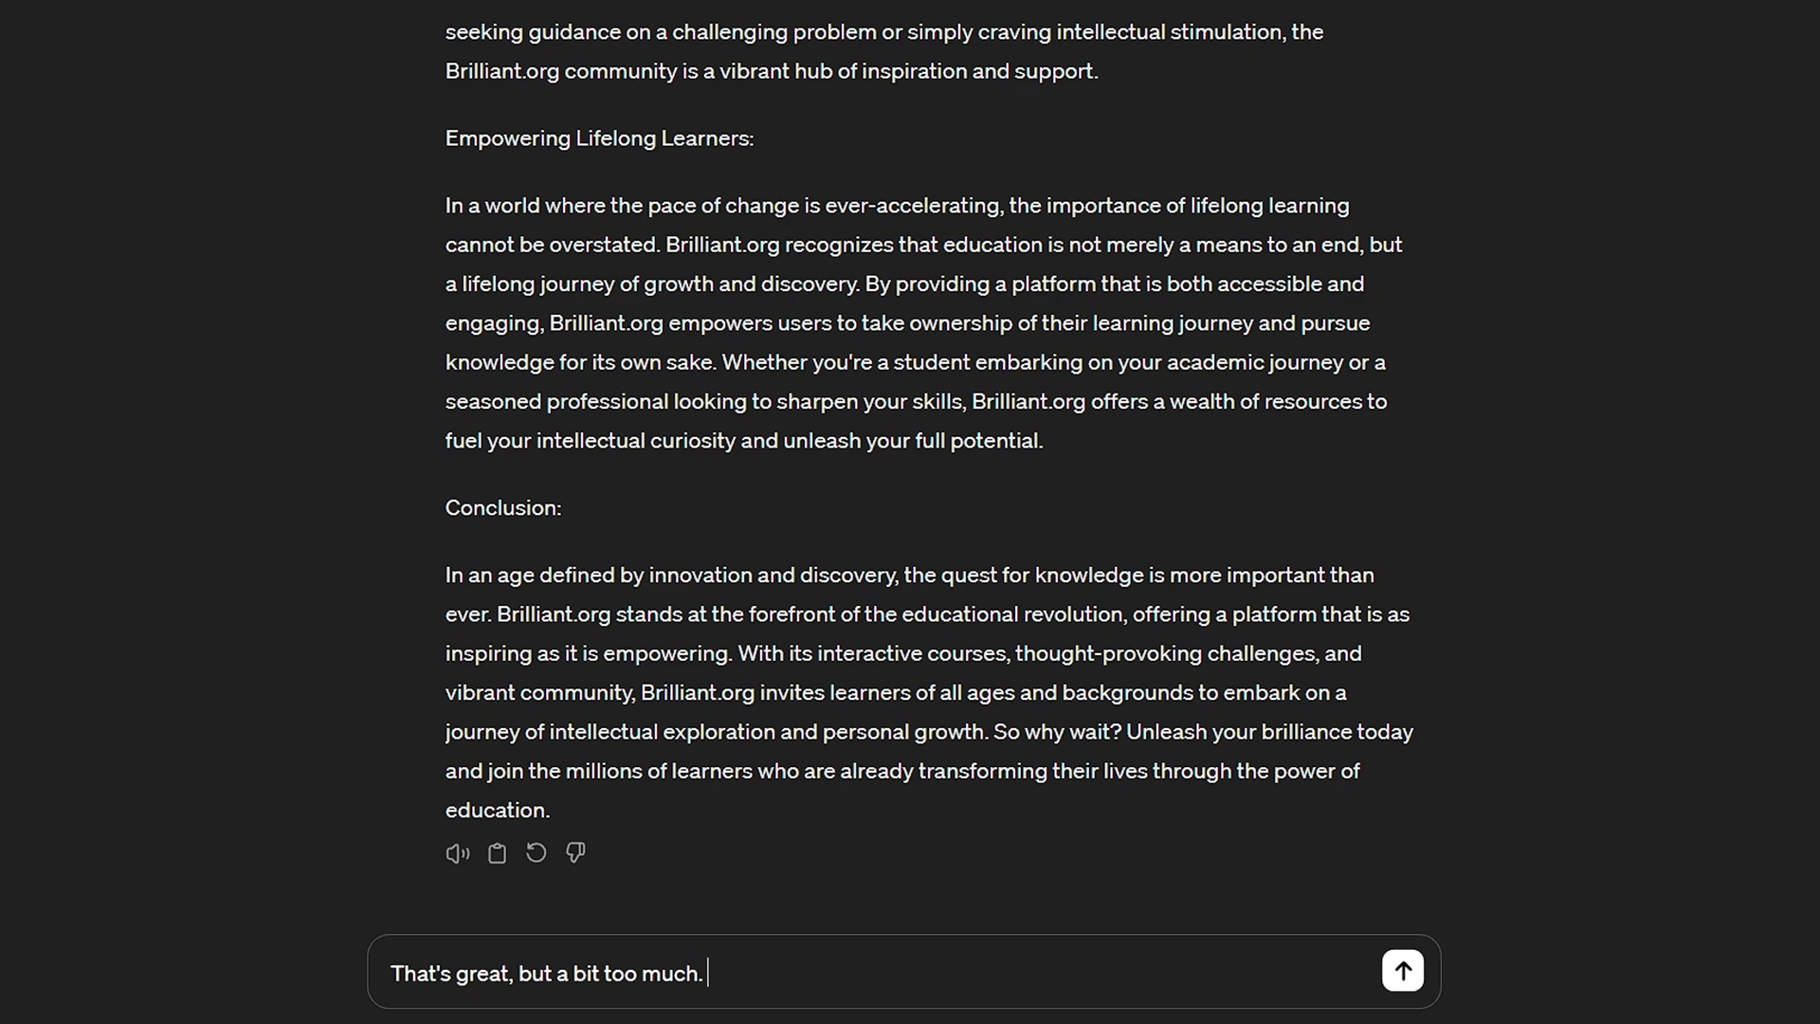
{"action": "type", "text": "Please use 50% le"}
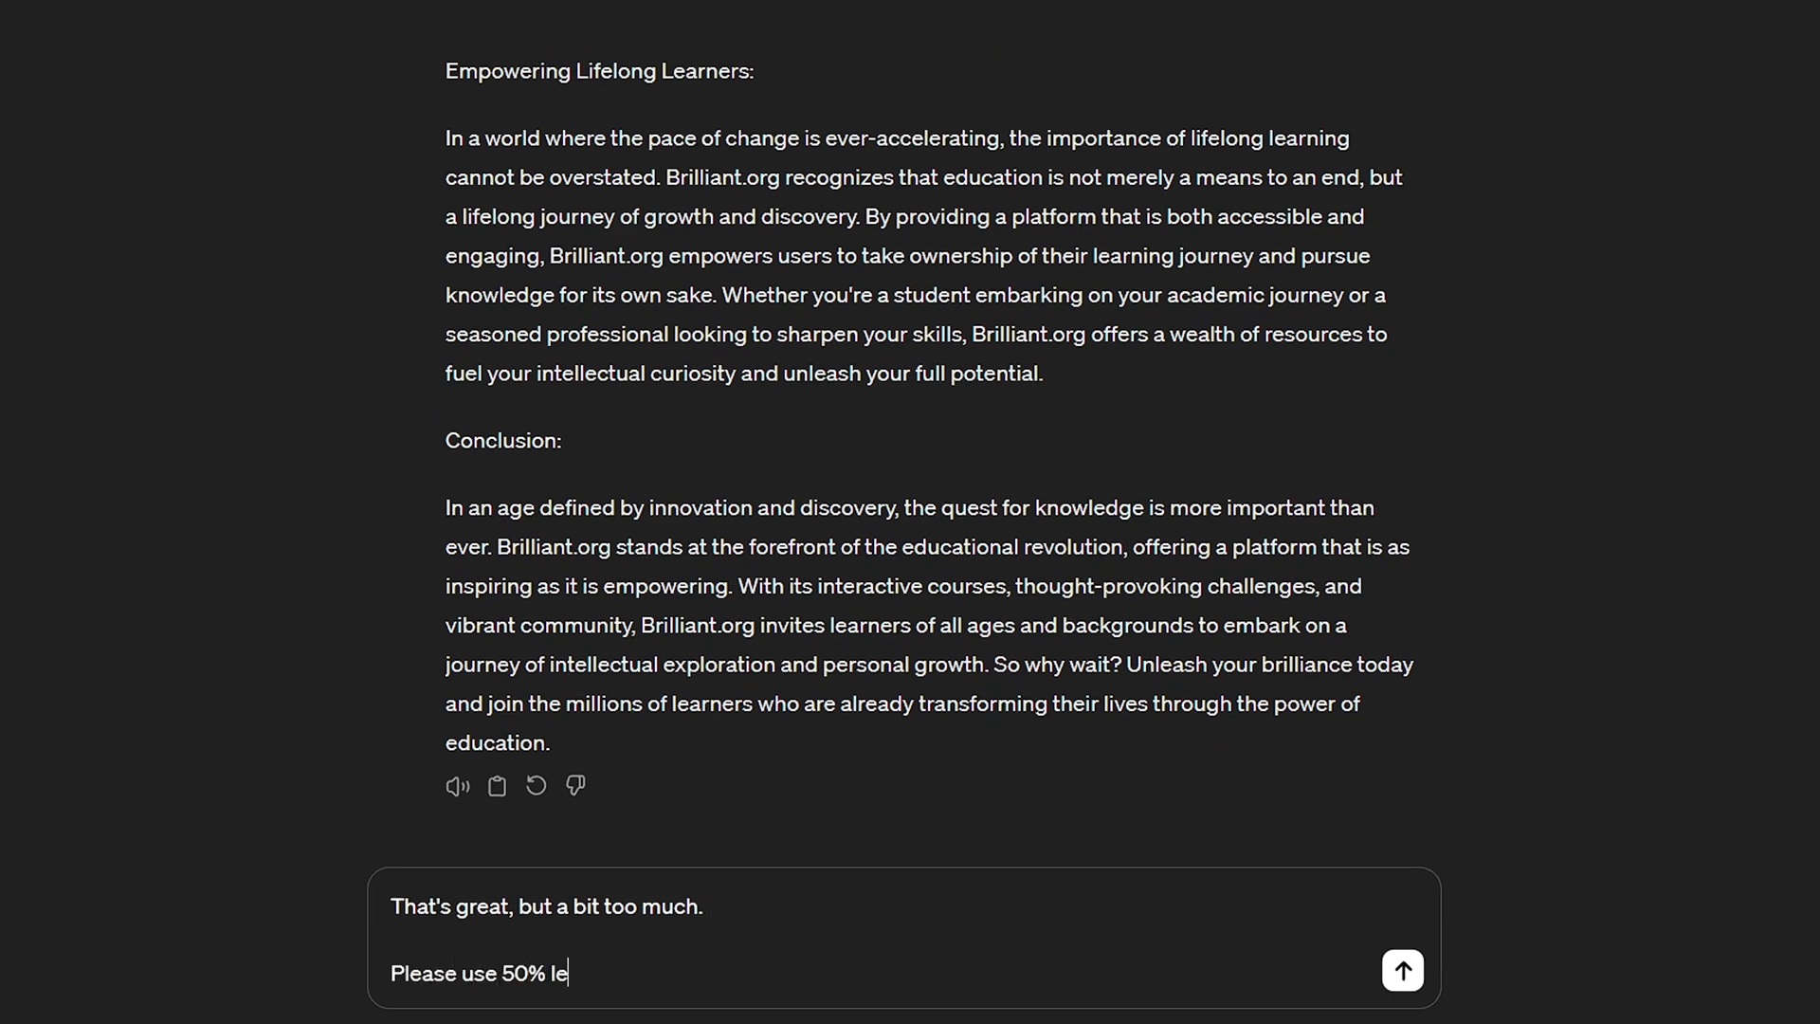
{"action": "left_click", "coordinate": [1401, 970]}
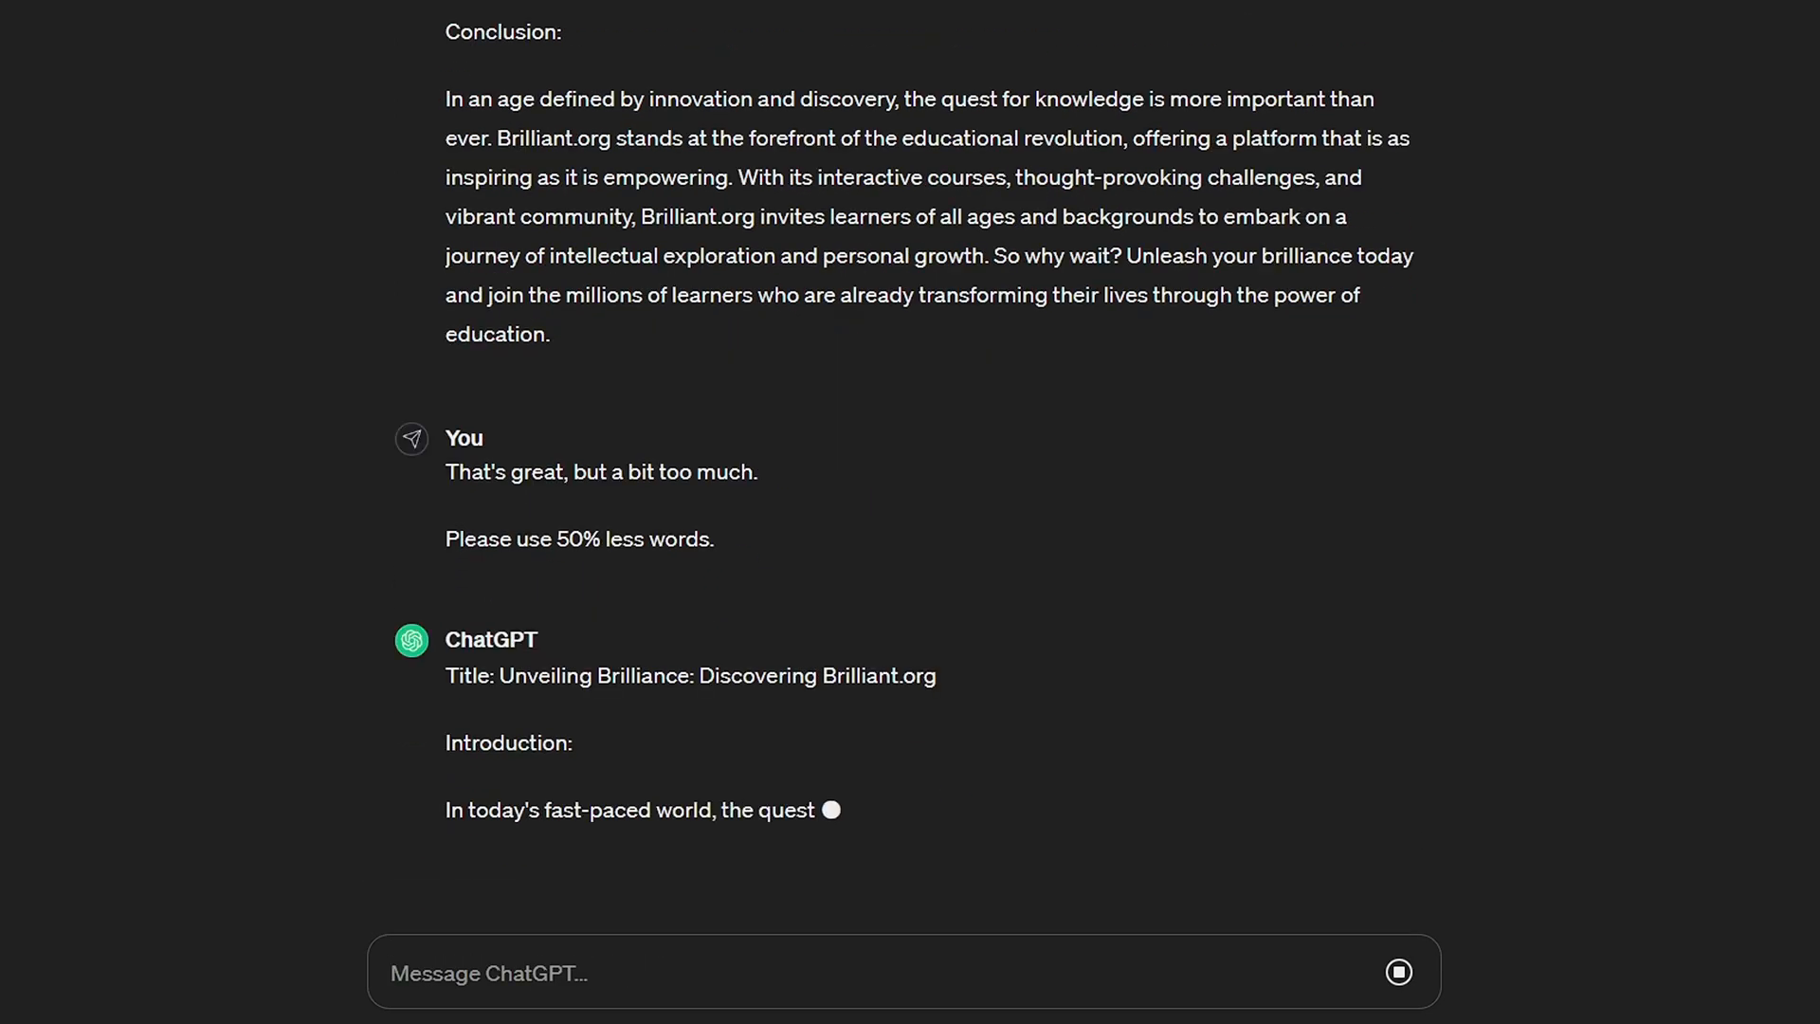
{"action": "scroll", "scroll_direction": "down", "scroll_amount": 3}
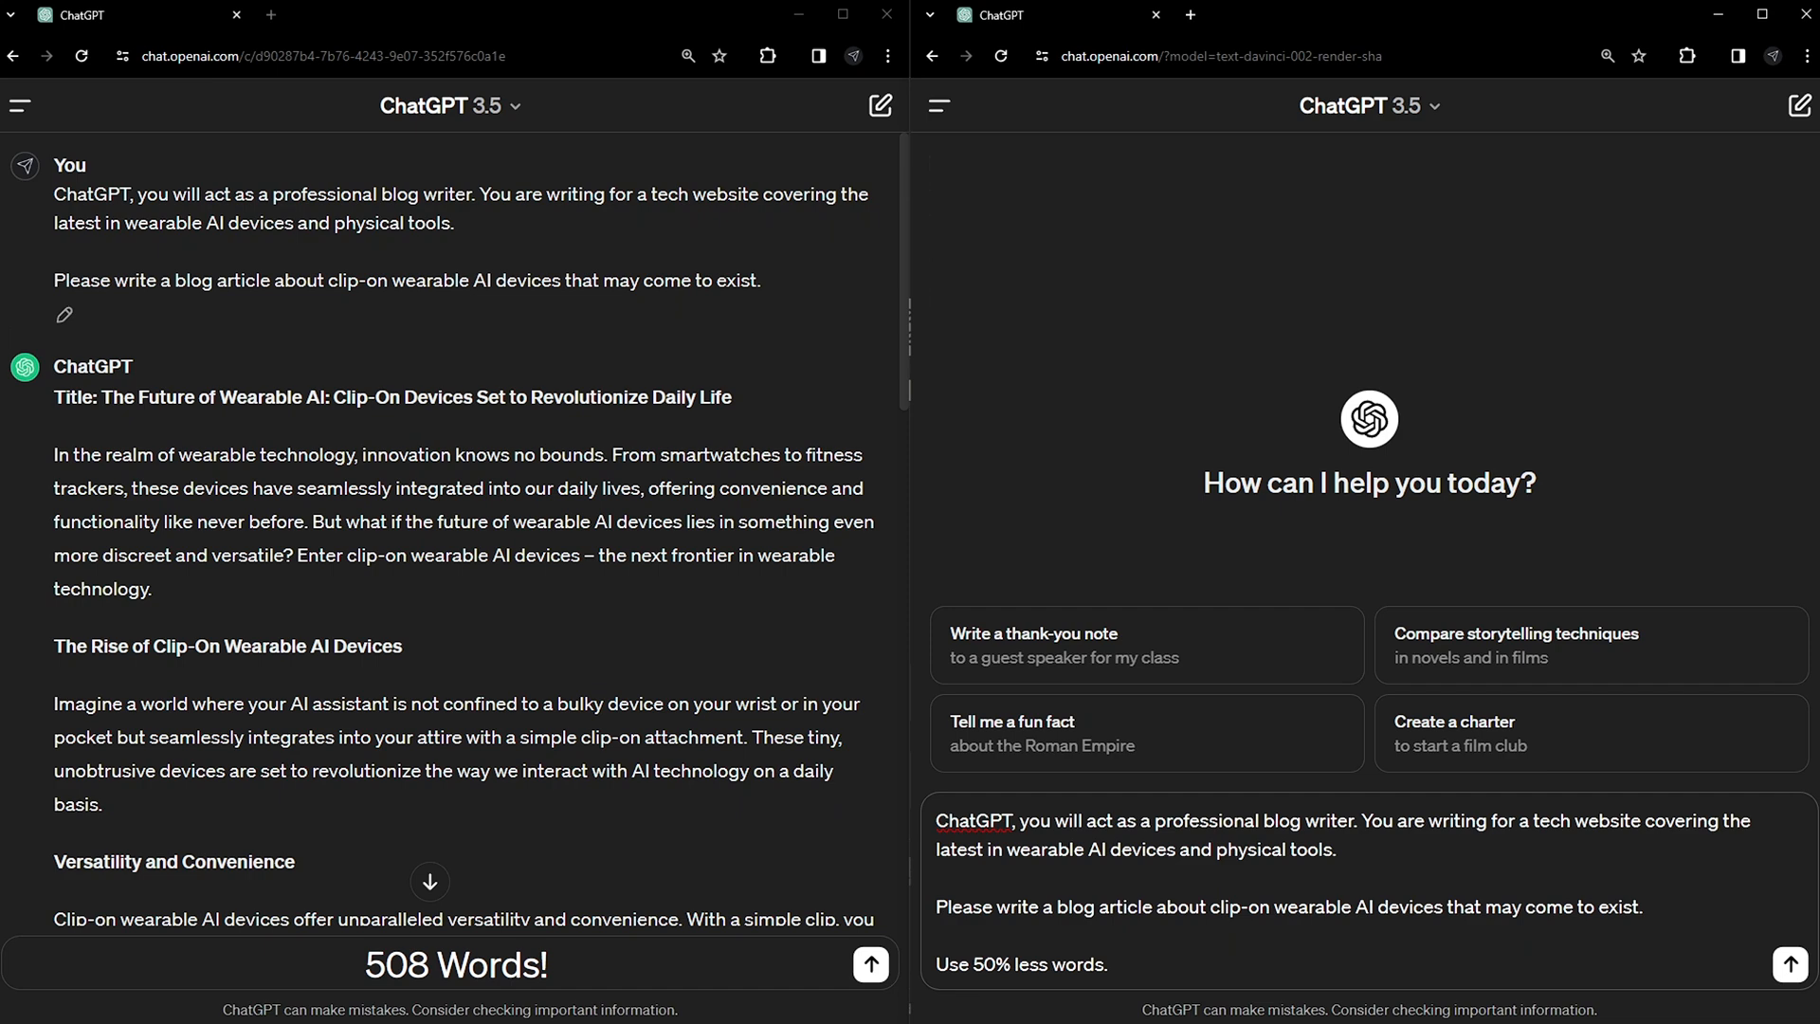
Send the blog prompt with 'Use 50% less words' and check the result's word count.
{"action": "left_click", "coordinate": [1791, 963]}
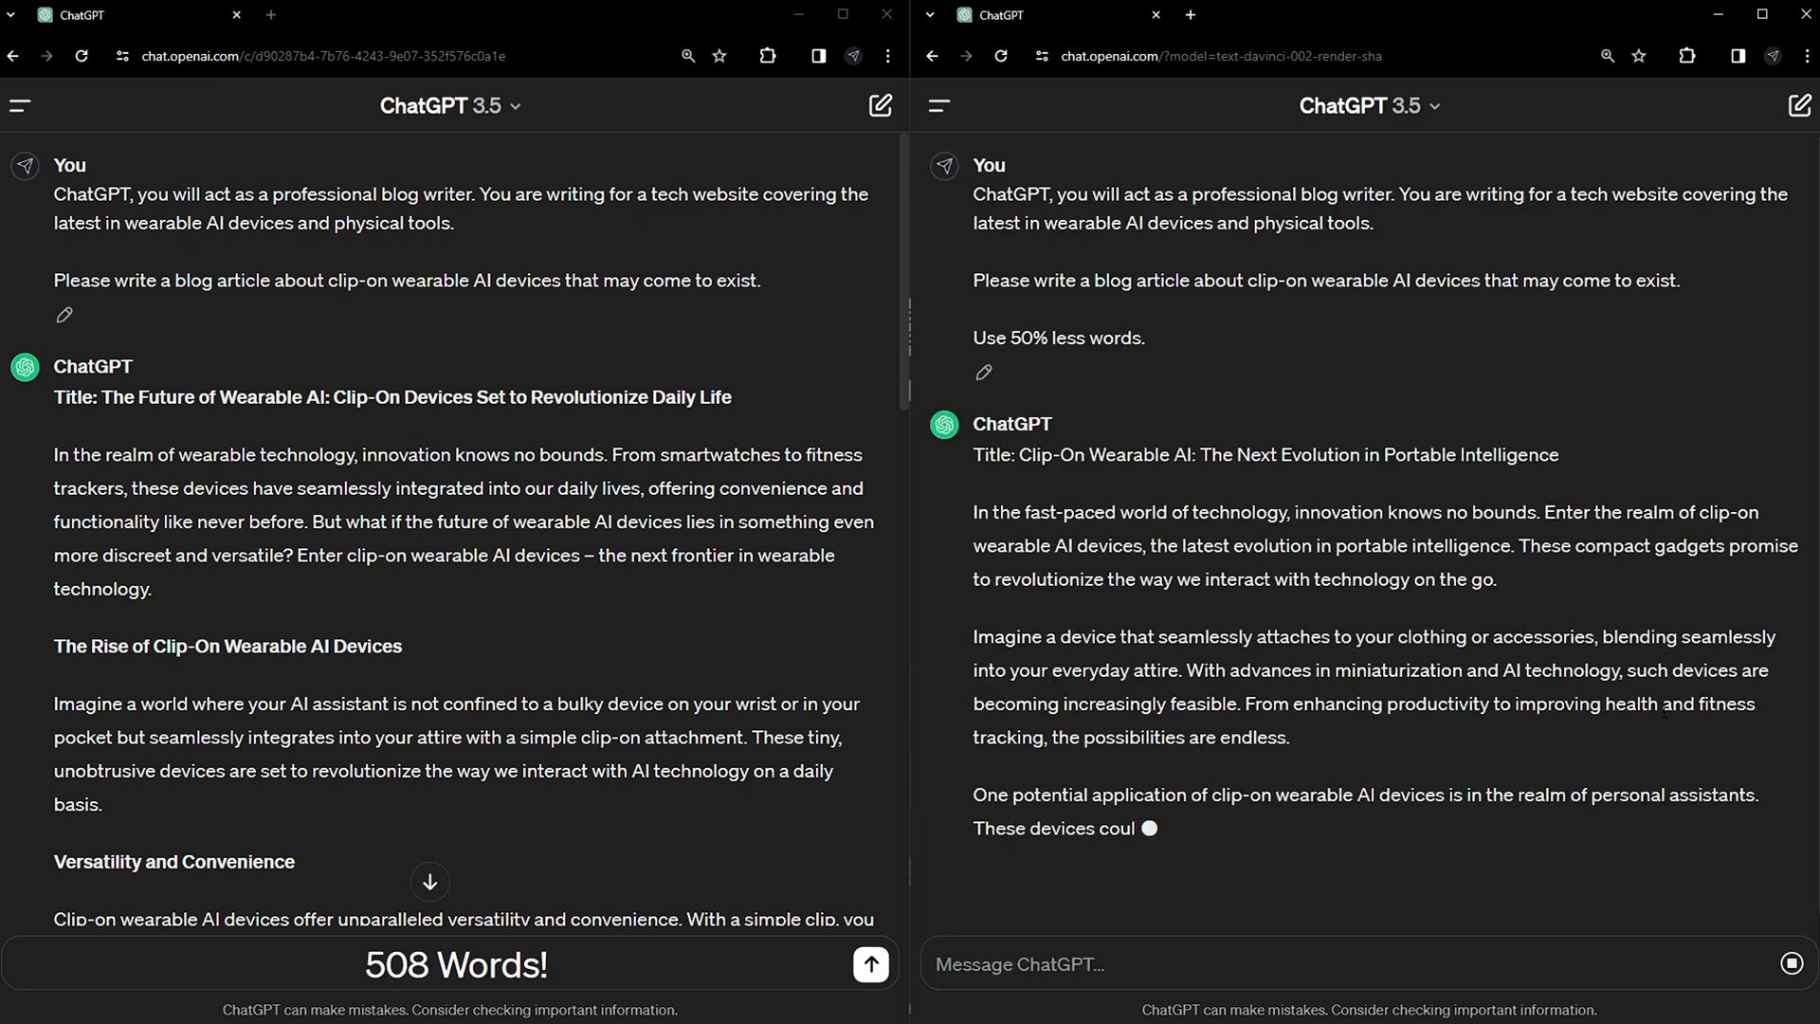
{"action": "scroll", "scroll_direction": "down", "scroll_amount": 3}
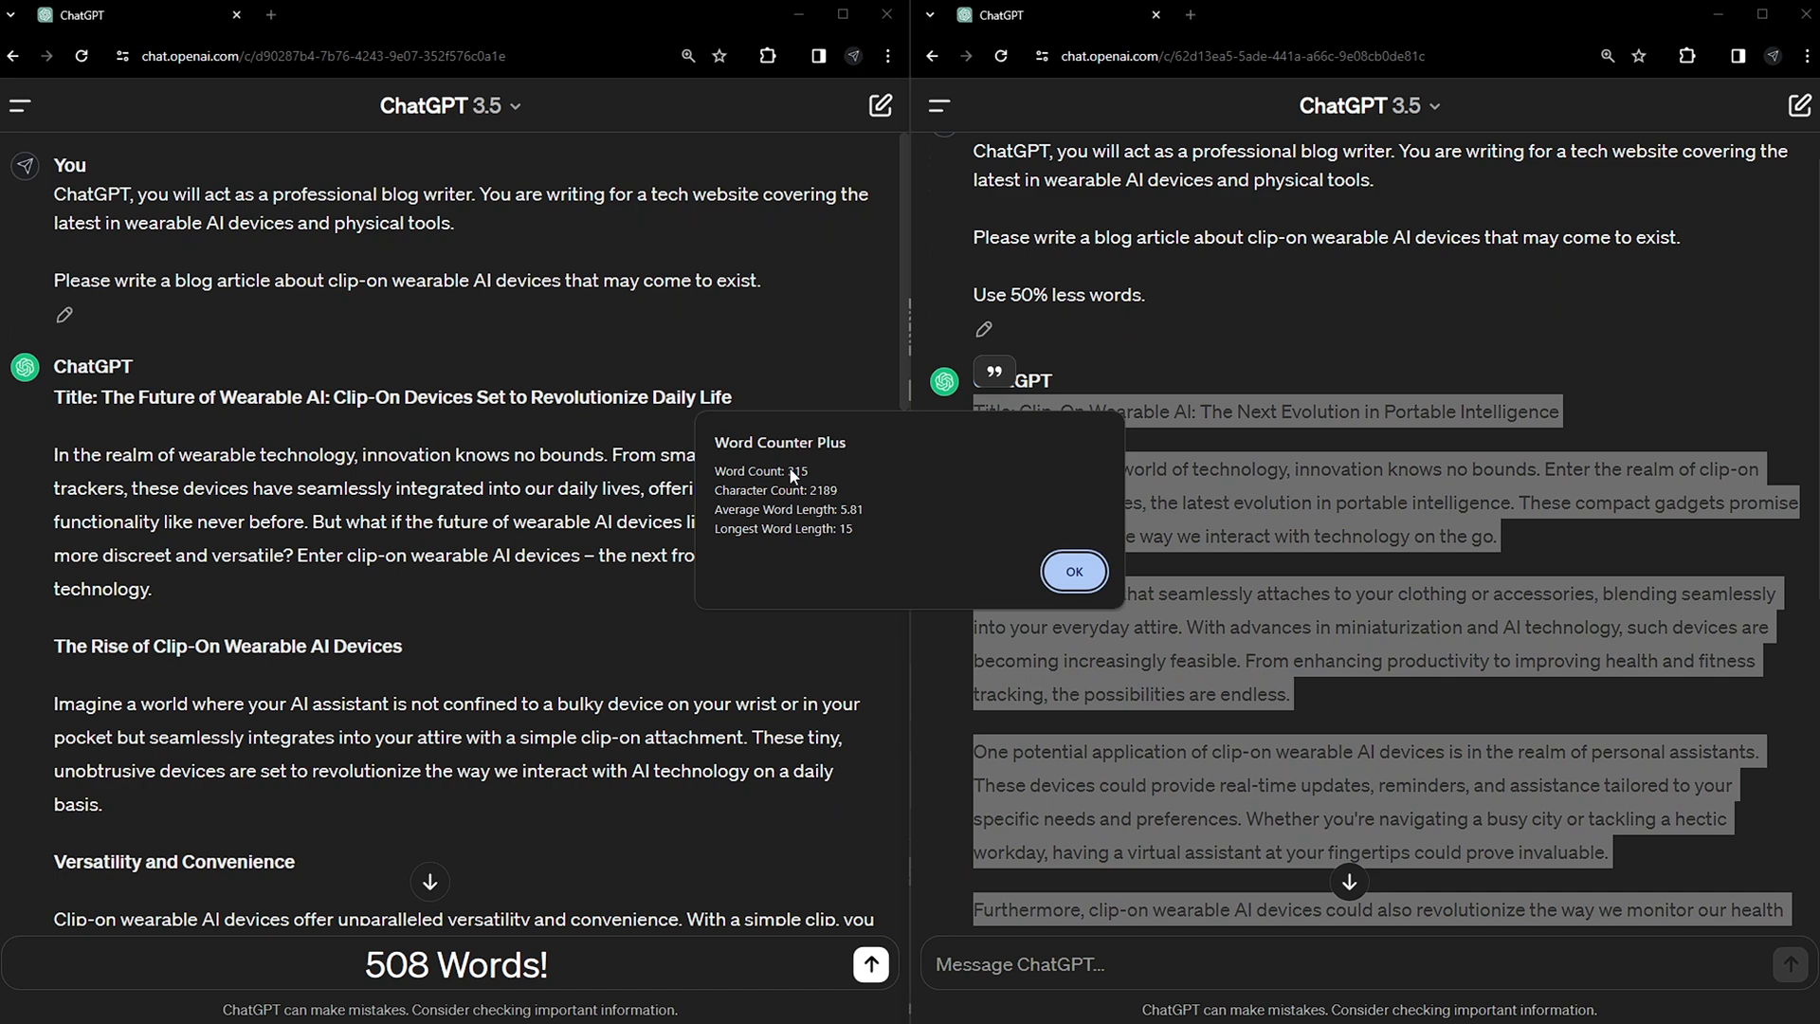
{"action": "left_click", "coordinate": [1071, 570]}
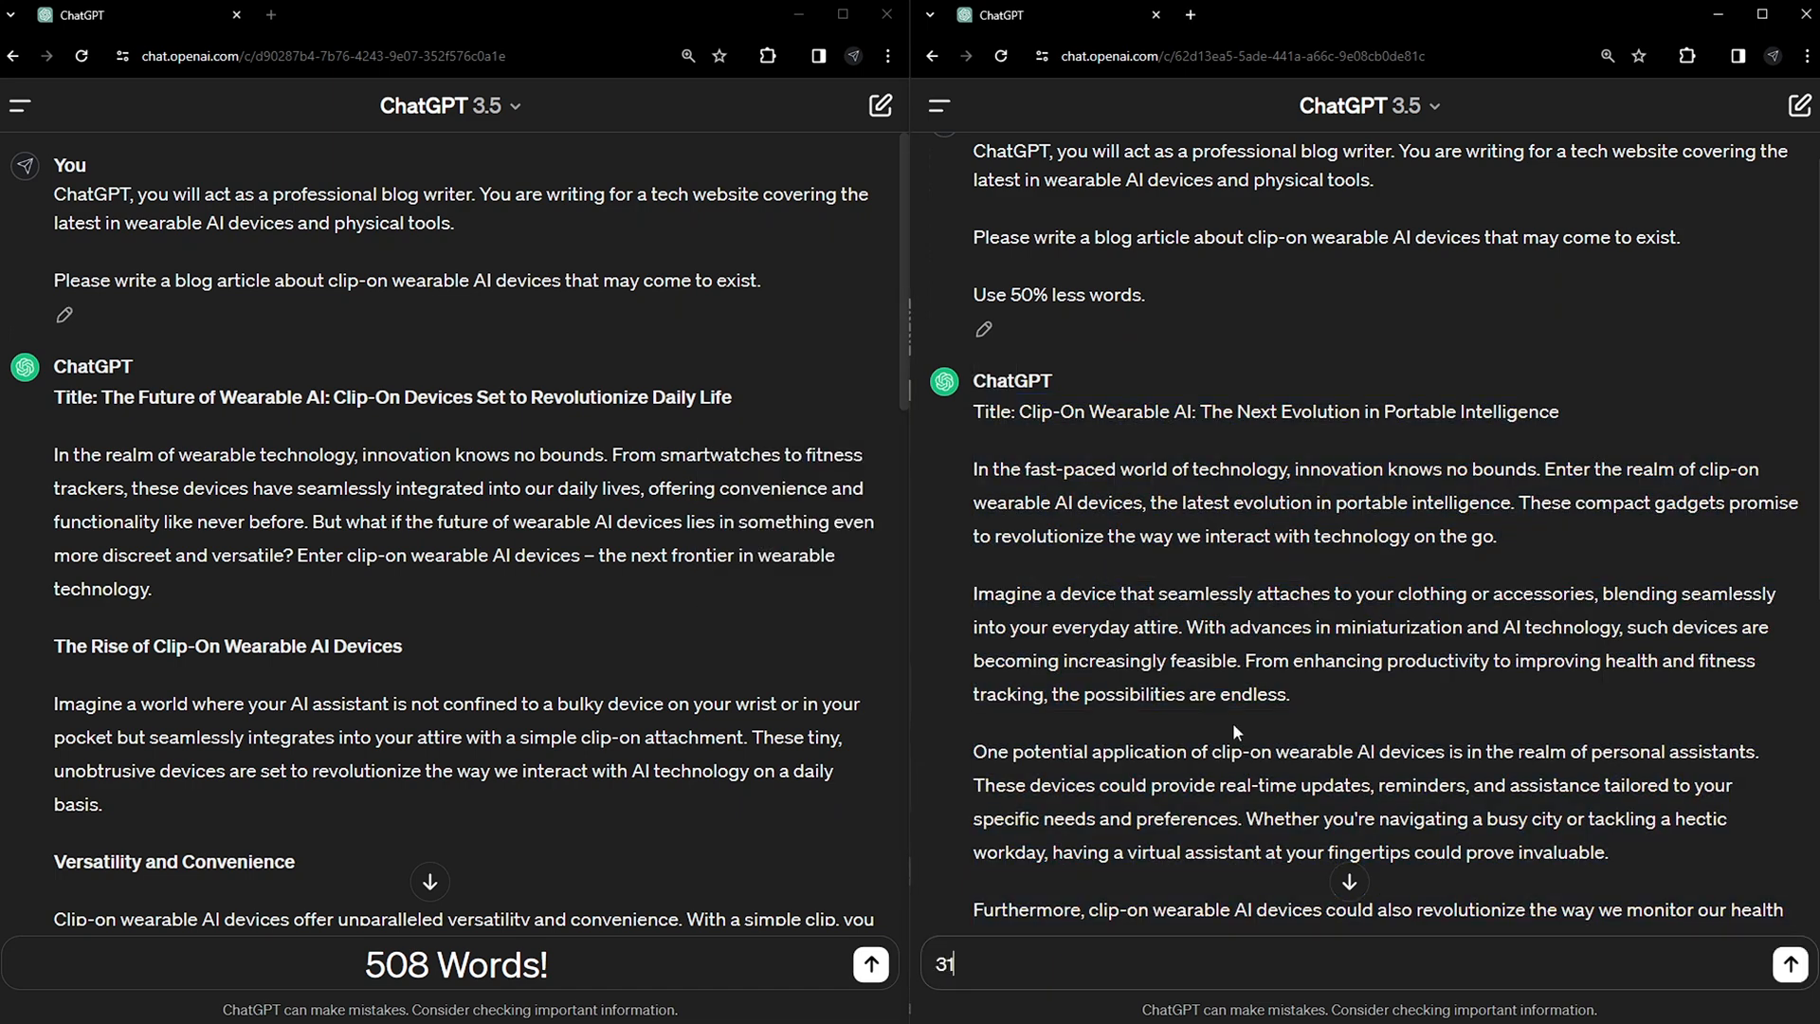
Send the prompt with 'Use 75% less words' and note the 78-word result.
{"action": "left_click", "coordinate": [1793, 963]}
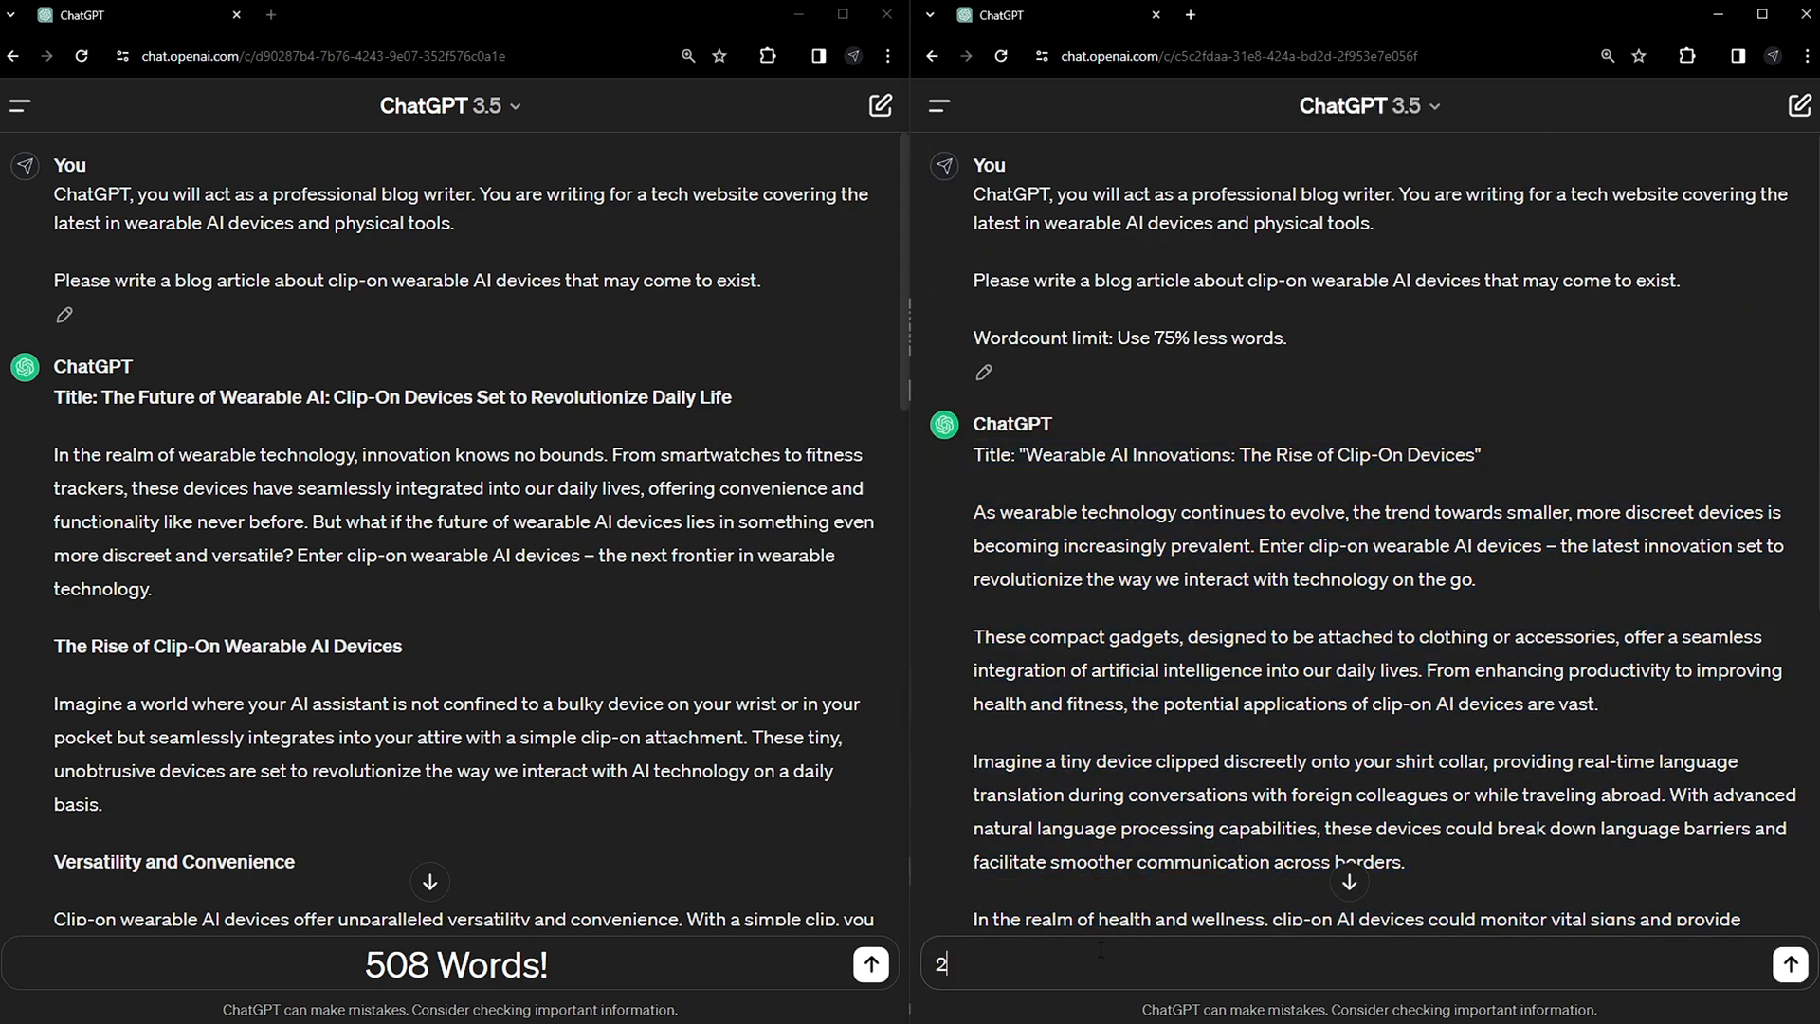
{"action": "type", "text": "78 words!"}
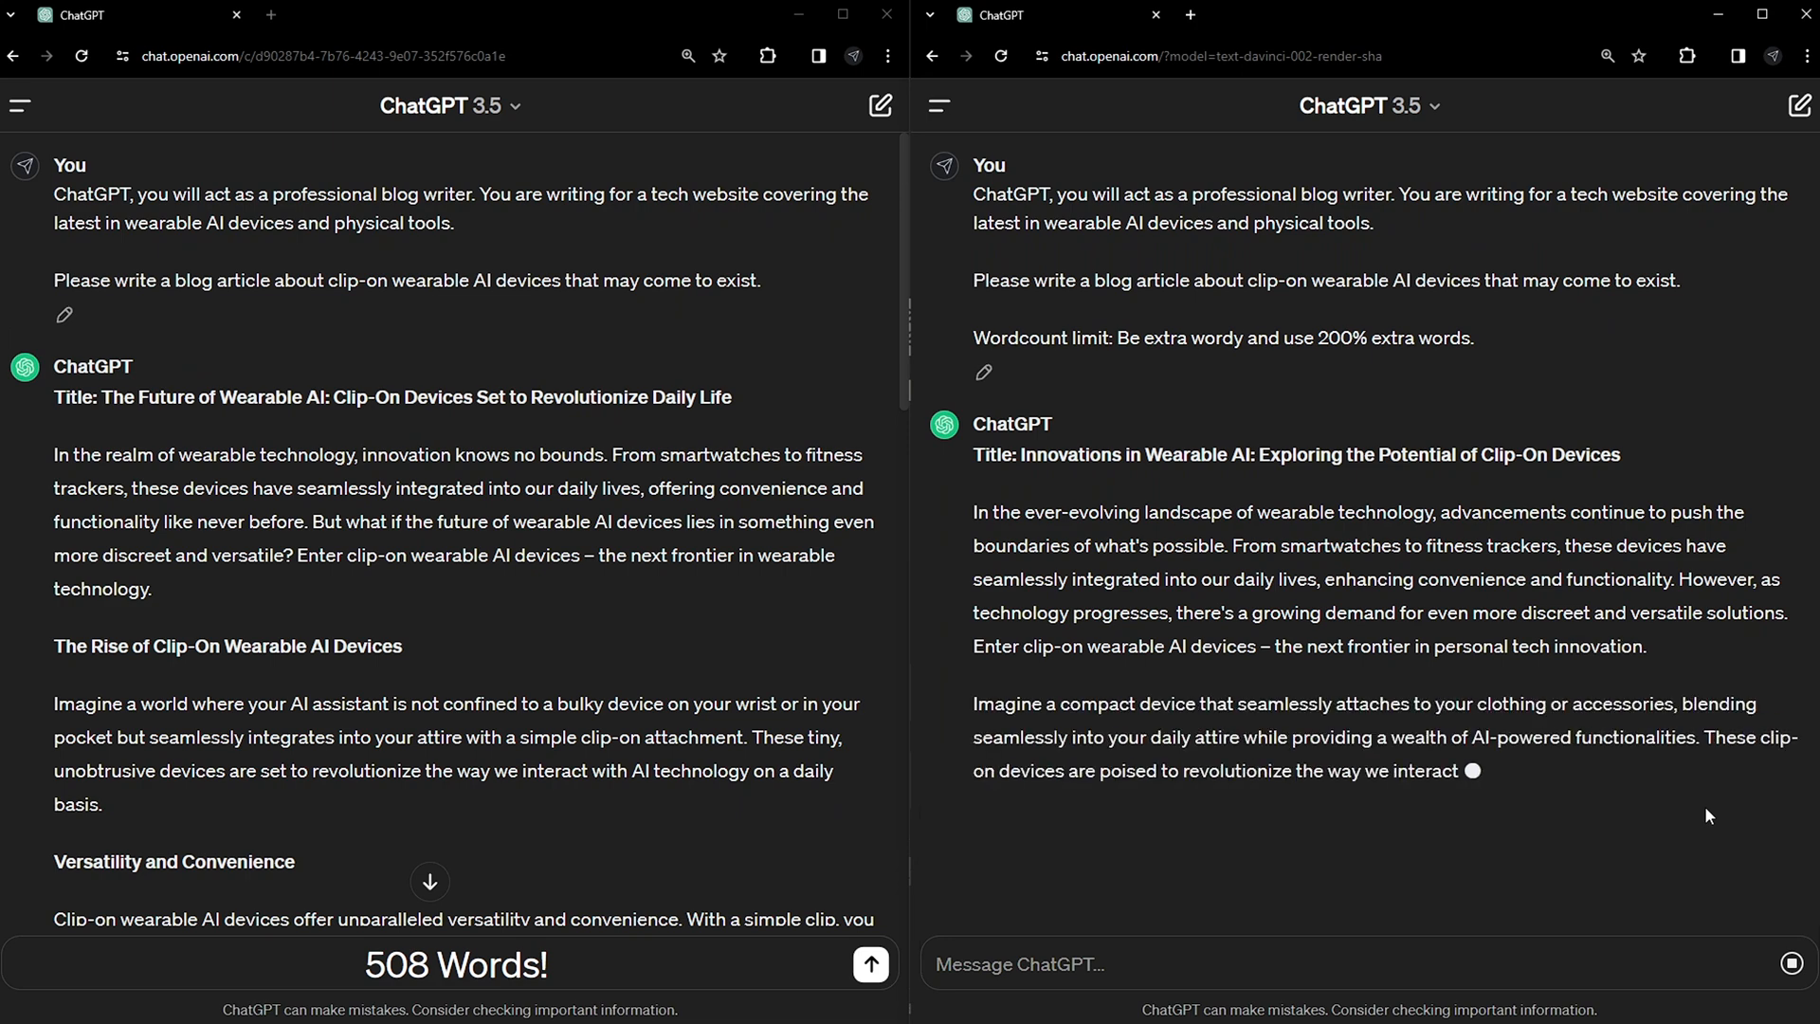
Scroll through the much longer 200%-extra-words wearable-AI article.
{"action": "scroll", "scroll_direction": "down", "scroll_amount": 3}
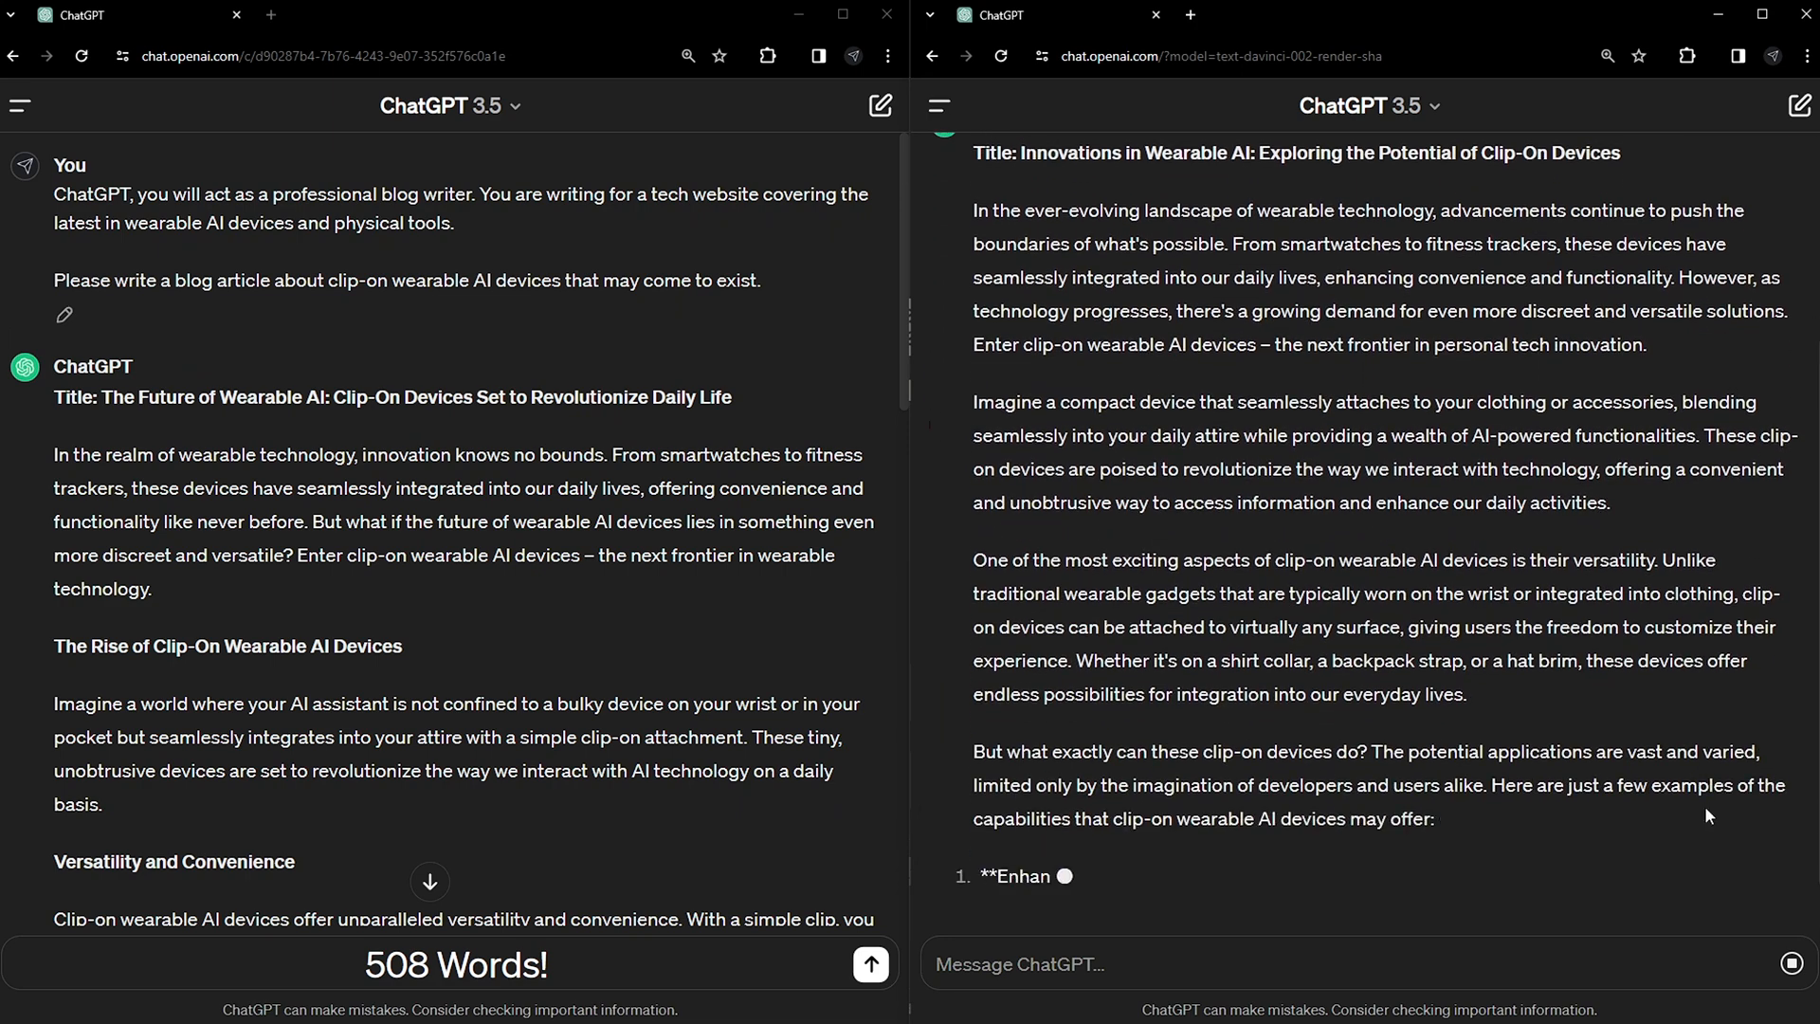
{"action": "scroll", "scroll_direction": "down", "scroll_amount": 3}
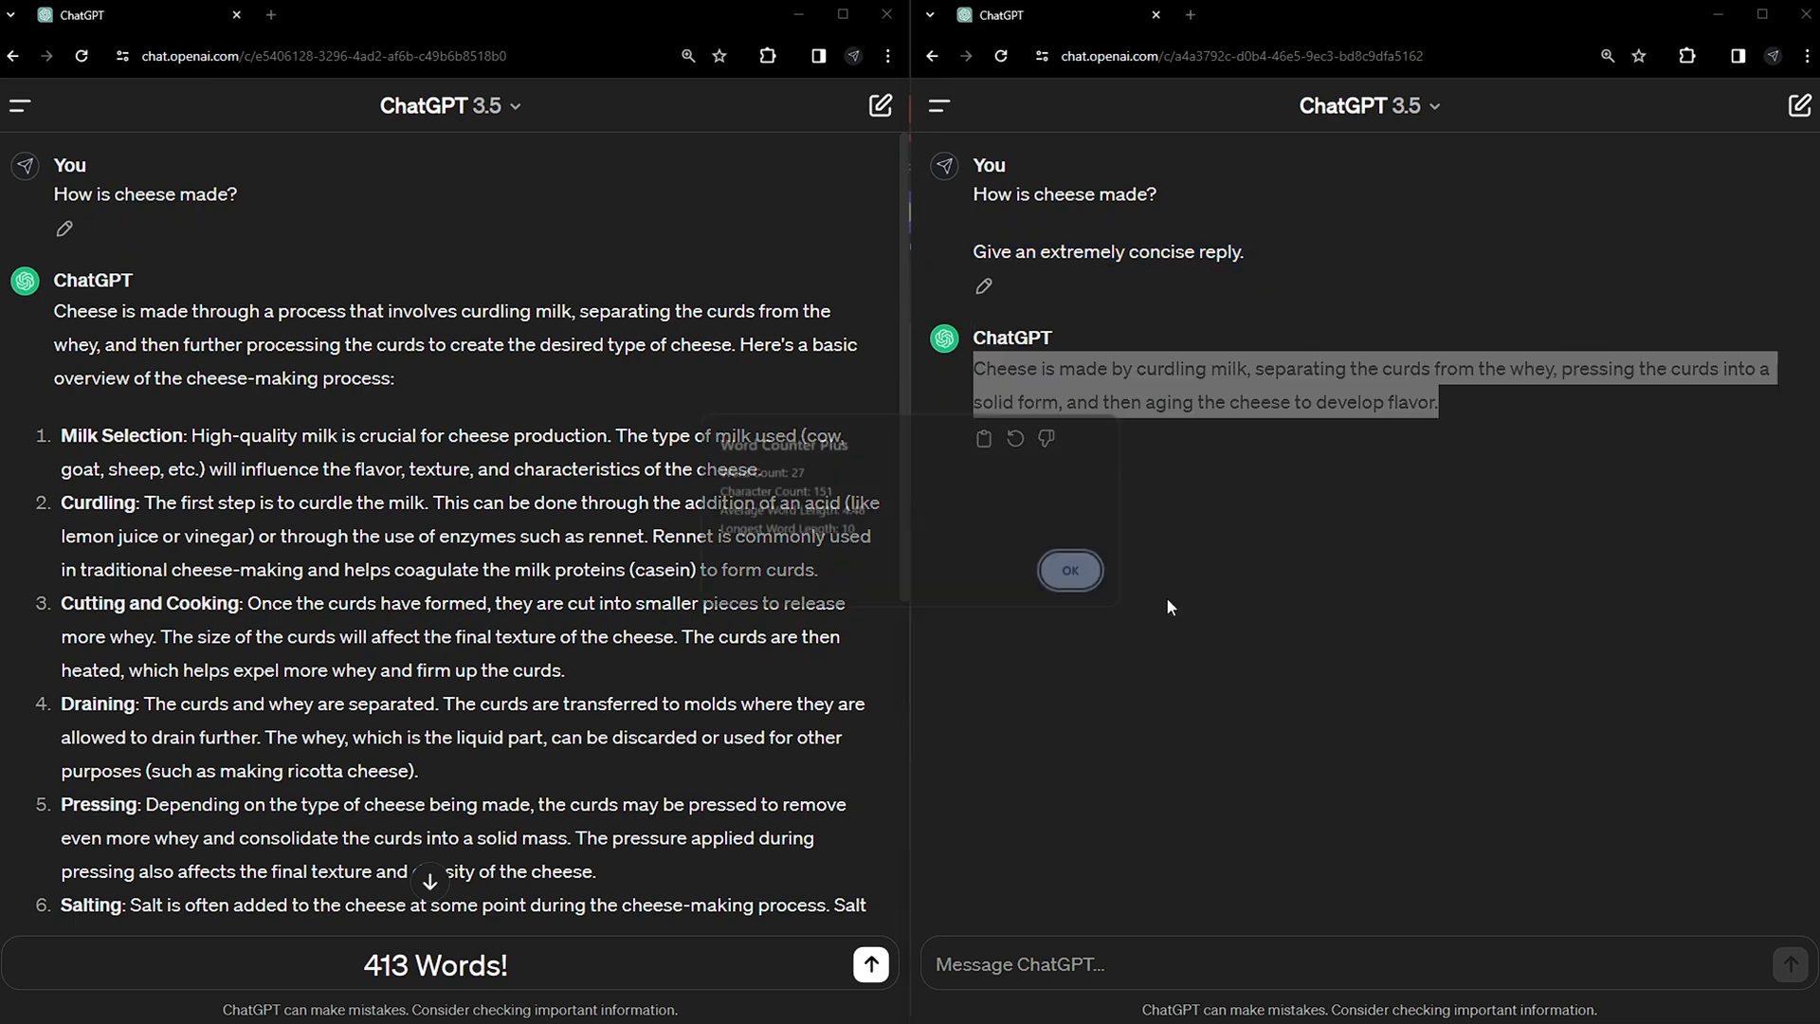
Check the concise cheese answer's word count and note 'Extremely concise indeed.'.
{"action": "left_click", "coordinate": [1067, 571]}
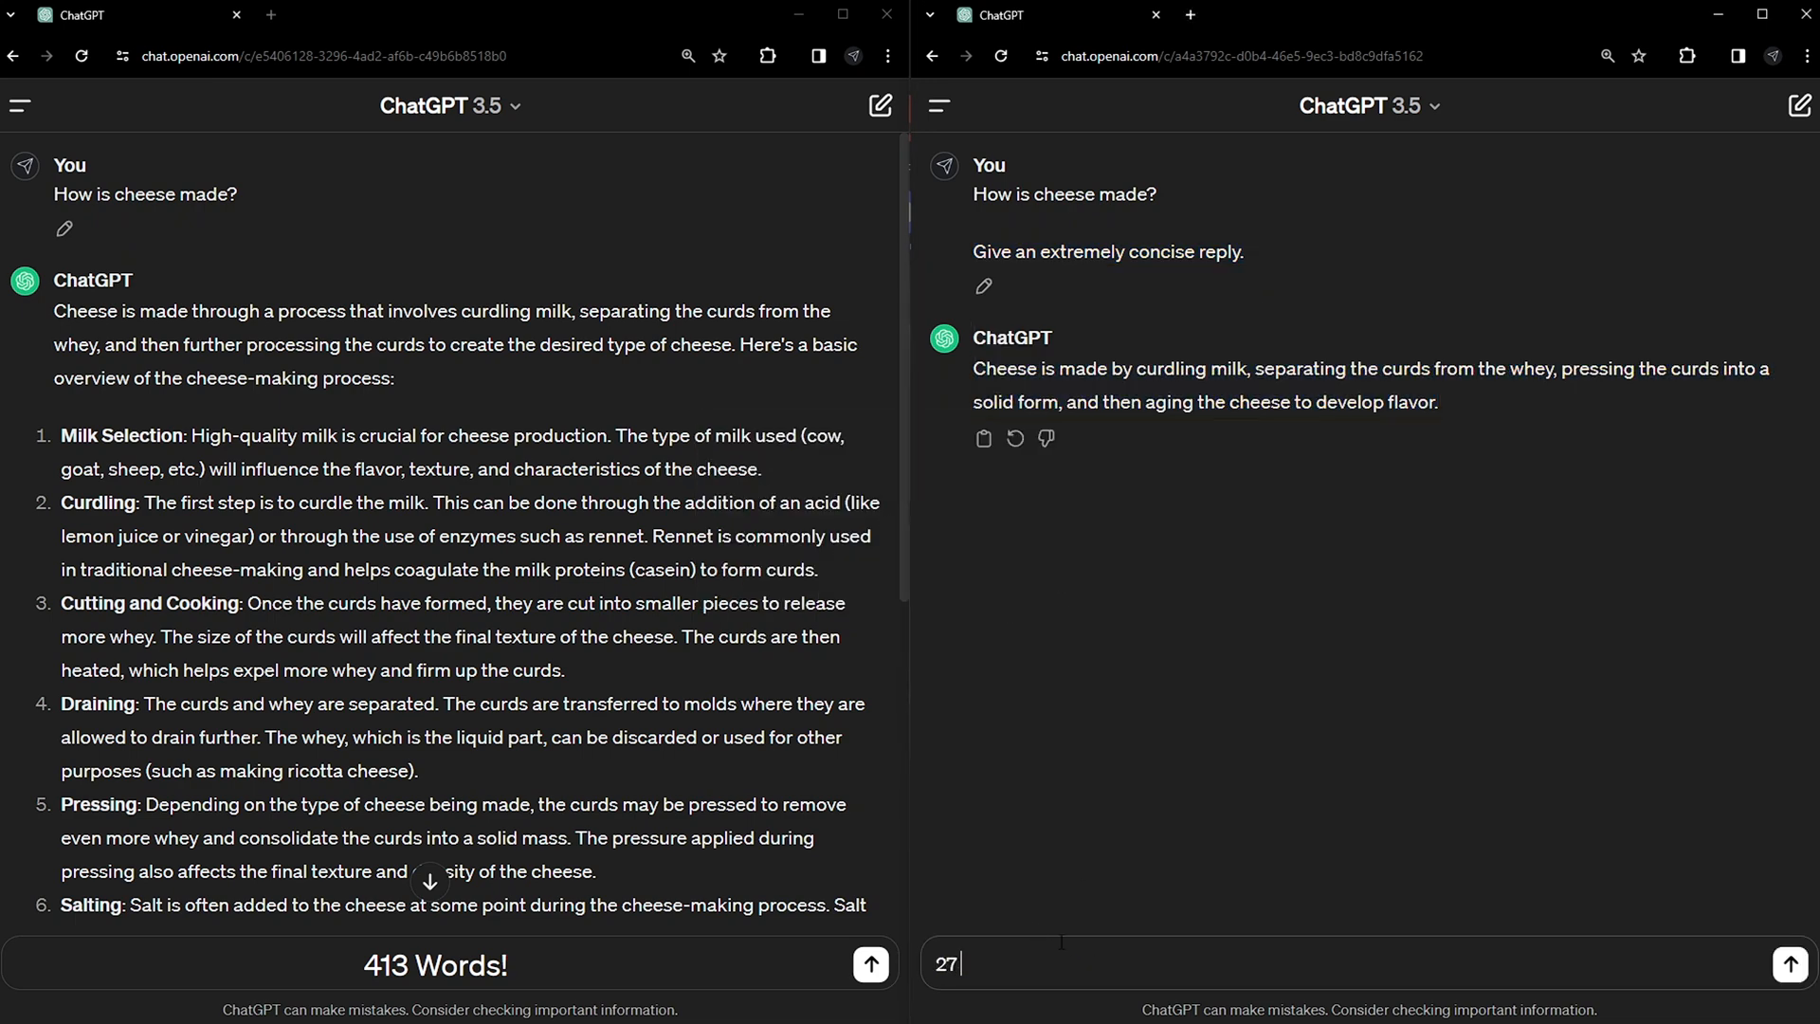
{"action": "type", "text": "words.... Extremely"}
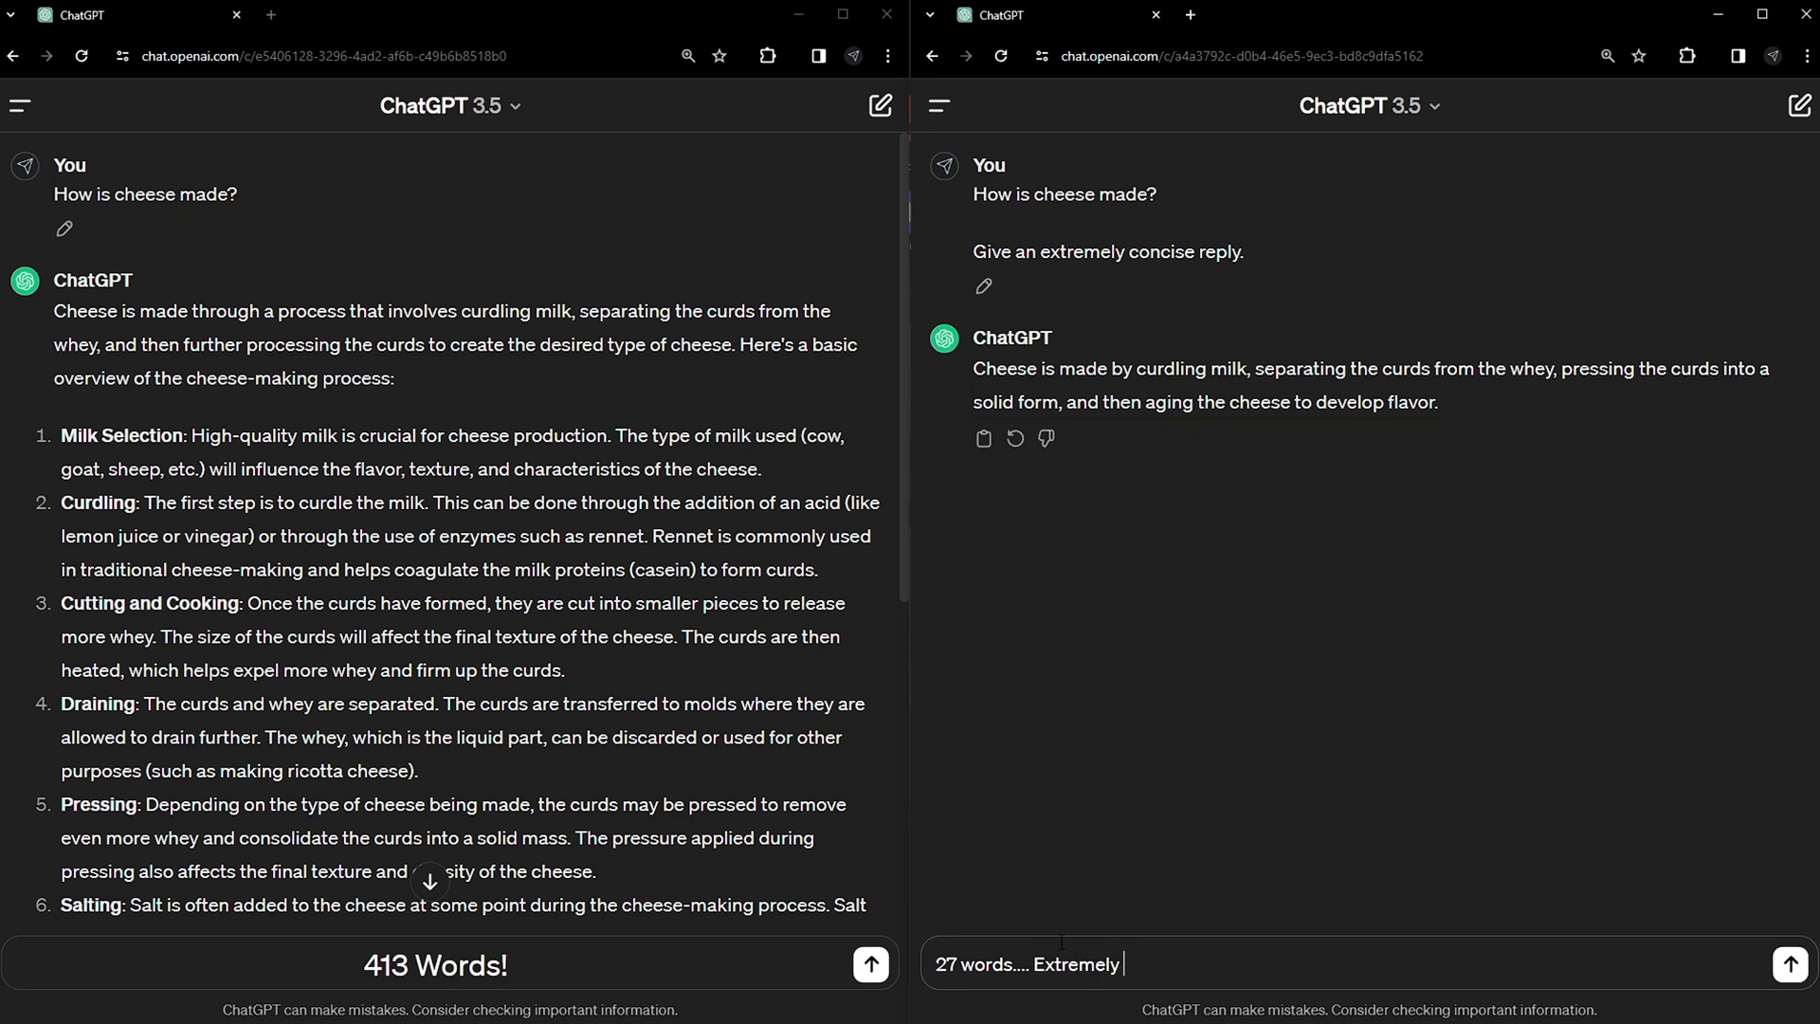
{"action": "type", "text": "concise indeed."}
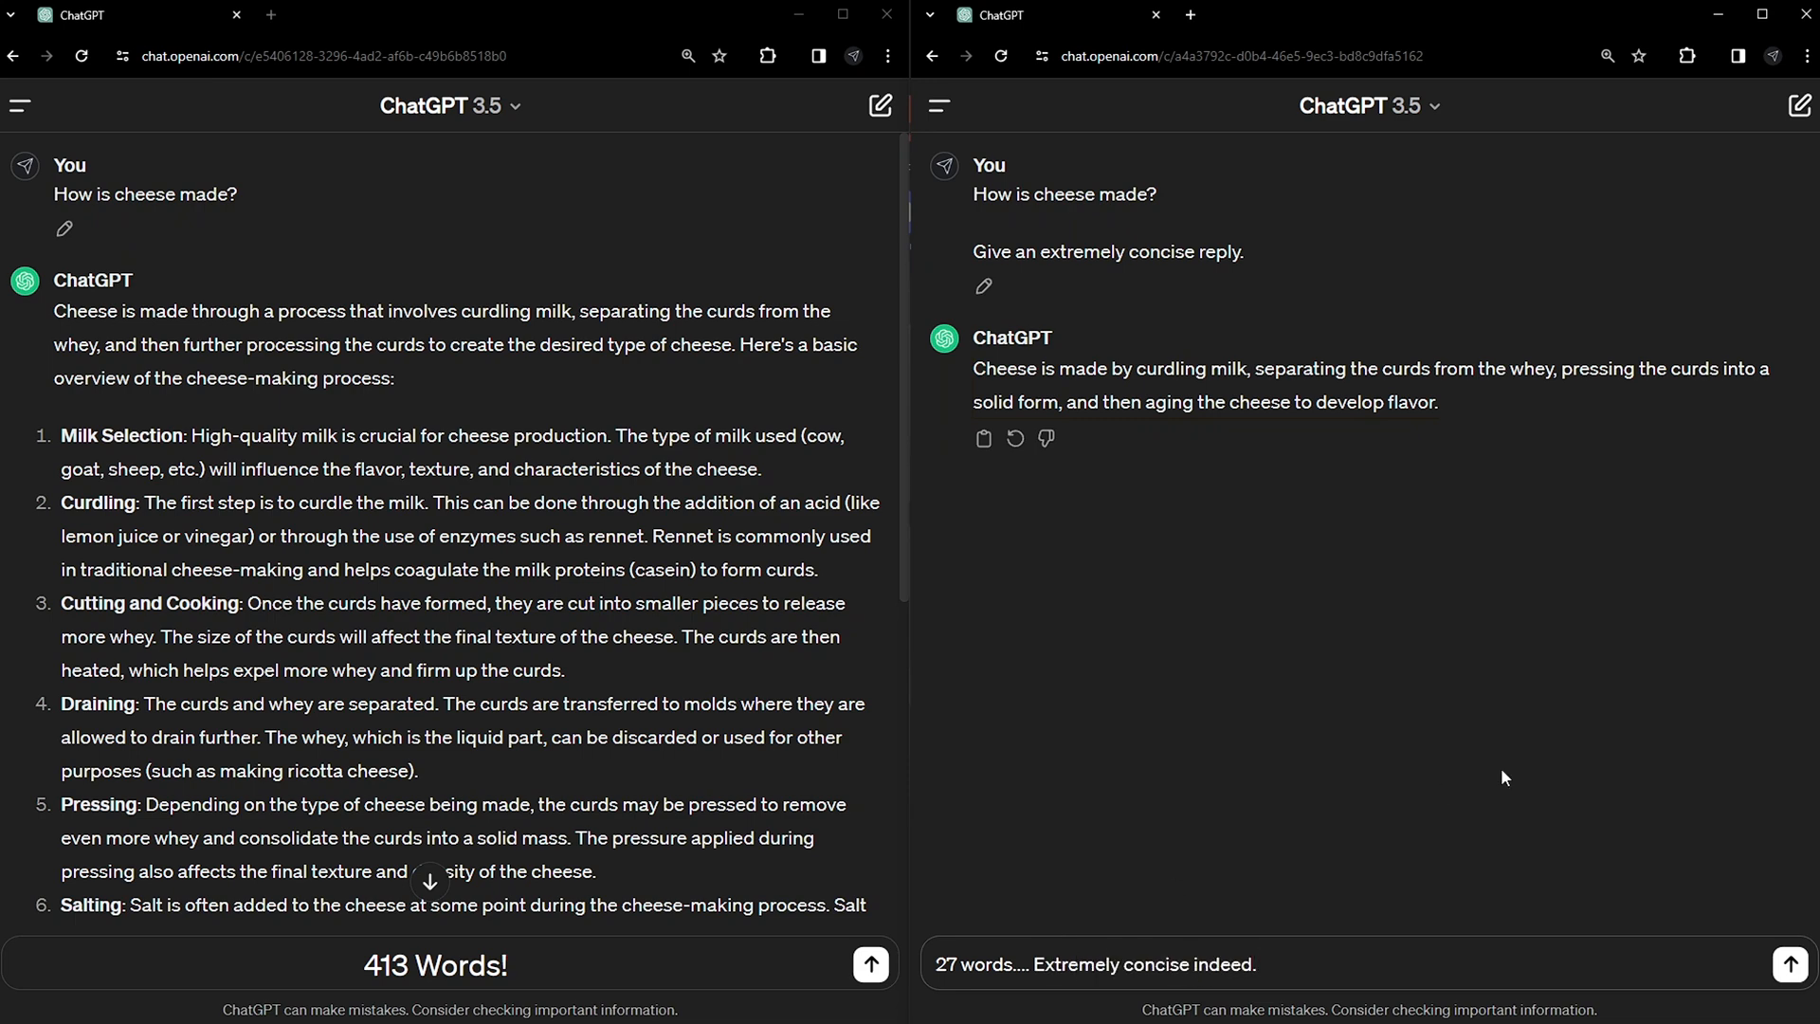
Send 'How is cheese made?' asking for extreme detail and wordiness, and review the answer.
{"action": "left_click", "coordinate": [1797, 963]}
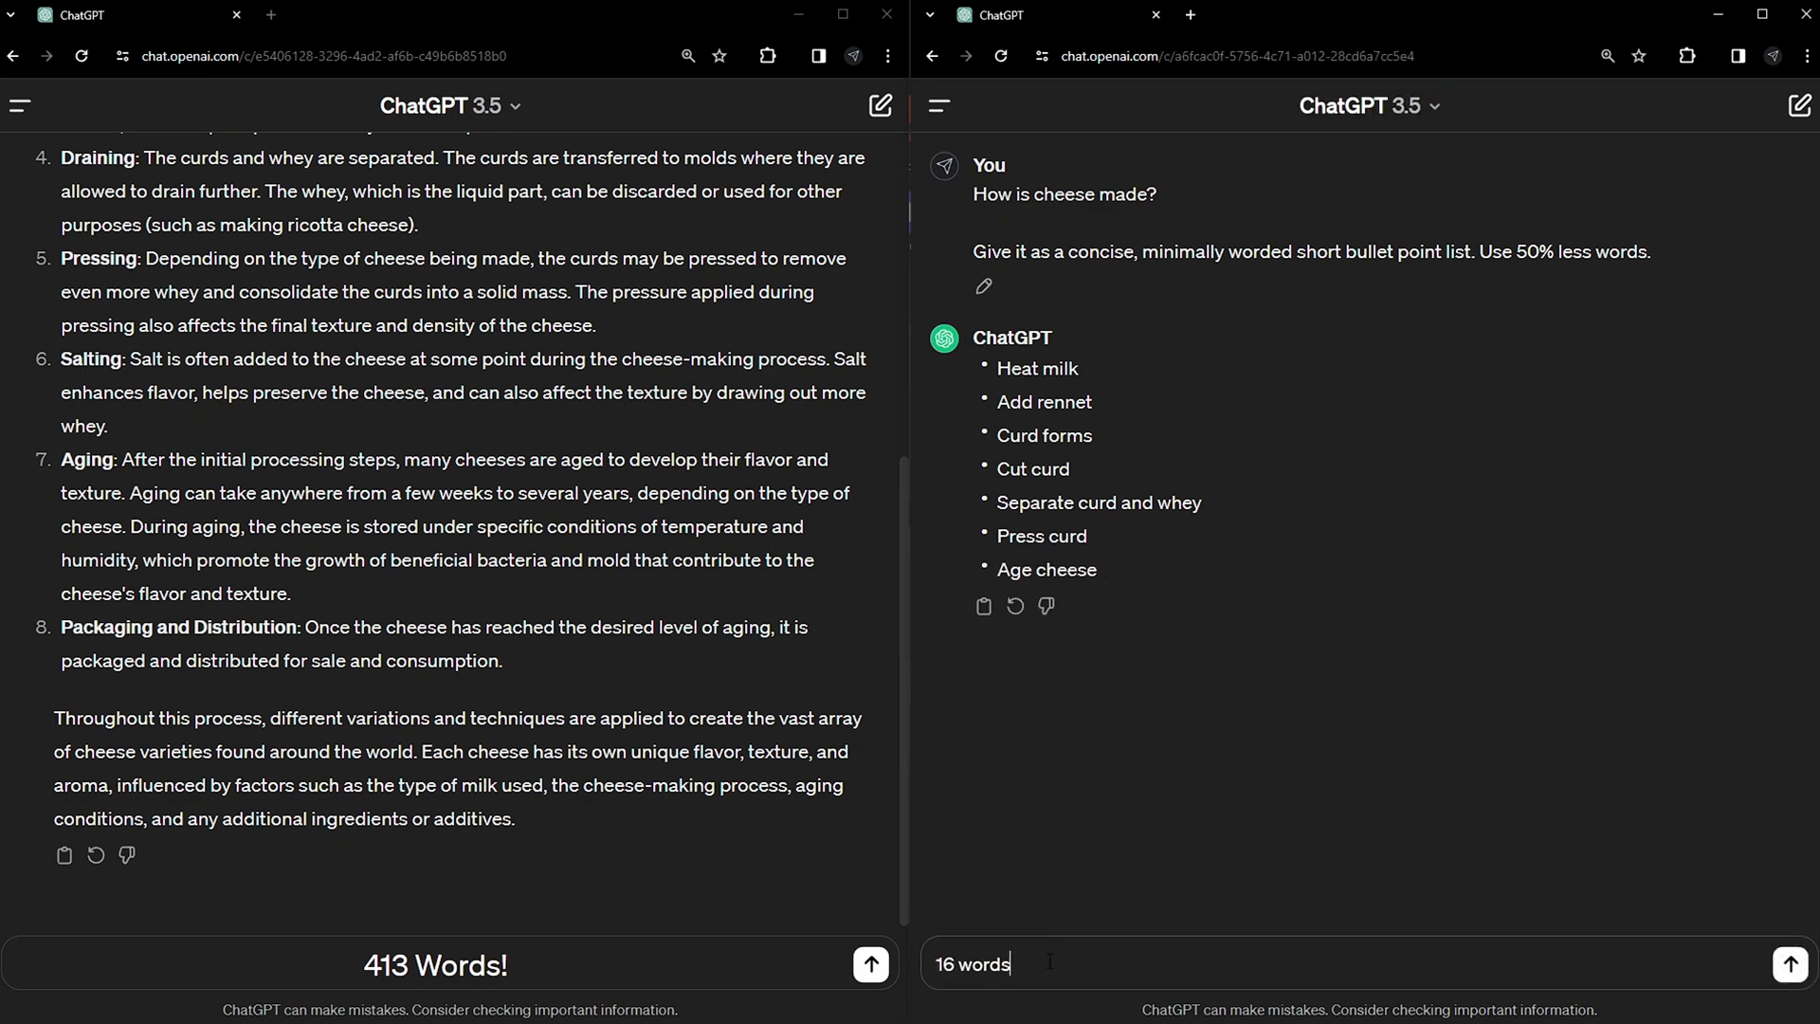
{"action": "left_click", "coordinate": [1797, 963]}
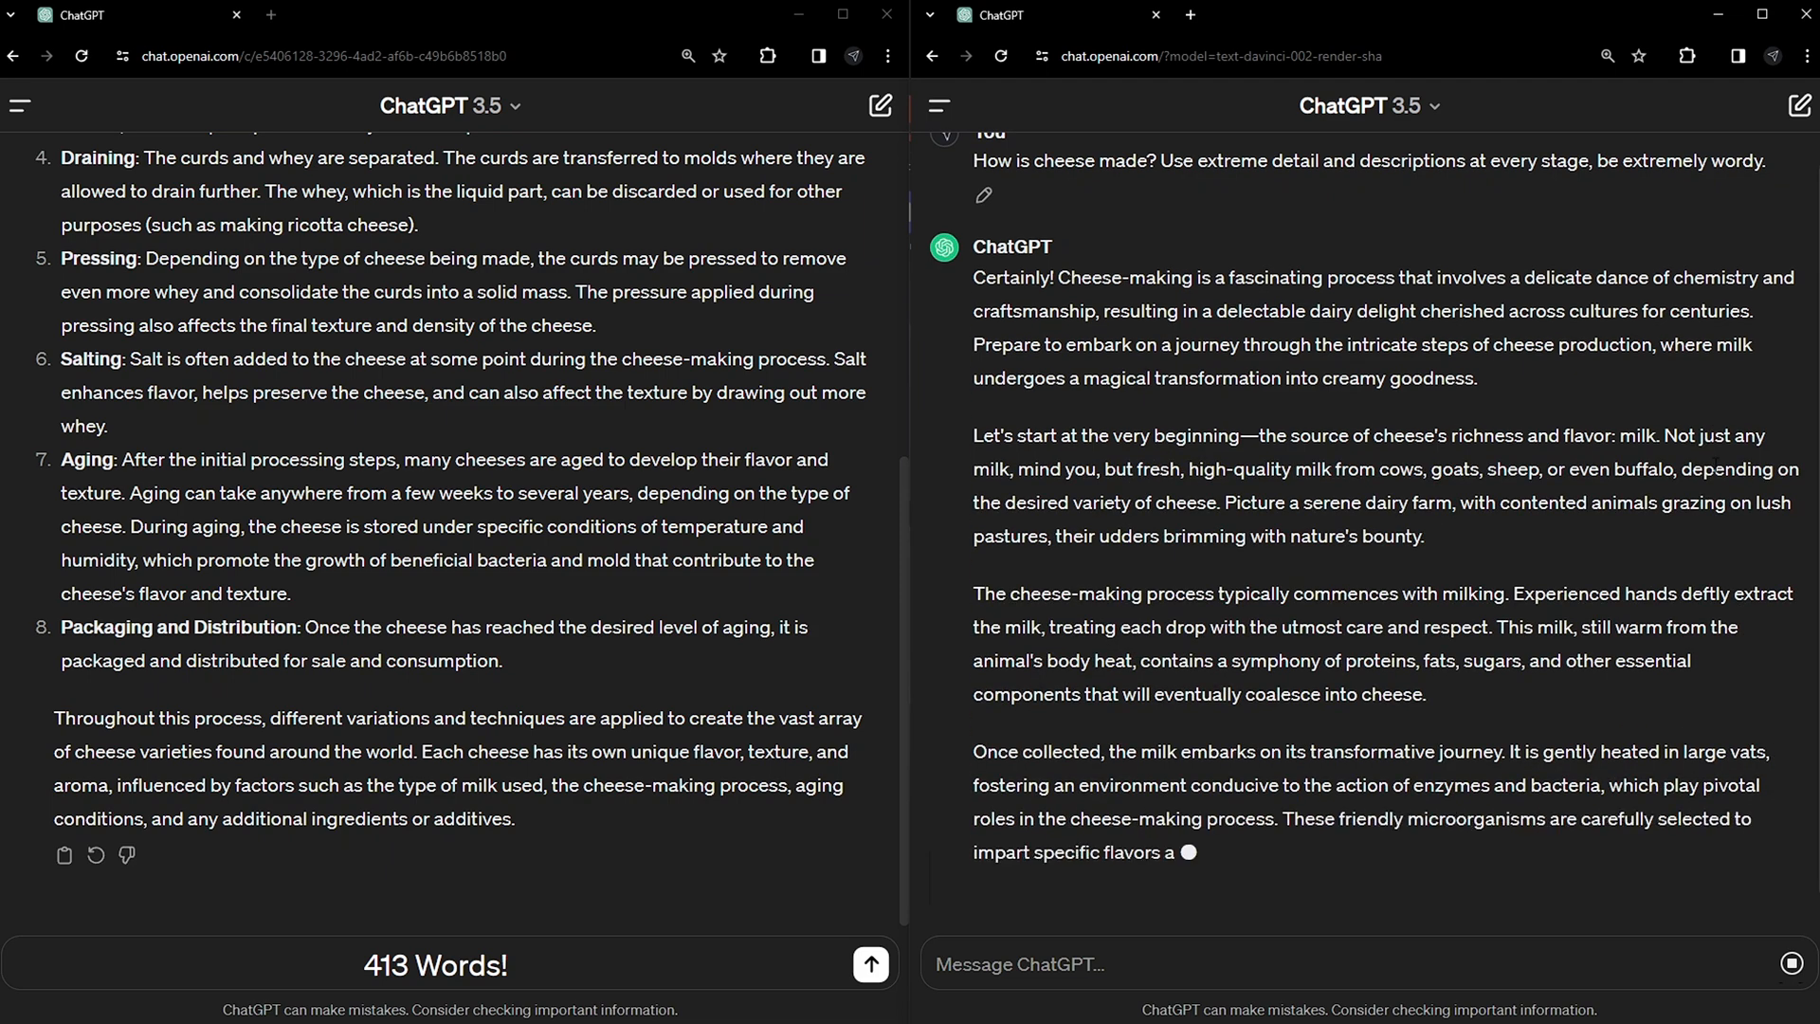
{"action": "scroll", "scroll_direction": "down", "scroll_amount": 3}
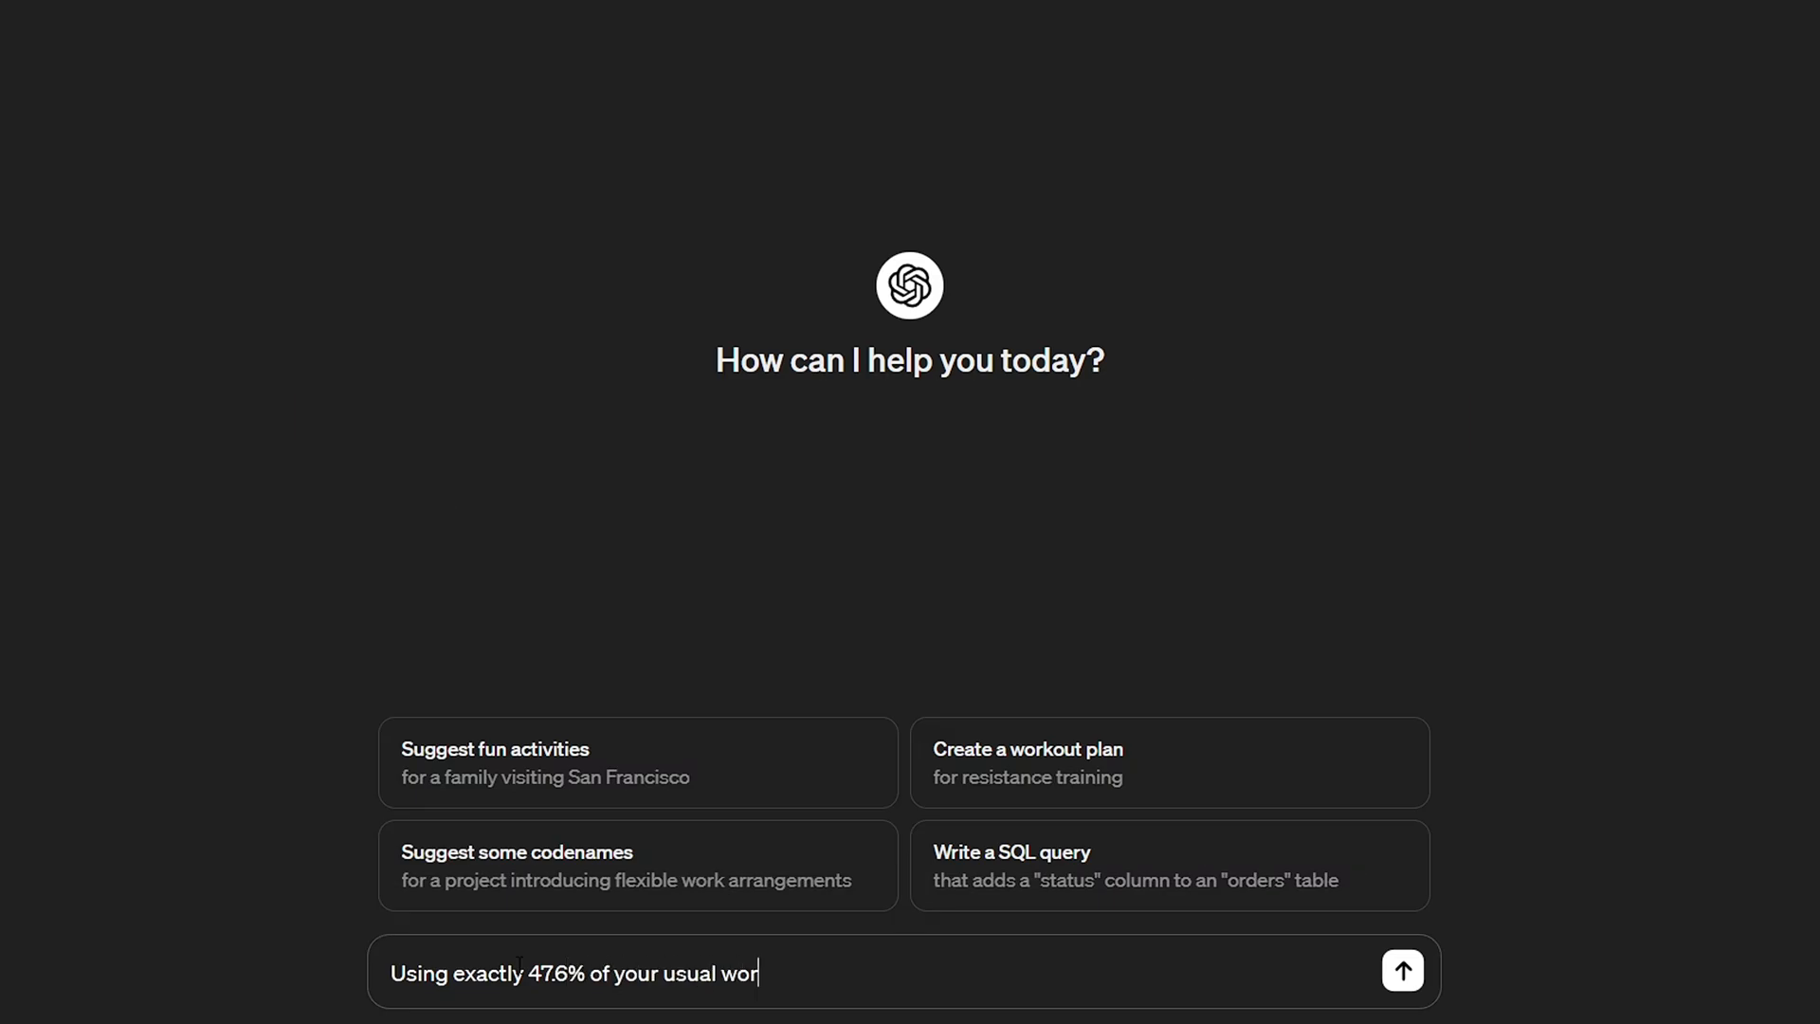
Send the 47.6%-of-usual-words question on why the Super Bowl is only 8th most watched.
{"action": "type", "text": "ds - explain why the Super Bowl is only the 8th"}
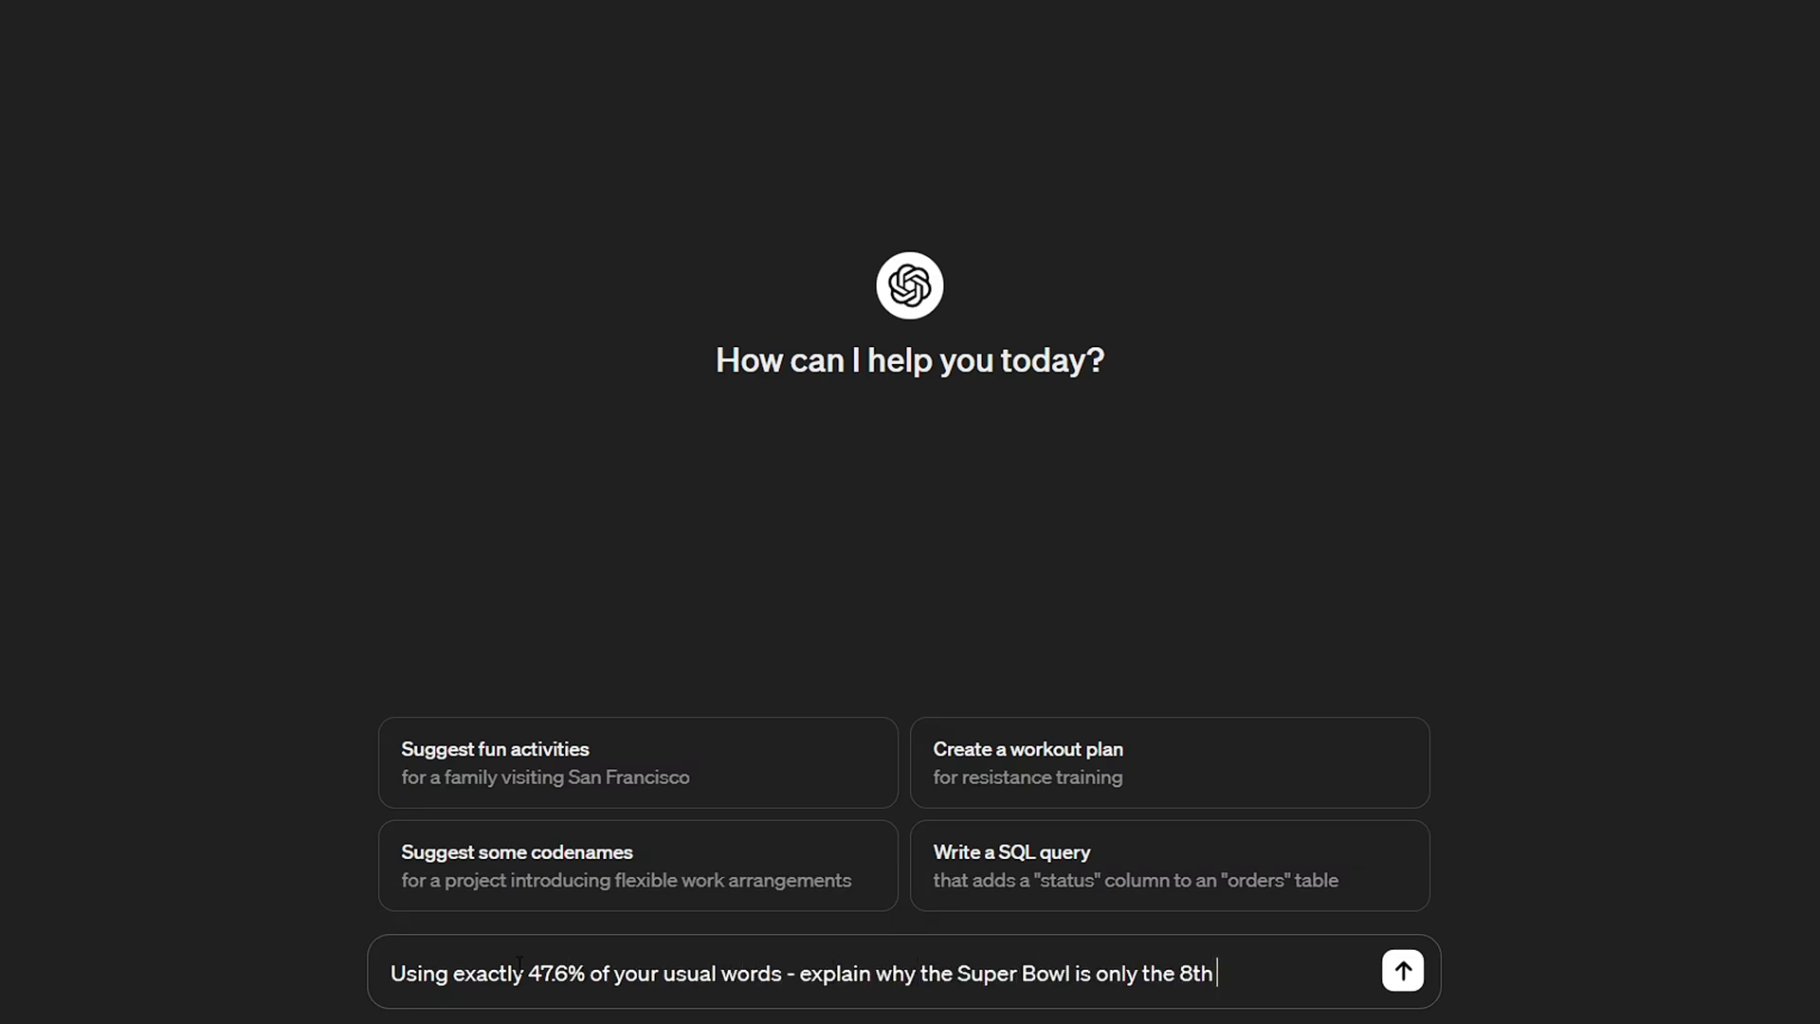
{"action": "type", "text": "most watched sport event behind sports like Soccer or Cric"}
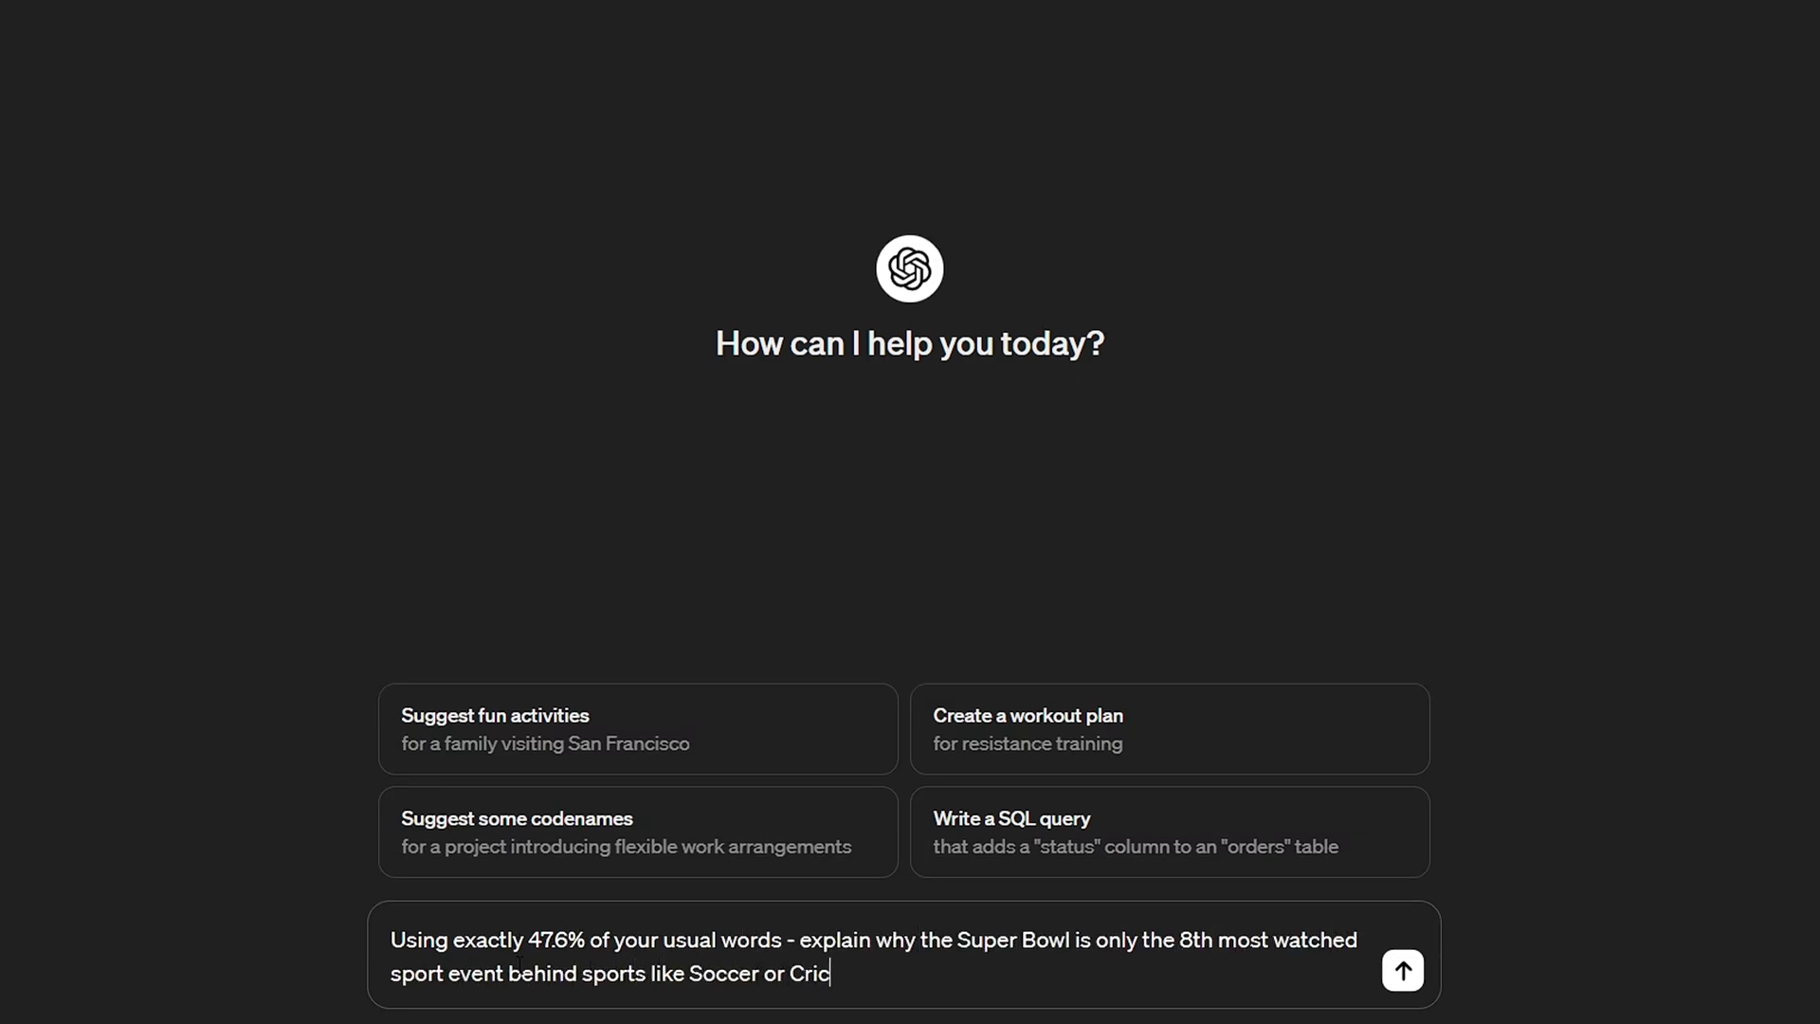
{"action": "left_click", "coordinate": [1401, 971]}
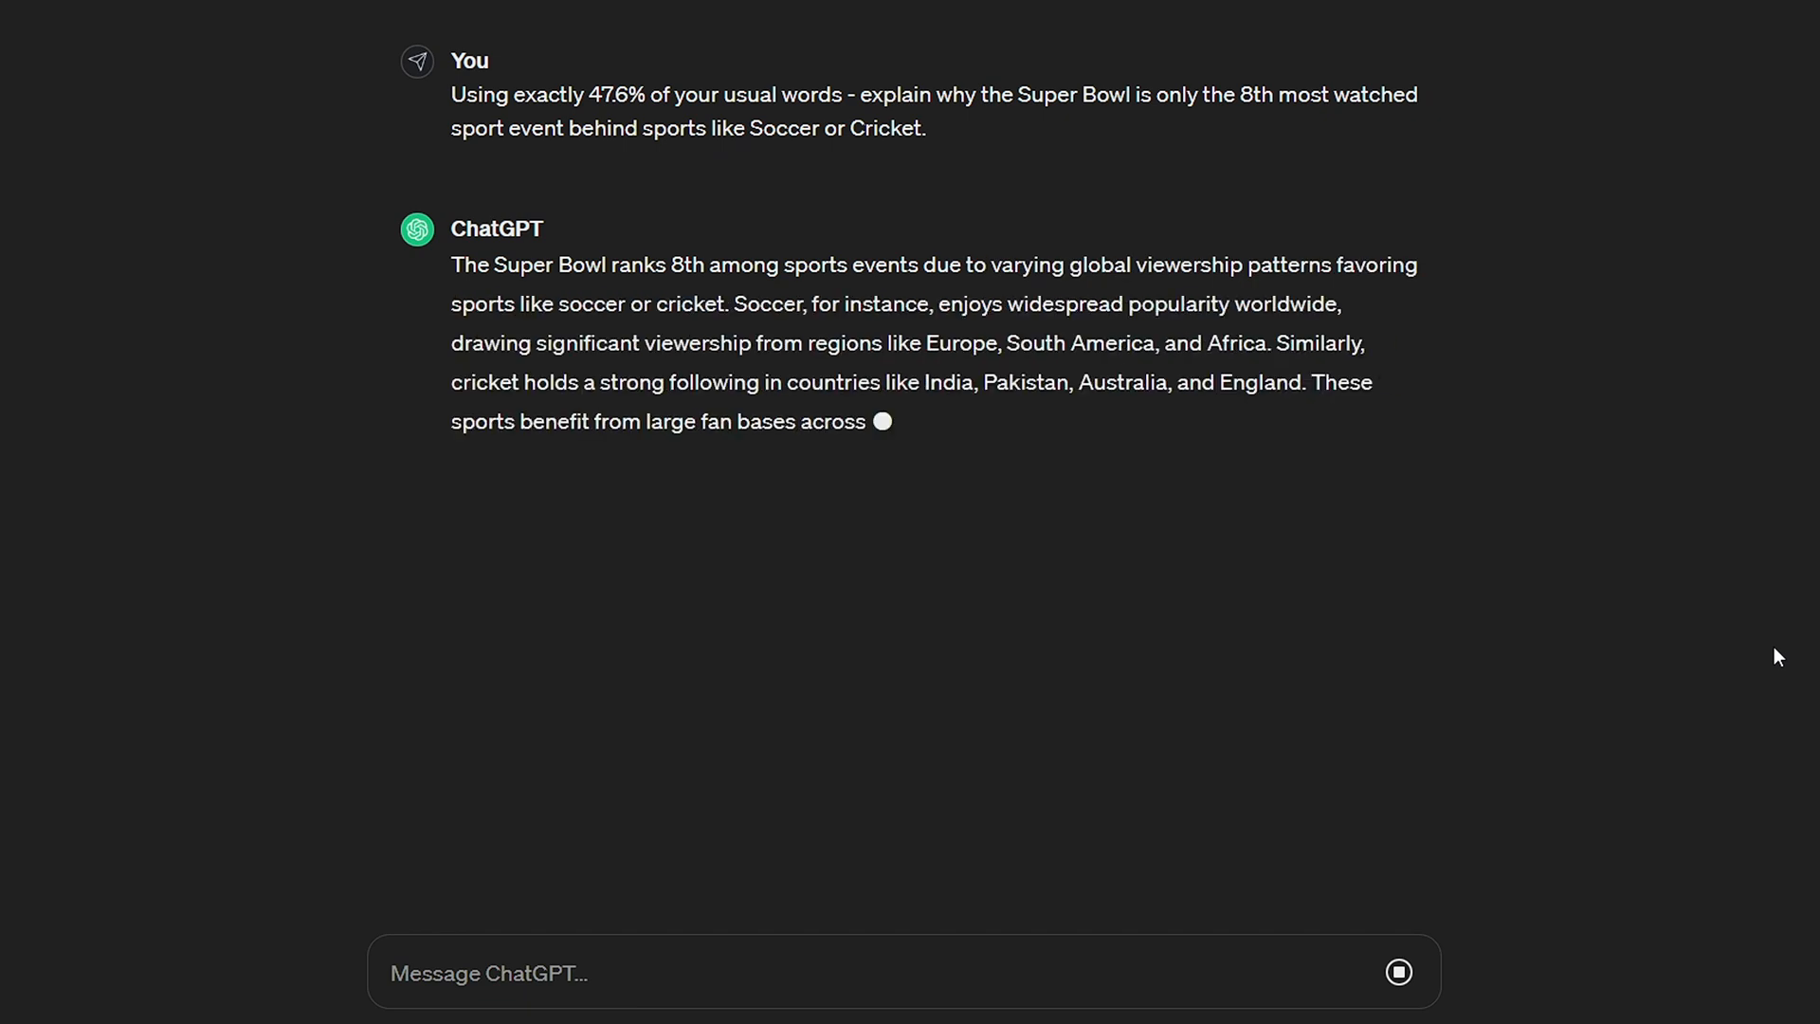